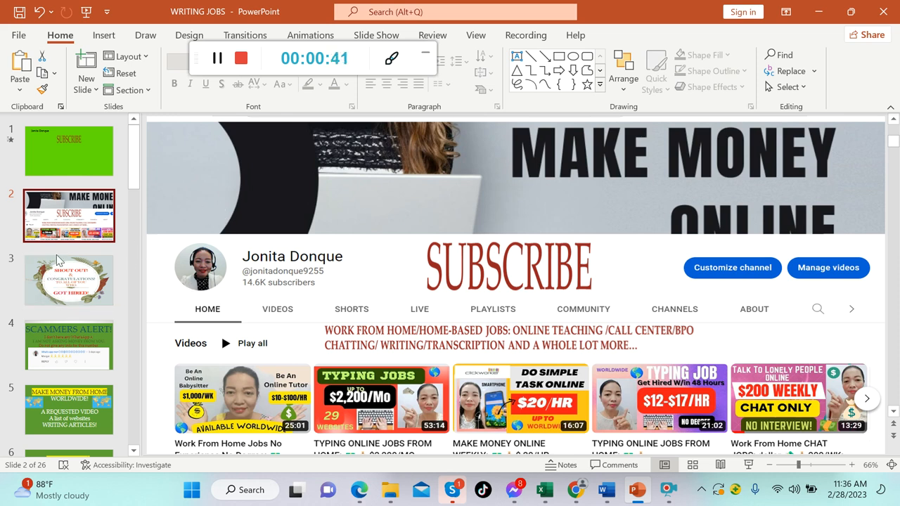
- Show slide 3, the congratulations graphic for viewers who got hired
click(69, 279)
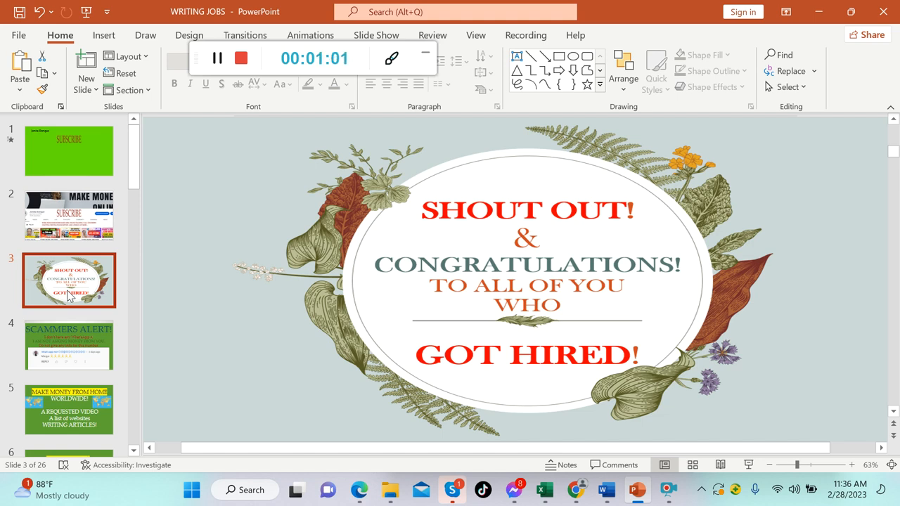
- Advance past the scammers alert slide to slide 6, STAY TUNED!
click(69, 344)
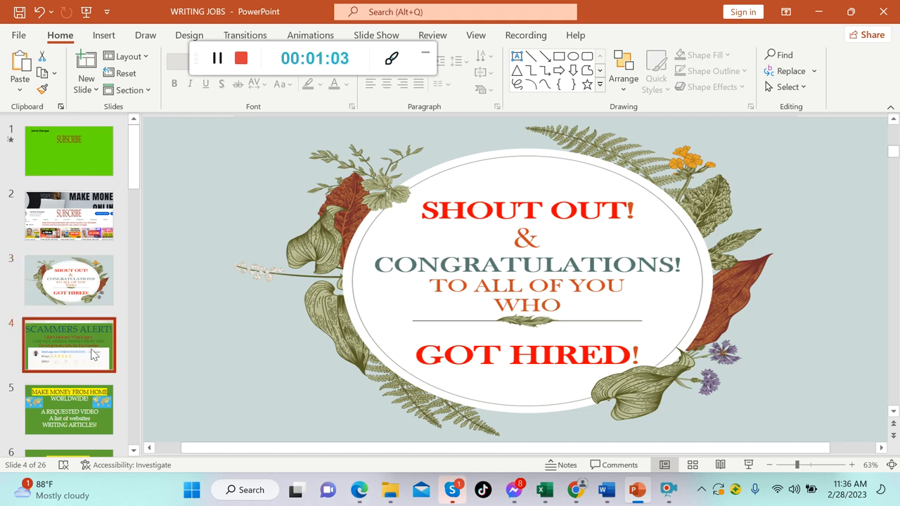
click(69, 344)
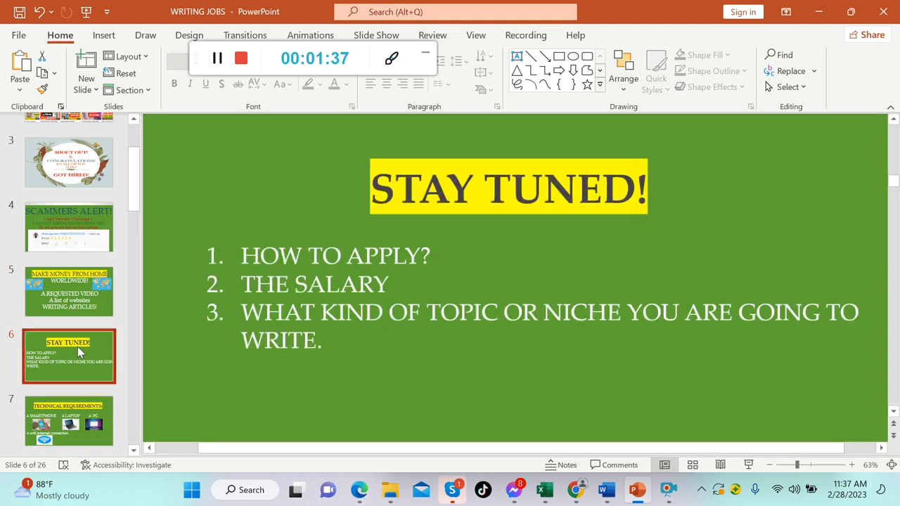
mouse_move(78, 352)
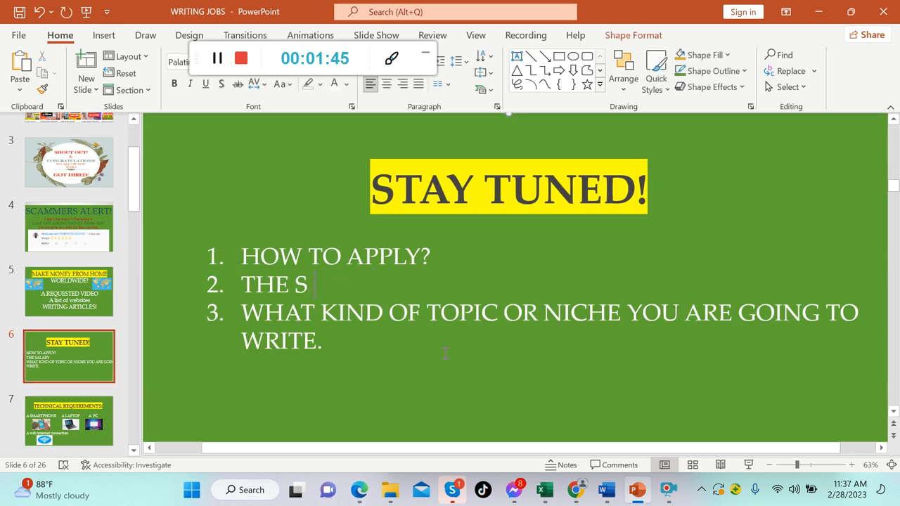
- Change 'THE SALARY' to 'THE PAY' and widen the smartphone picture on slide 7
text(PAY)
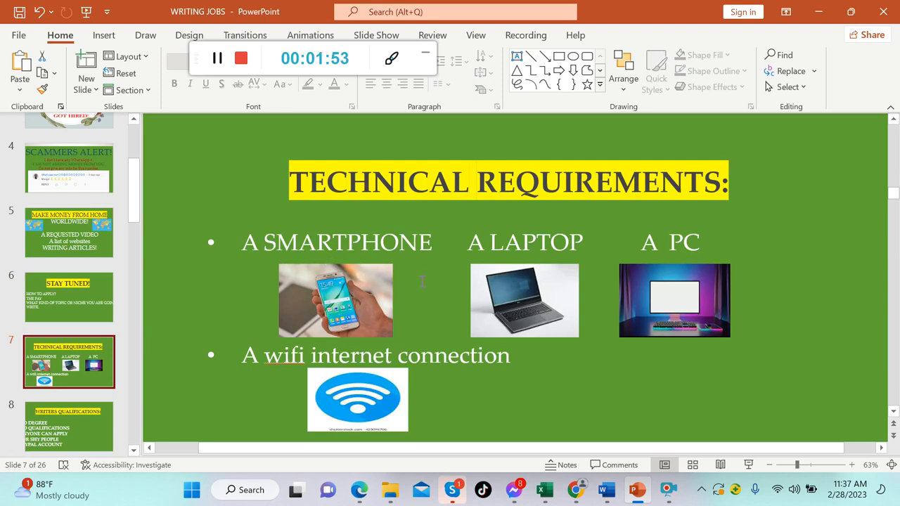
mouse_move(471, 281)
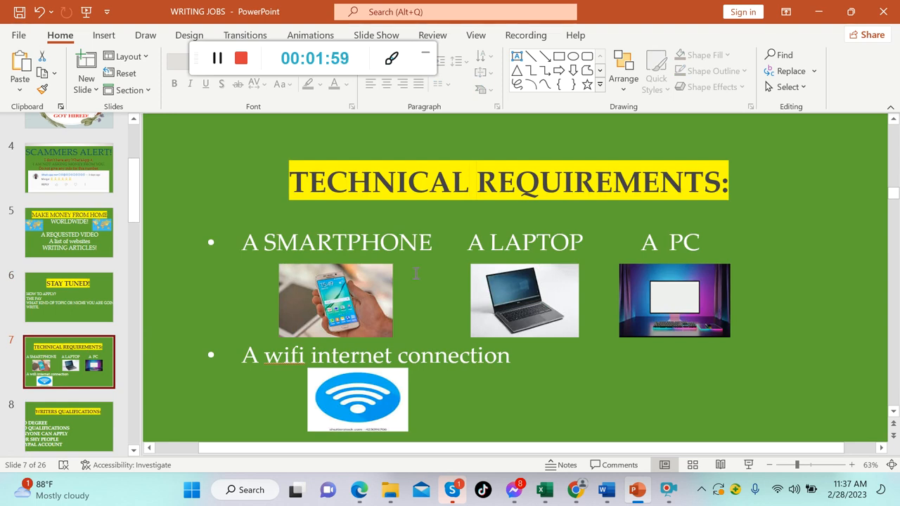
mouse_move(378, 284)
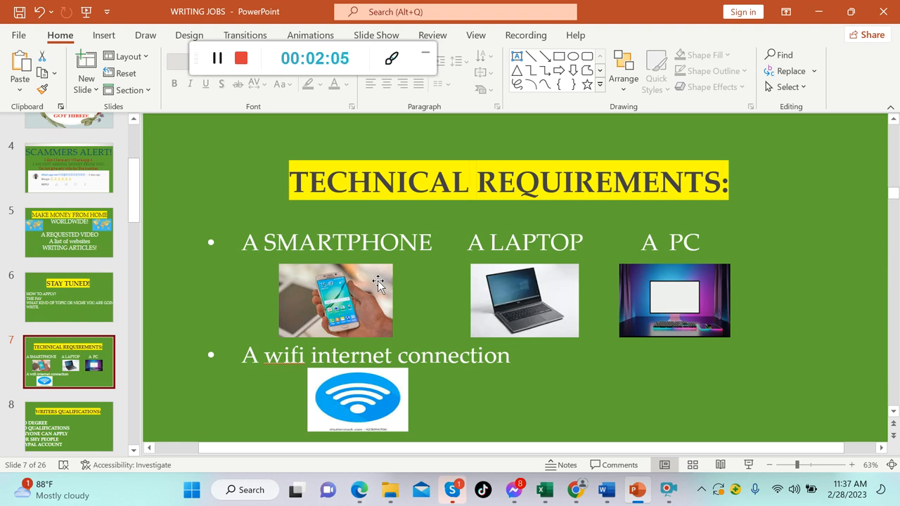
click(335, 300)
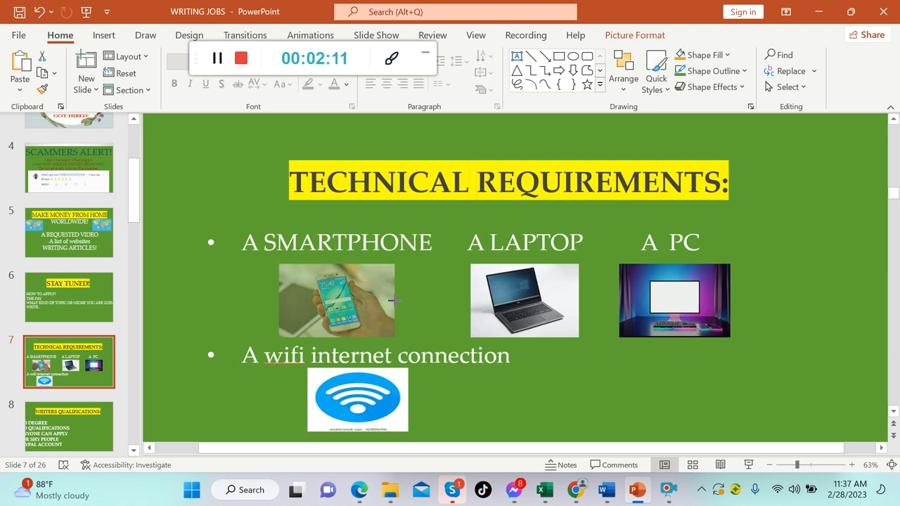
click(336, 300)
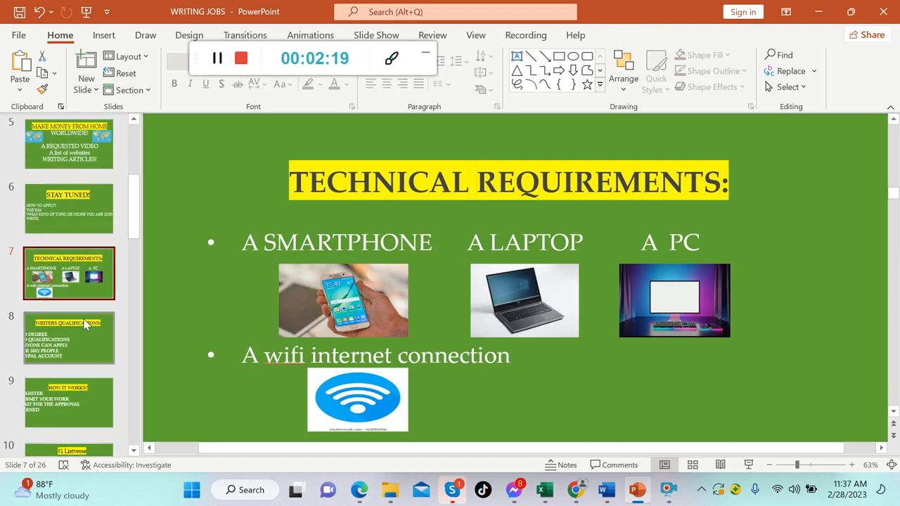
- Go past the Writers Qualifications slide to slide 9, HOW IT WORKS?
click(69, 337)
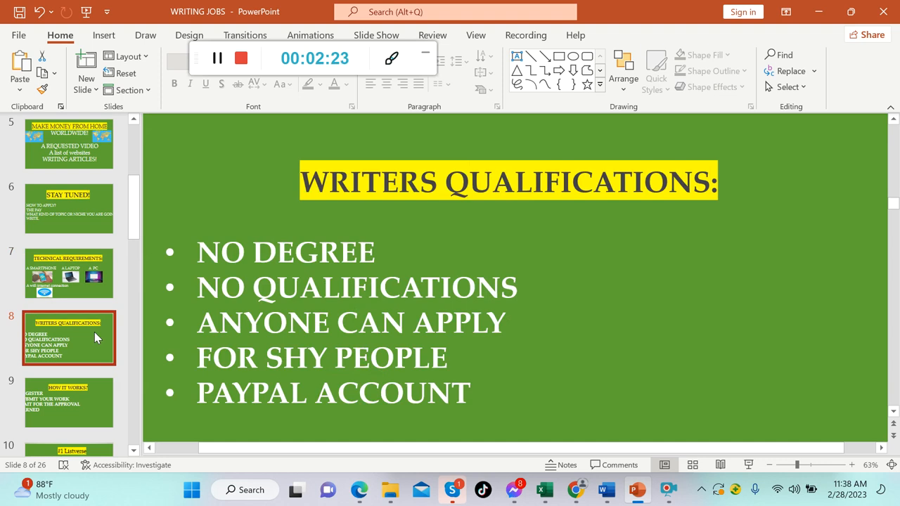
mouse_move(97, 336)
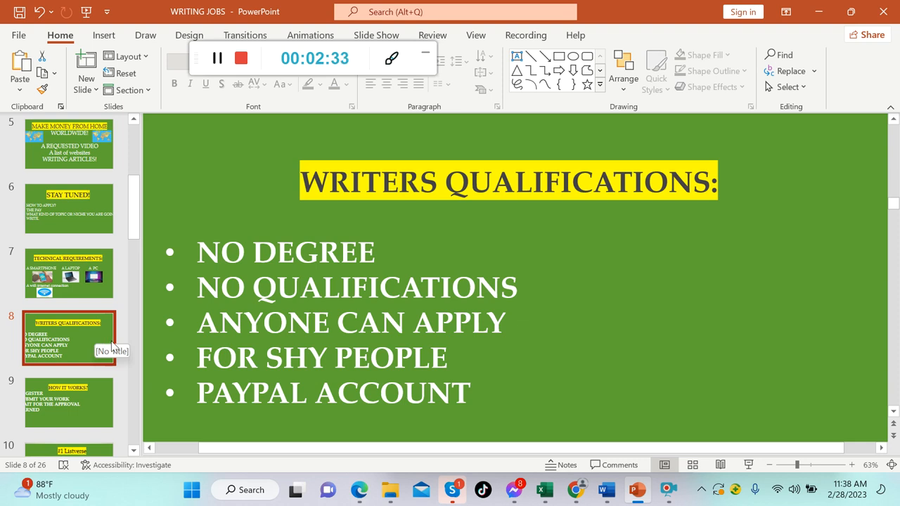
mouse_move(121, 351)
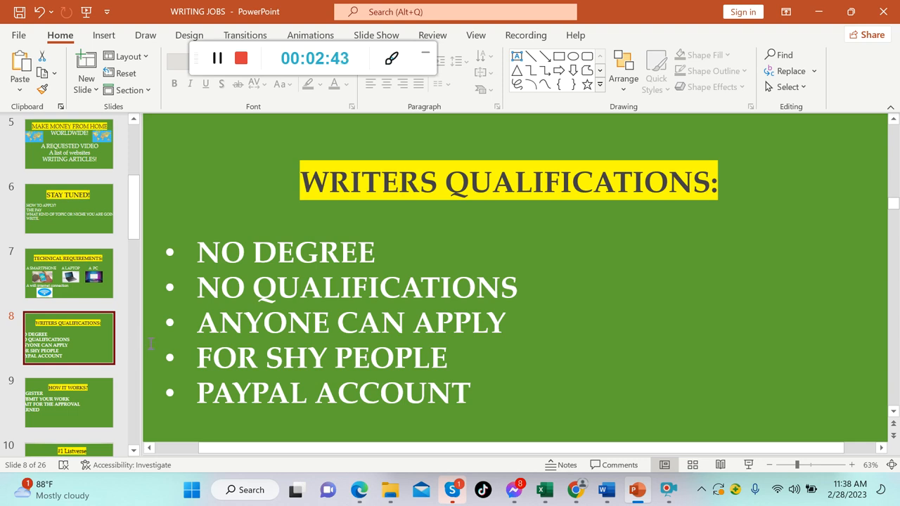
mouse_move(153, 344)
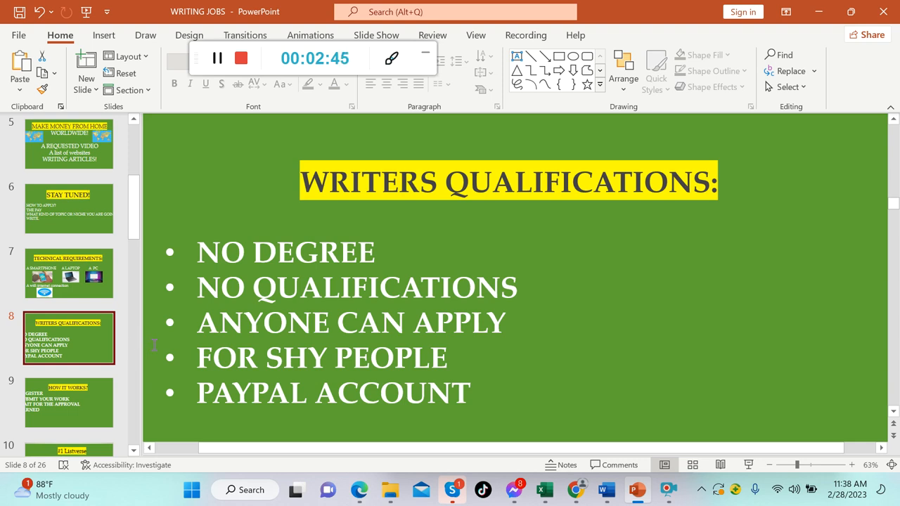
mouse_move(84, 351)
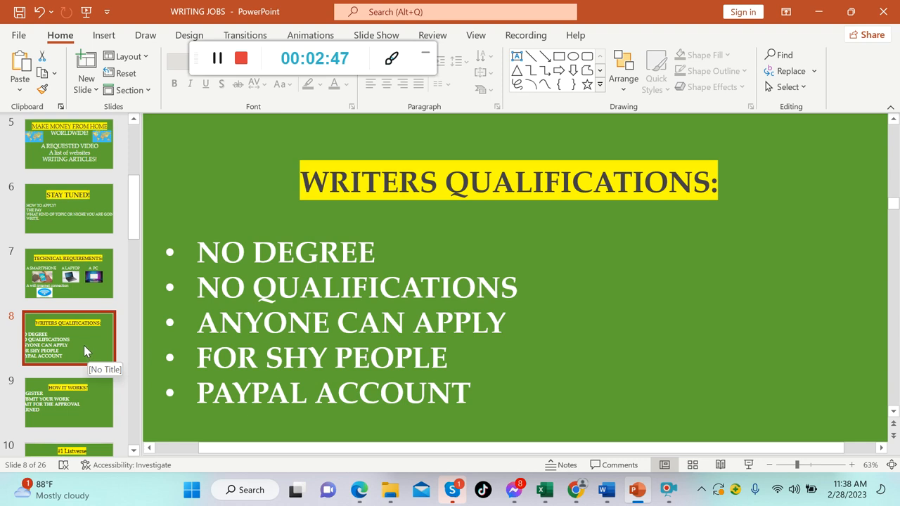
click(69, 343)
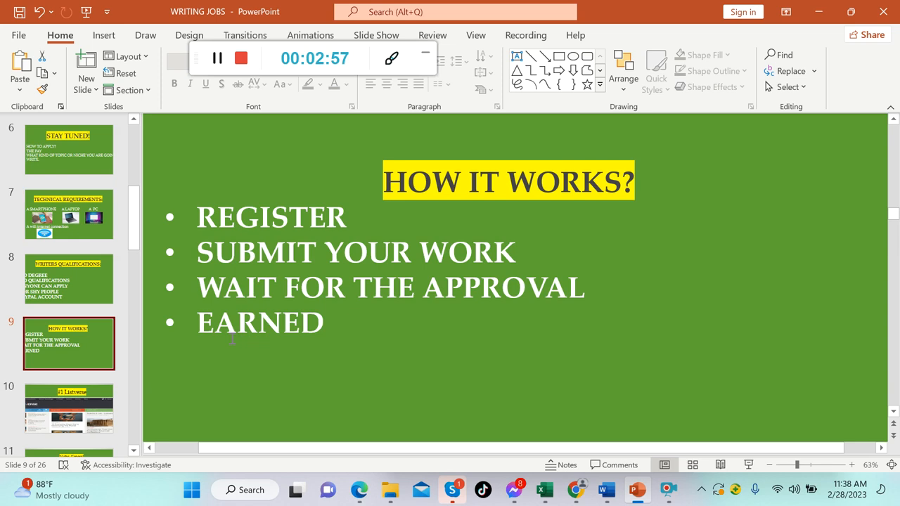
mouse_move(241, 346)
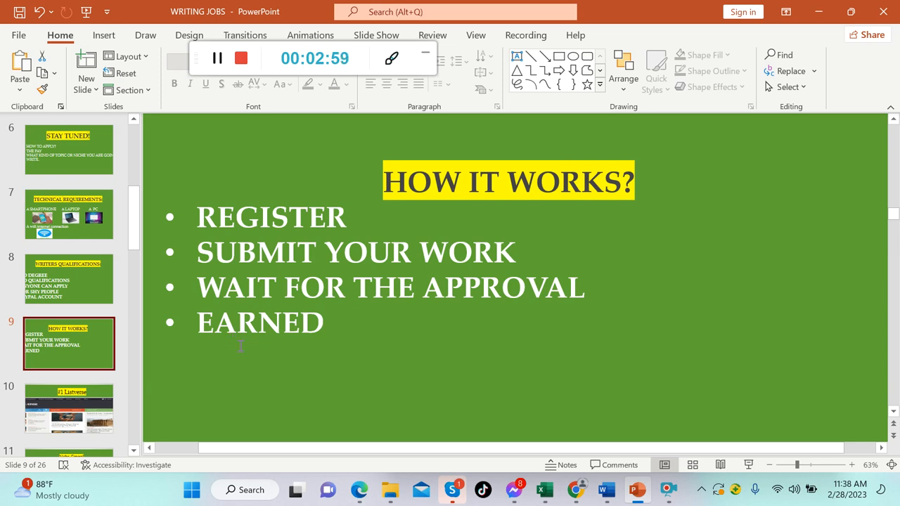
mouse_move(252, 378)
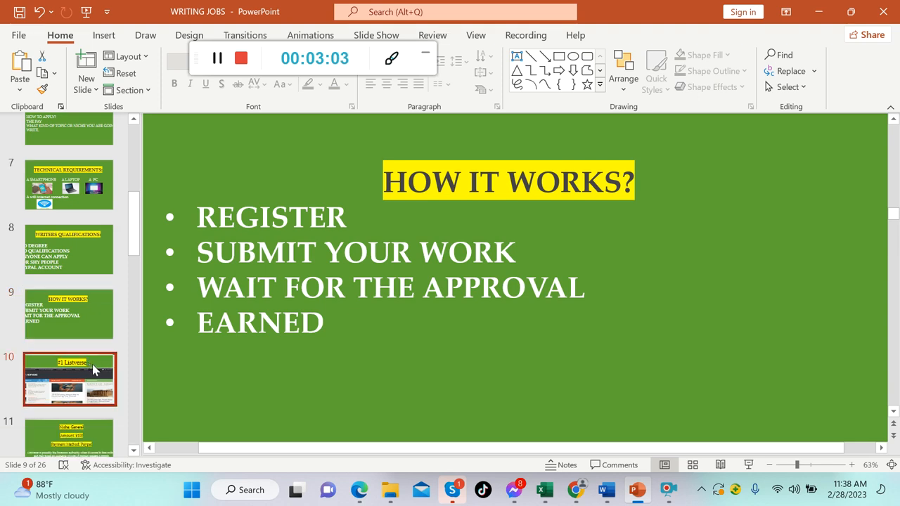
- Step through the #1 Listverse and payment slides to slide 12, How to apply?
click(69, 378)
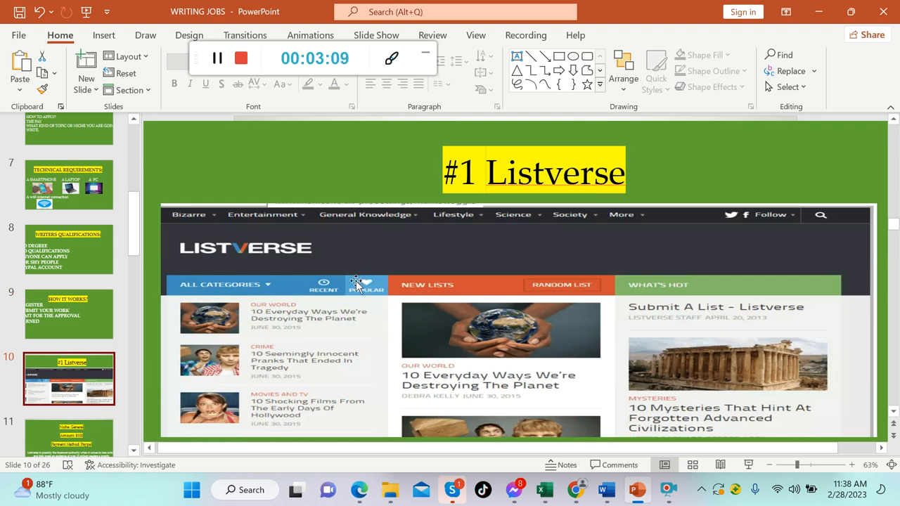
mouse_move(204, 224)
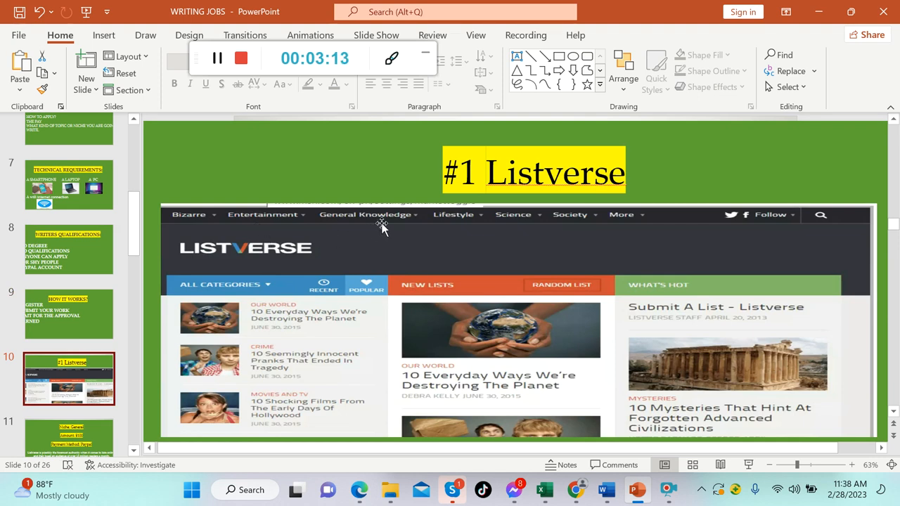
mouse_move(574, 252)
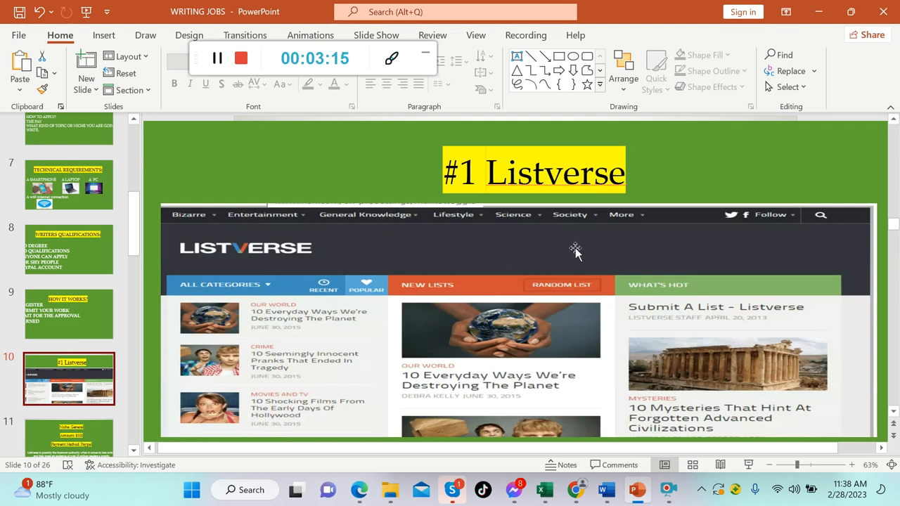
mouse_move(311, 355)
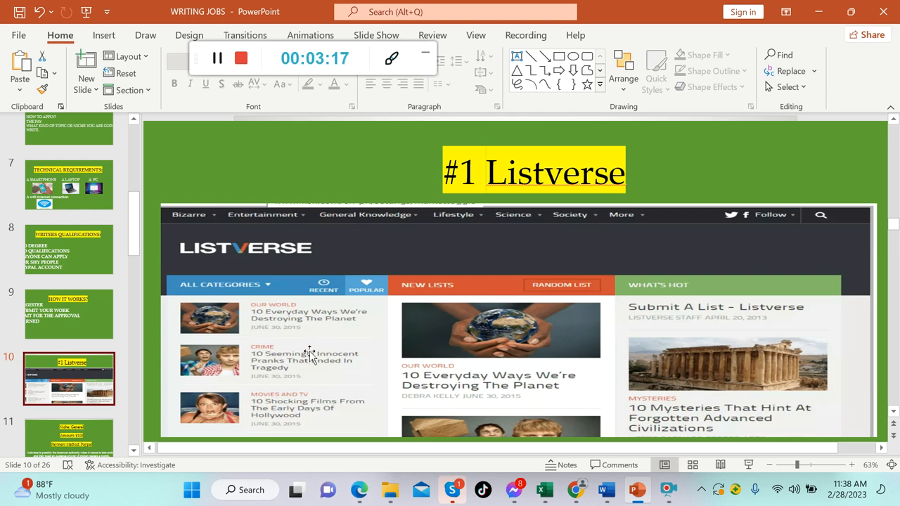
scroll(down, 3)
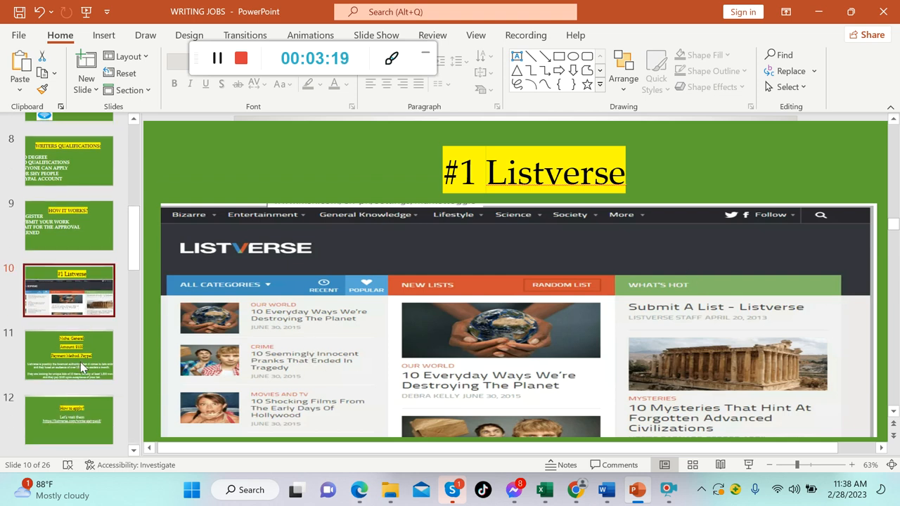
click(69, 355)
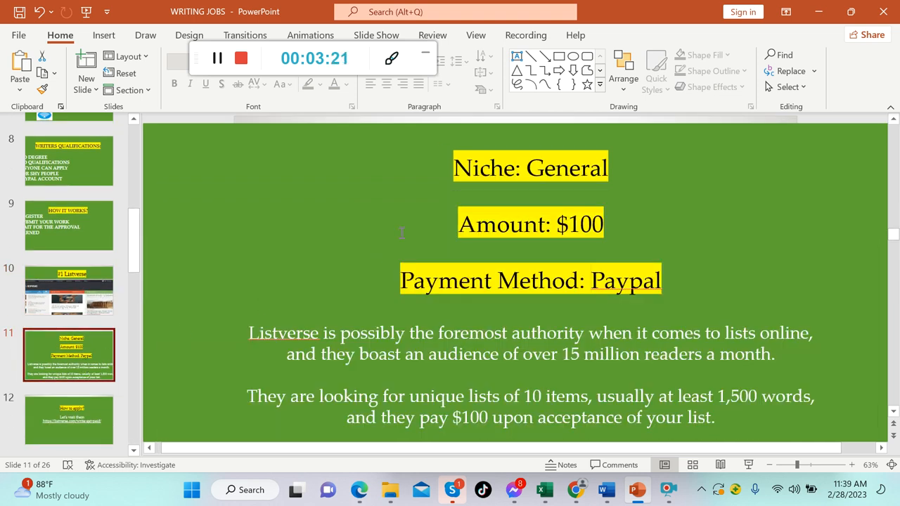
mouse_move(181, 295)
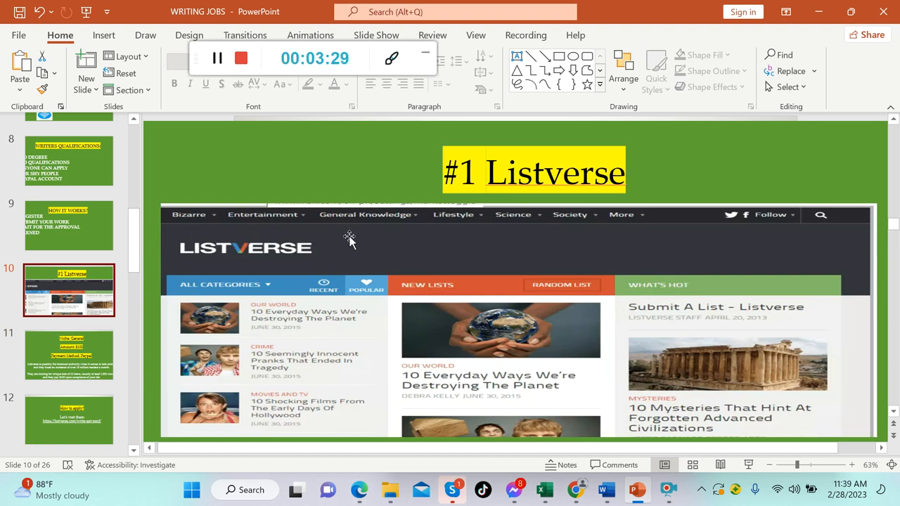
mouse_move(517, 233)
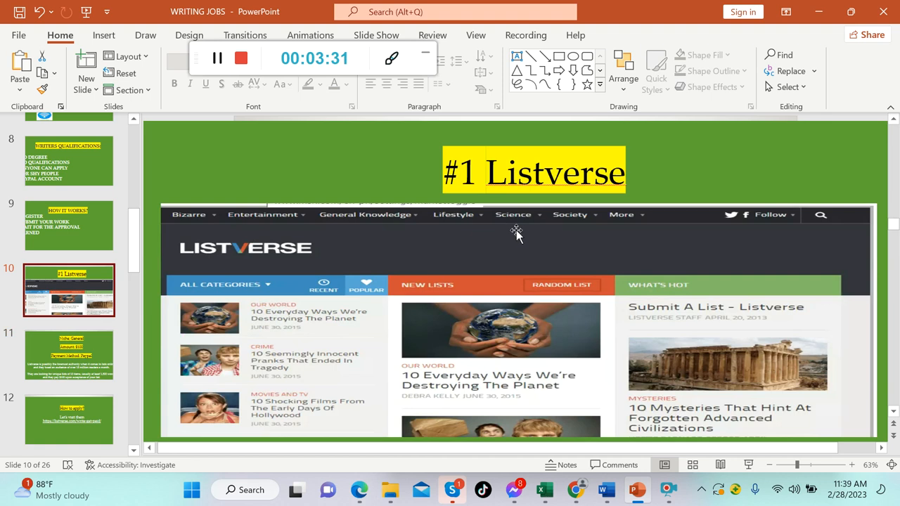
click(69, 354)
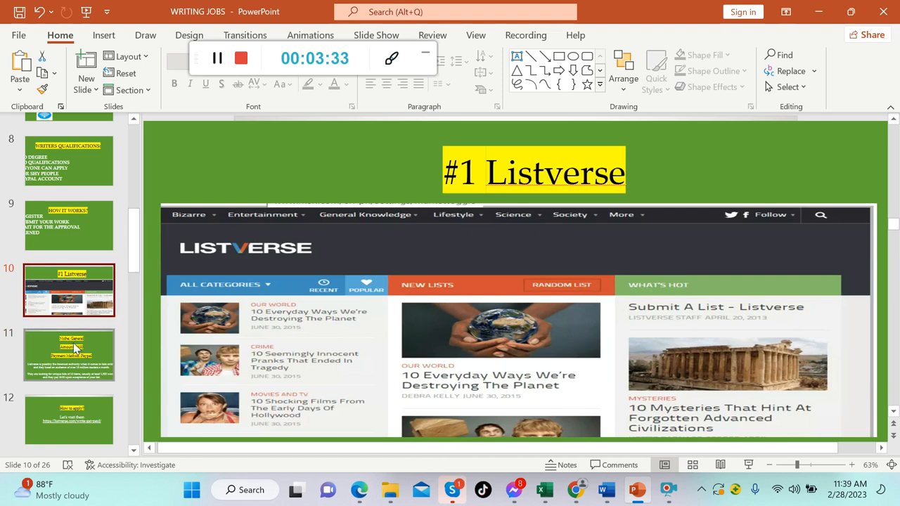
click(68, 354)
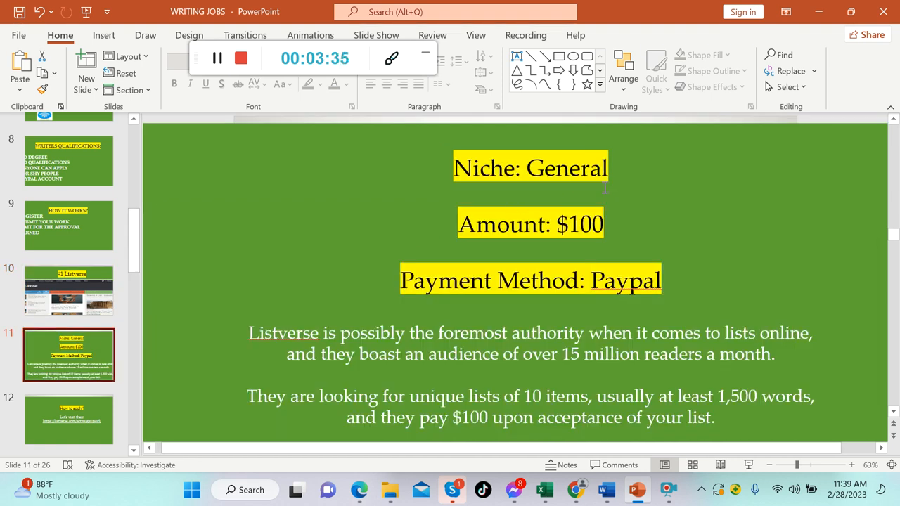
mouse_move(631, 203)
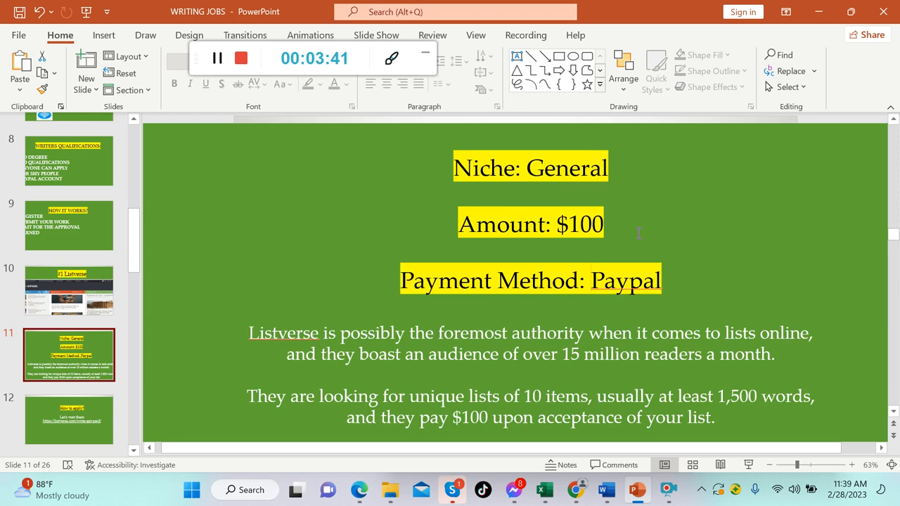
mouse_move(677, 234)
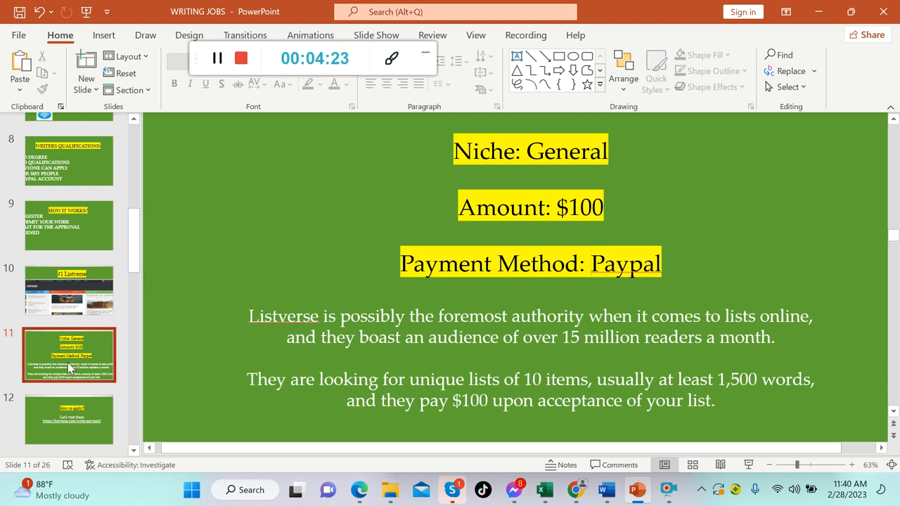
scroll(down, 3)
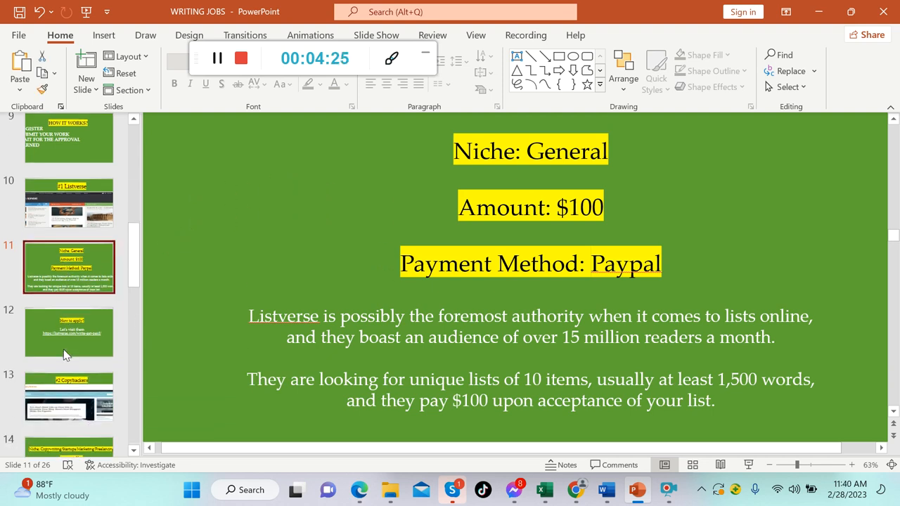
click(68, 331)
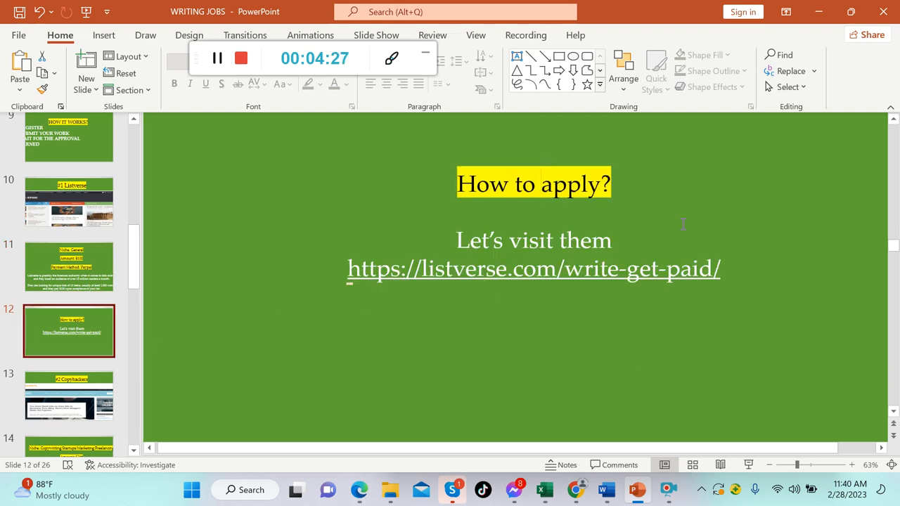
mouse_move(443, 277)
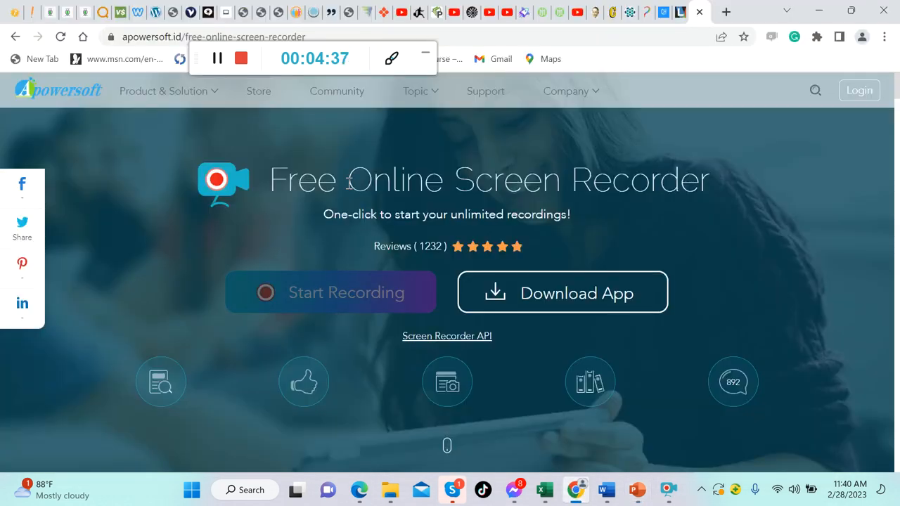
mouse_move(679, 12)
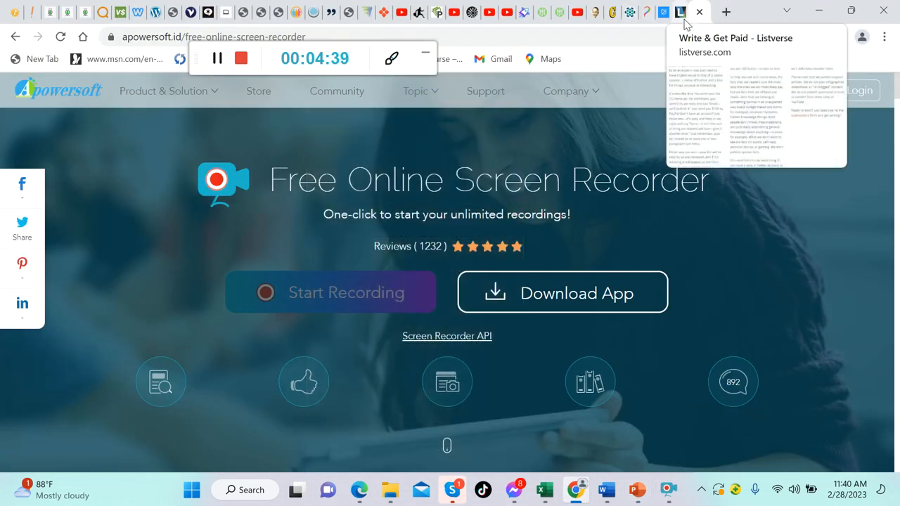
- Read through Listverse's Write & Get Paid page and its $100 list submission terms
click(680, 12)
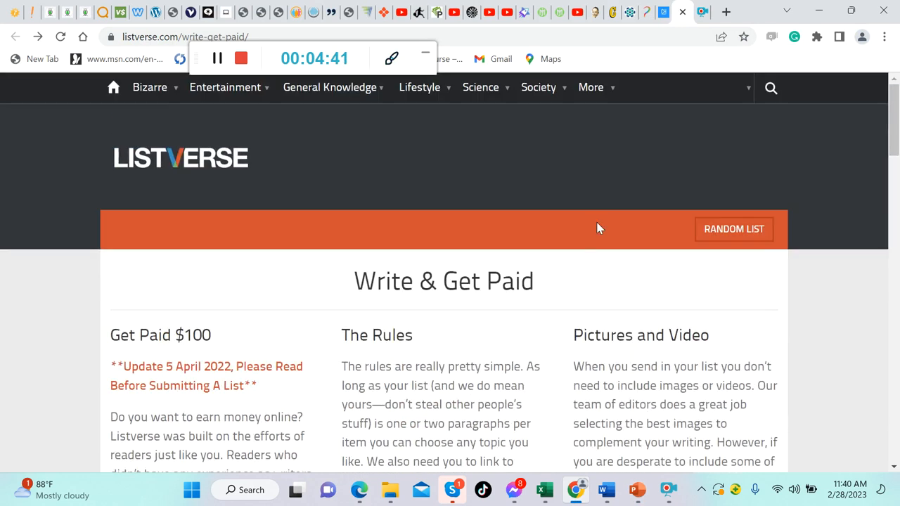
mouse_move(315, 313)
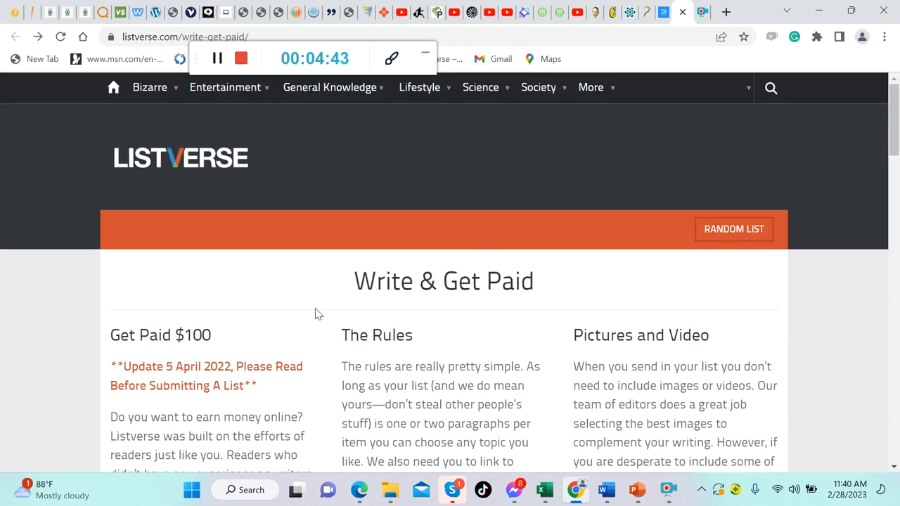
mouse_move(262, 401)
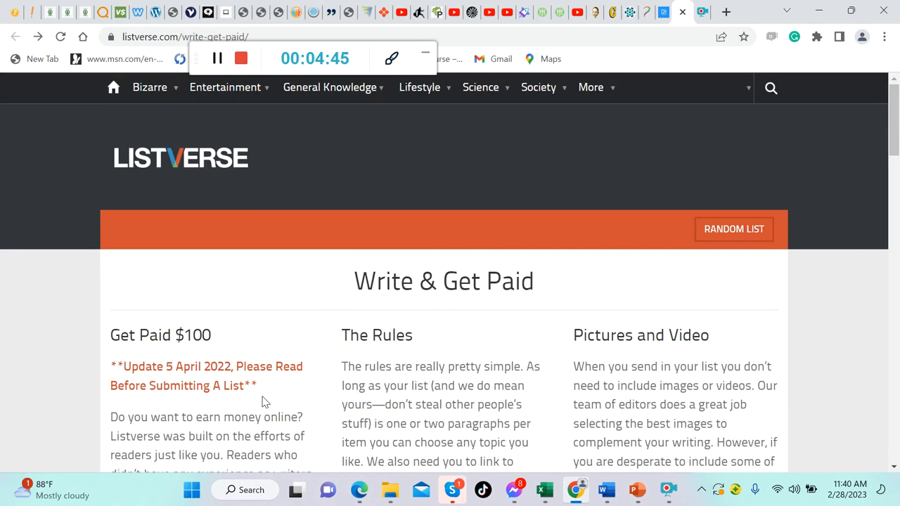
scroll(down, 3)
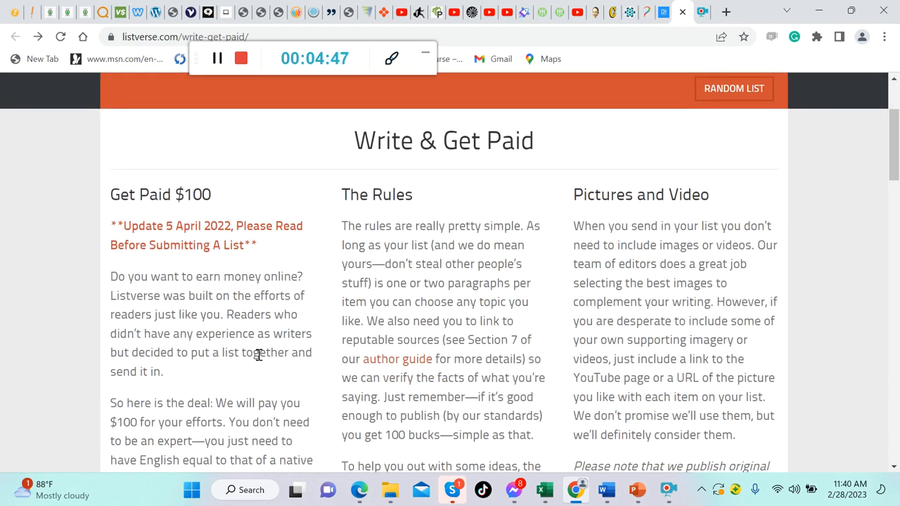
mouse_move(338, 313)
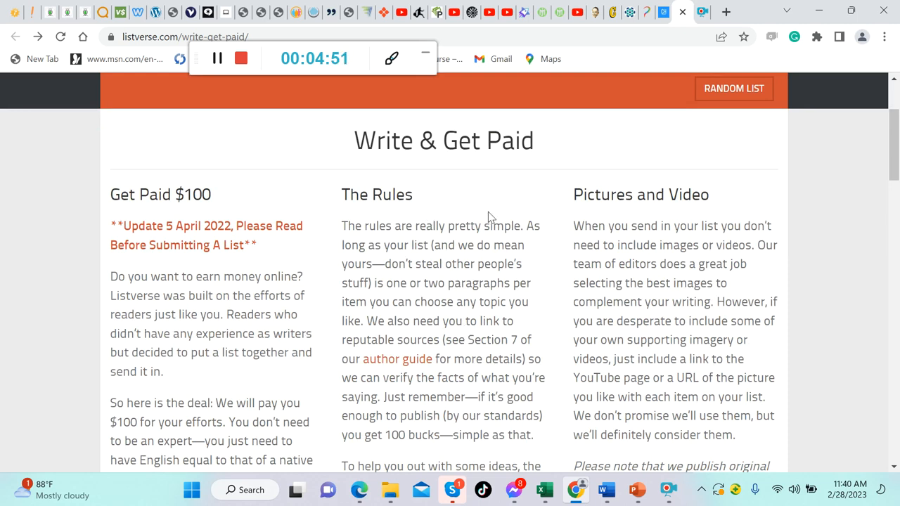
scroll(down, 3)
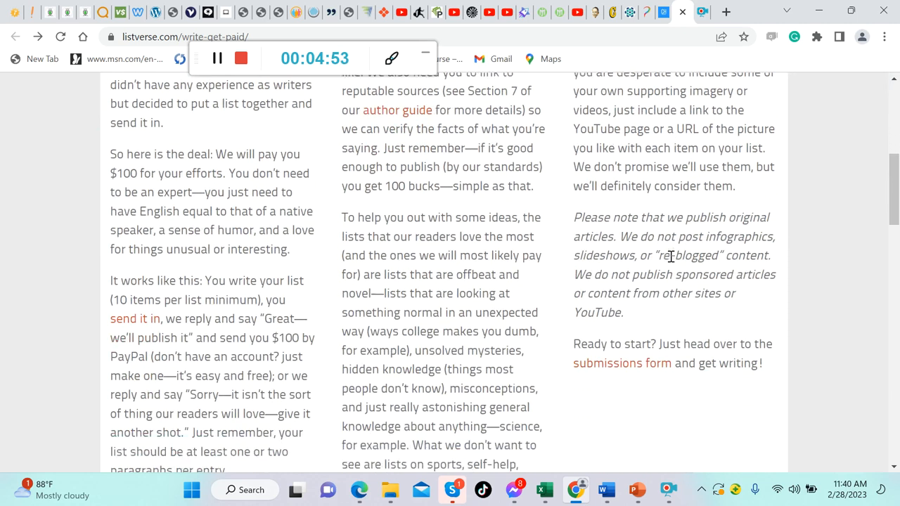
scroll(down, 3)
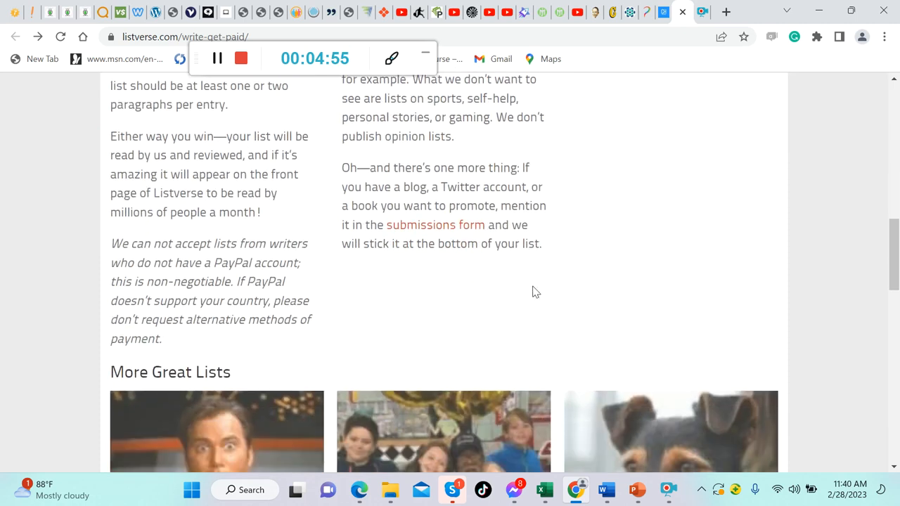
scroll(down, 3)
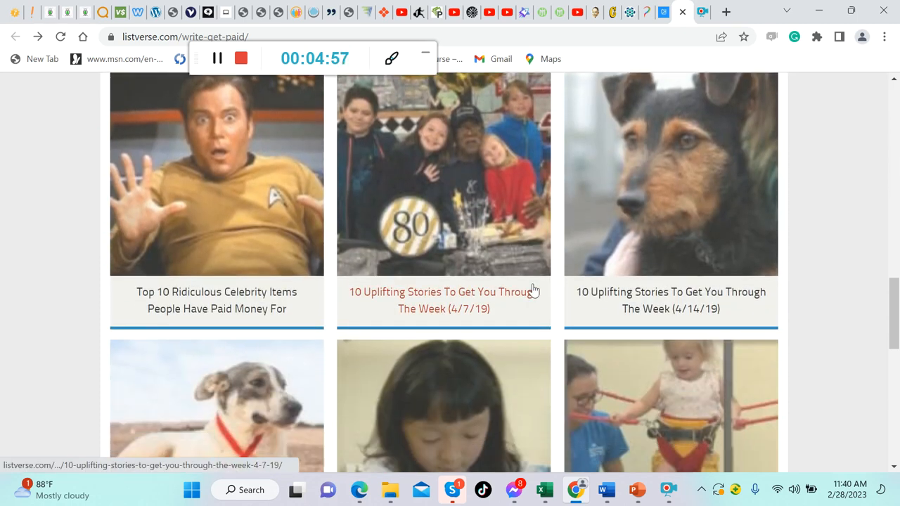
scroll(down, 3)
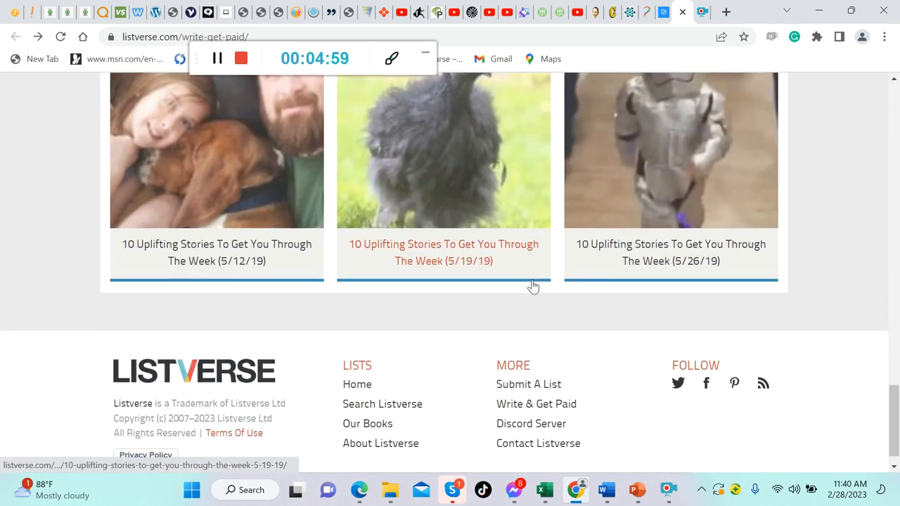
scroll(down, 3)
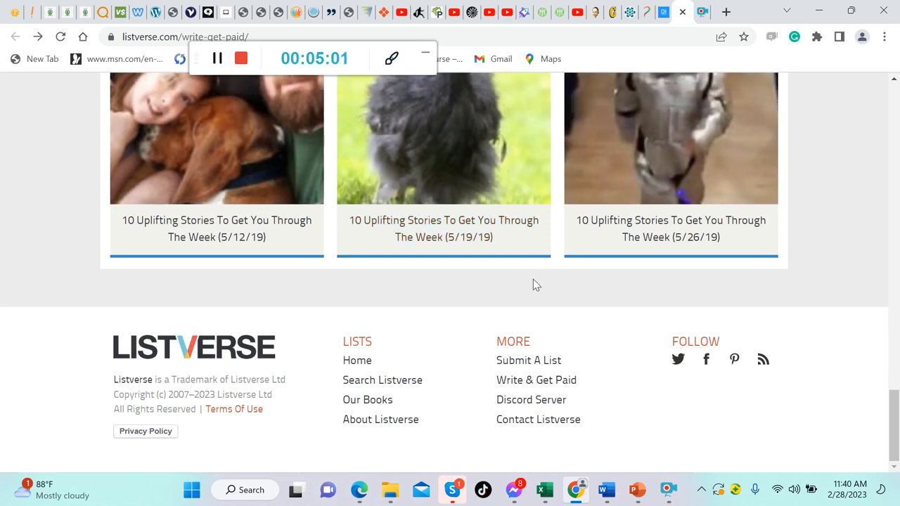
scroll(up, 3)
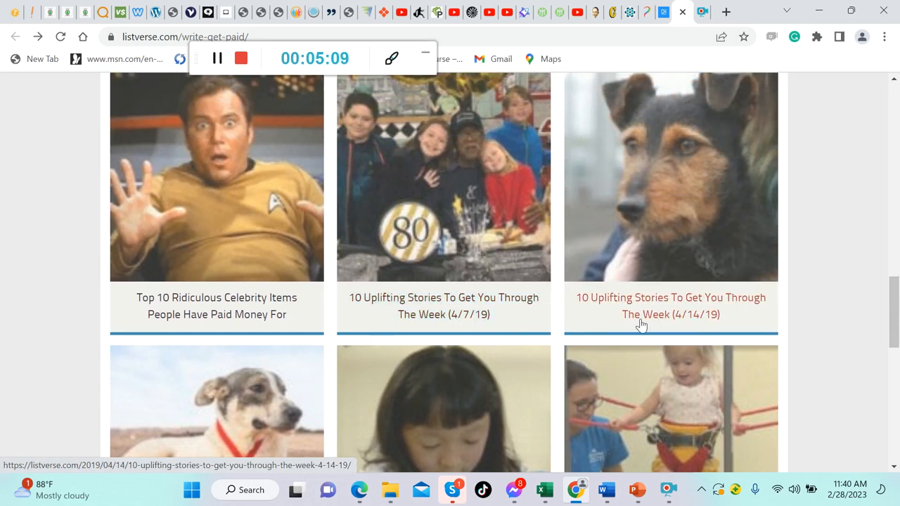
scroll(down, 3)
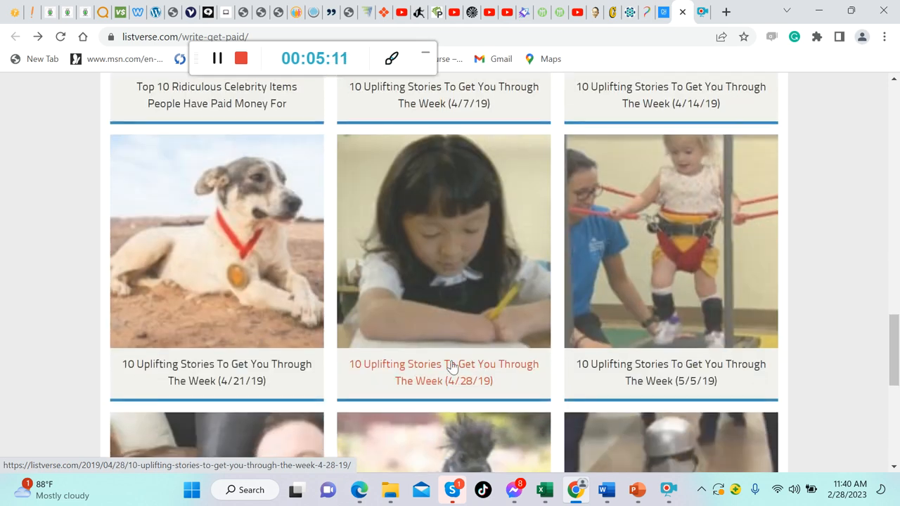
mouse_move(345, 377)
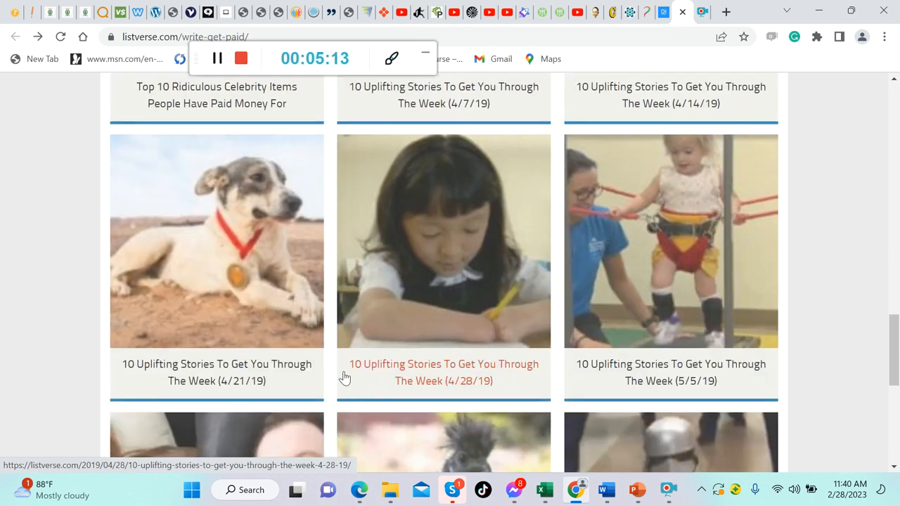
scroll(down, 3)
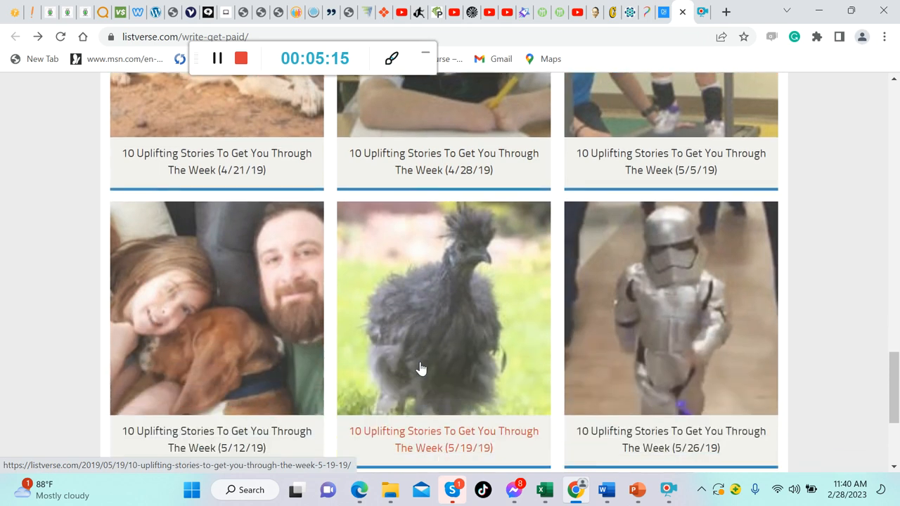
scroll(up, 3)
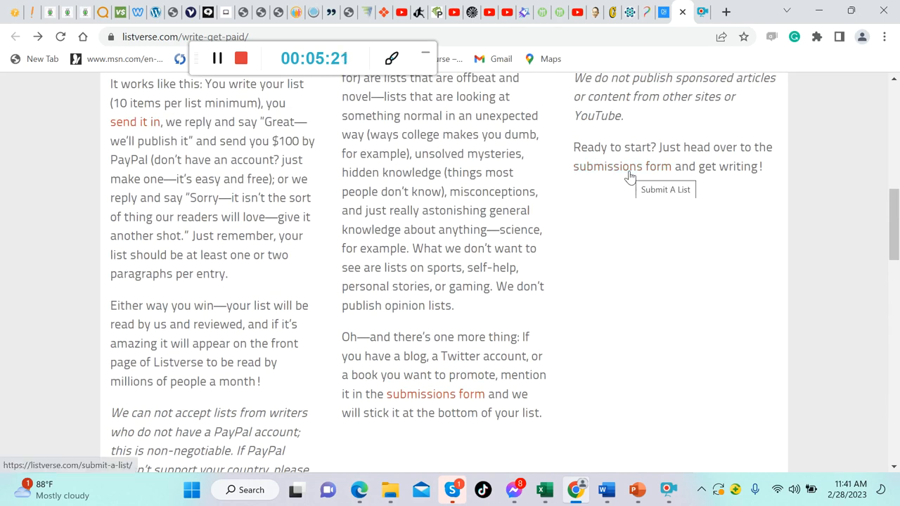
- Open the Submit A List form and review its title, introduction and content fields
click(621, 166)
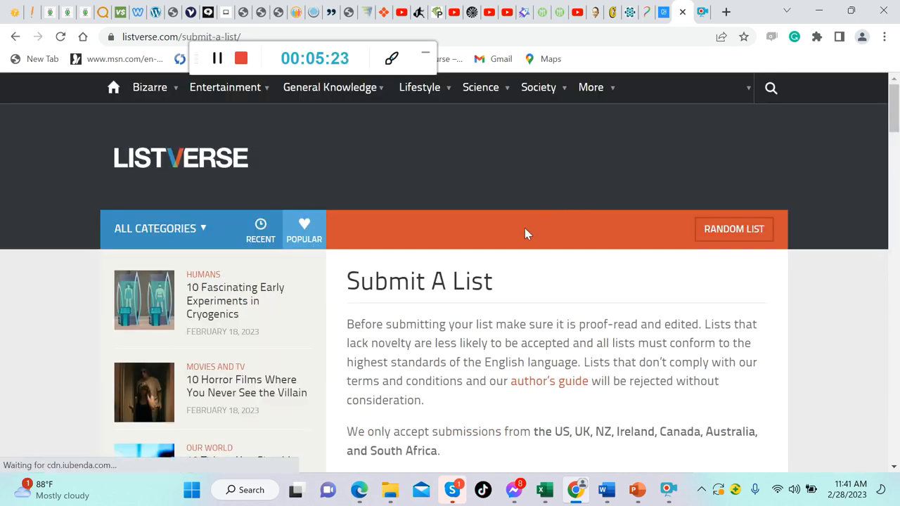
scroll(down, 3)
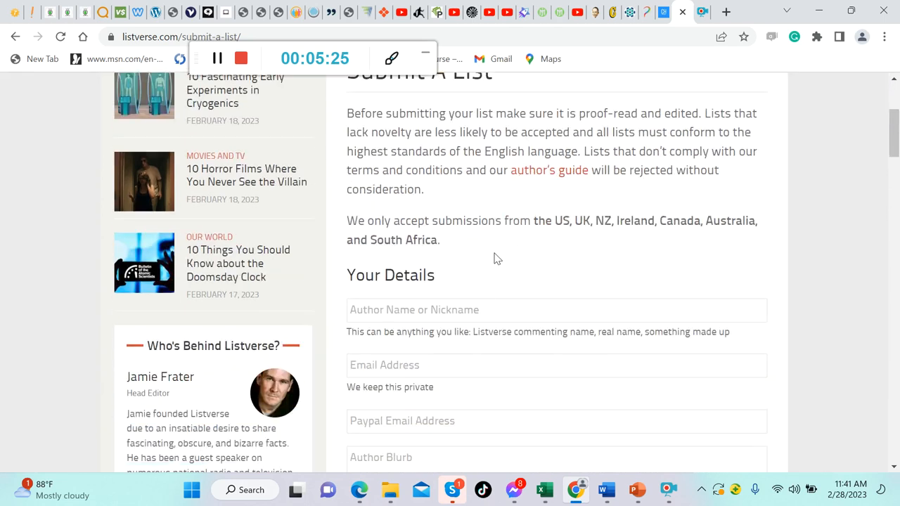
mouse_move(484, 293)
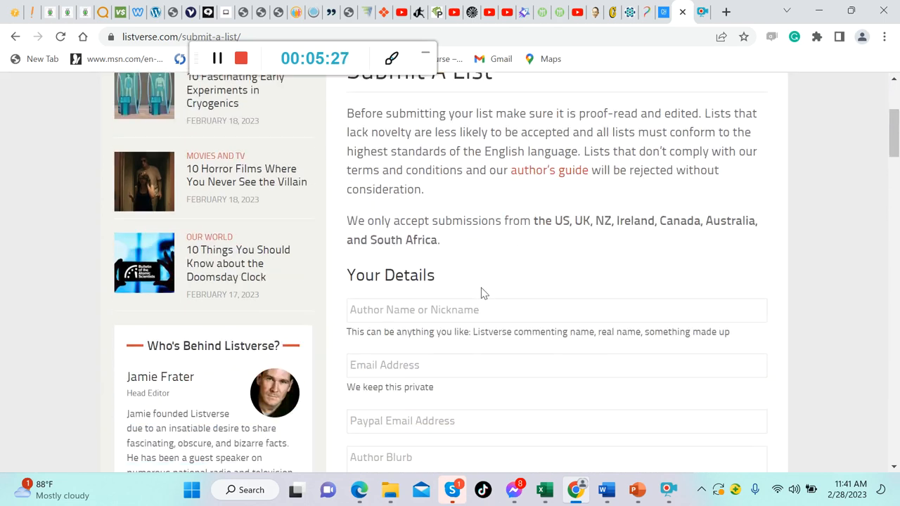
mouse_move(492, 286)
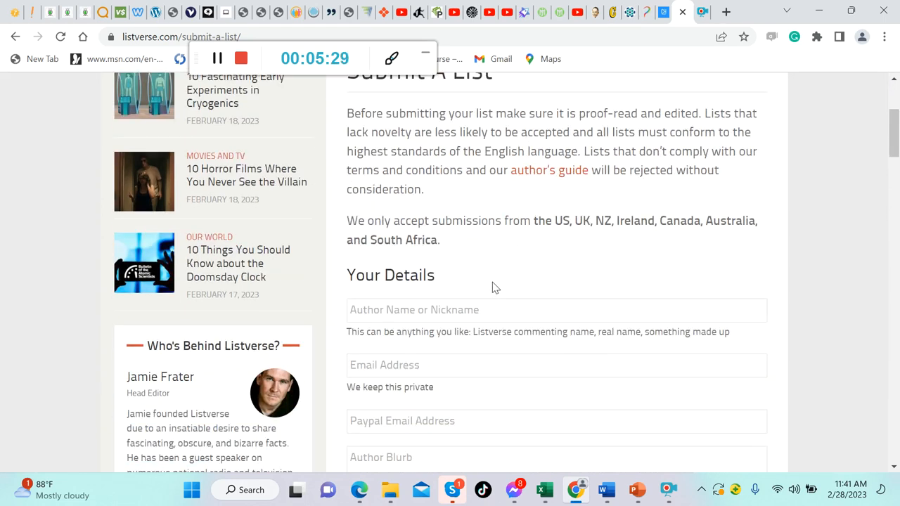
mouse_move(601, 250)
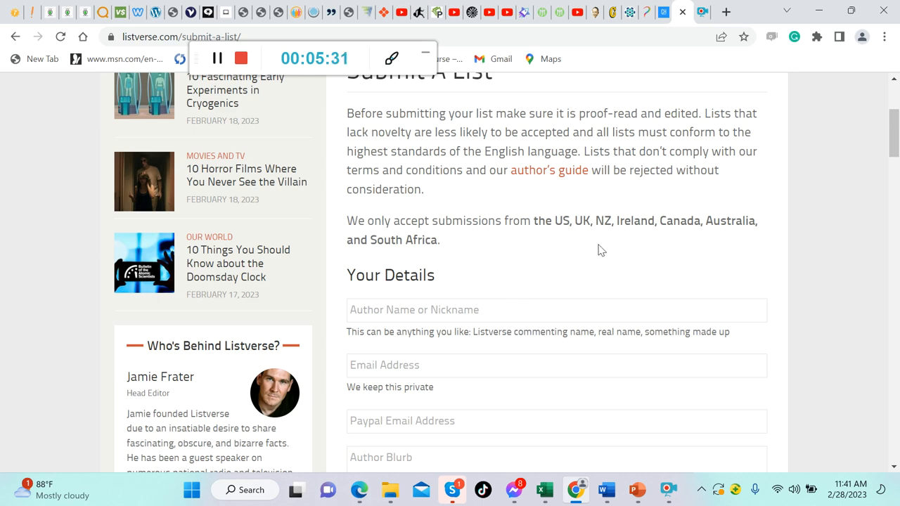
mouse_move(619, 234)
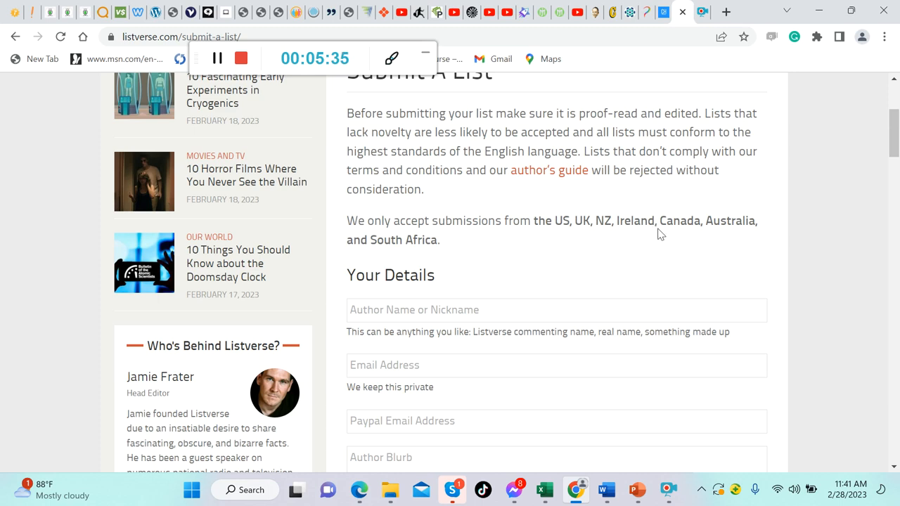
mouse_move(470, 286)
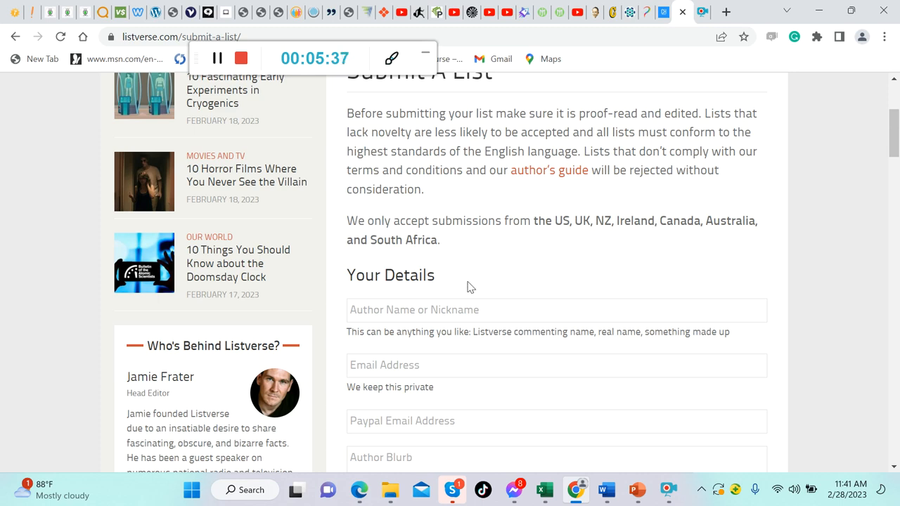
mouse_move(467, 288)
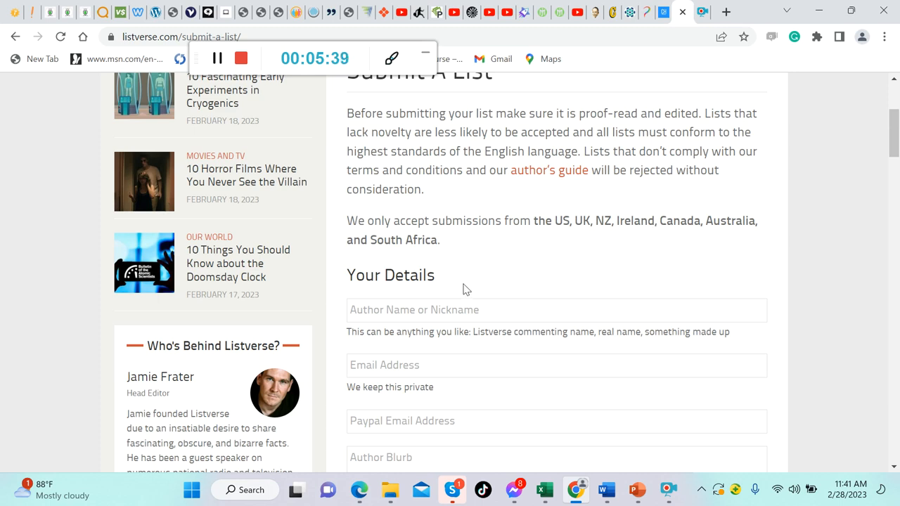
scroll(down, 3)
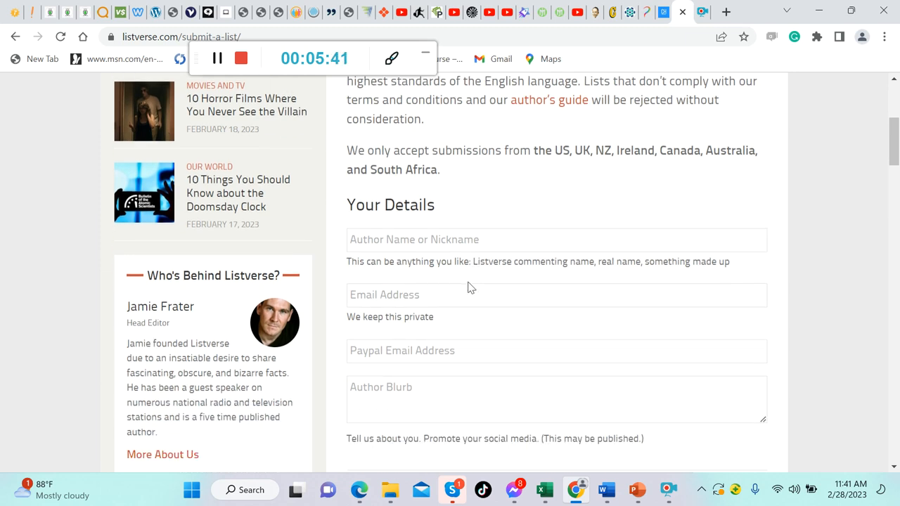
click(555, 240)
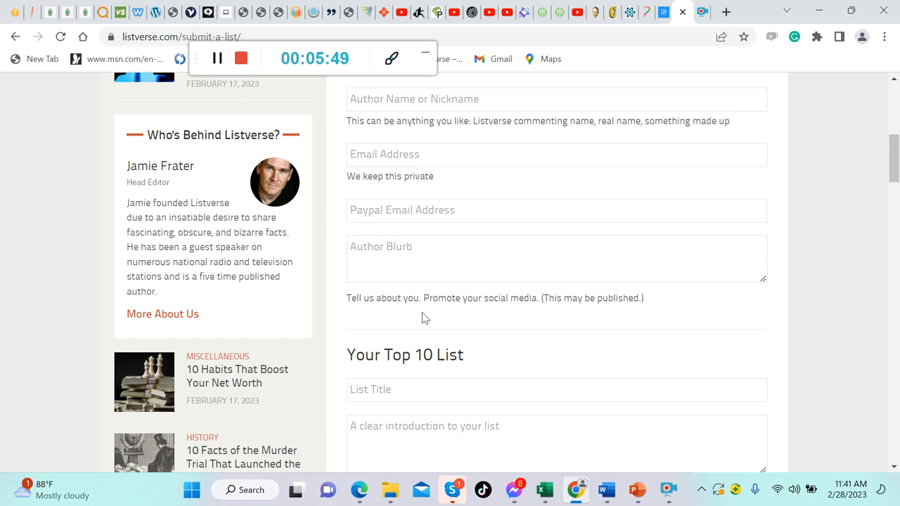
mouse_move(551, 322)
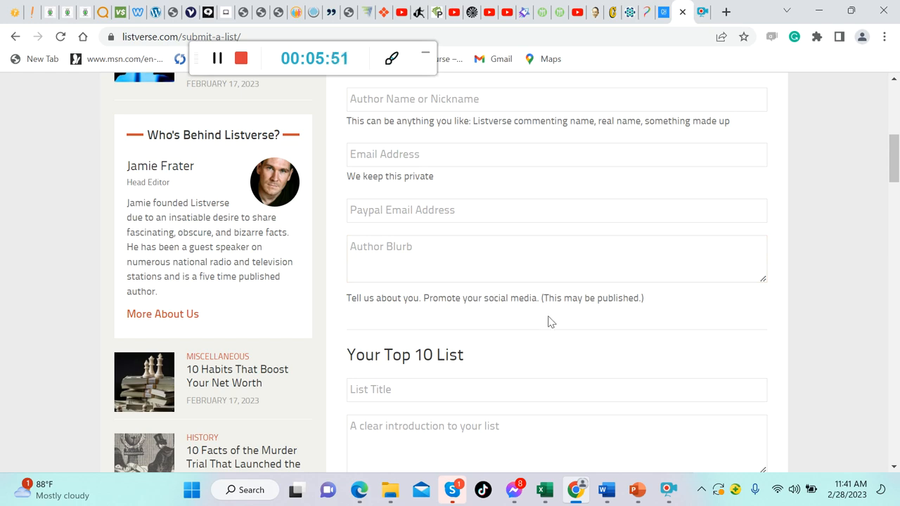
scroll(down, 3)
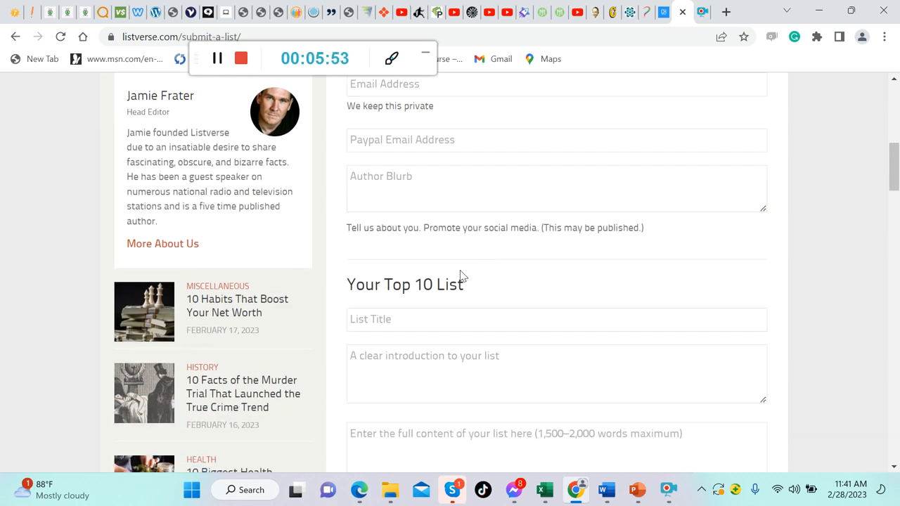
scroll(down, 3)
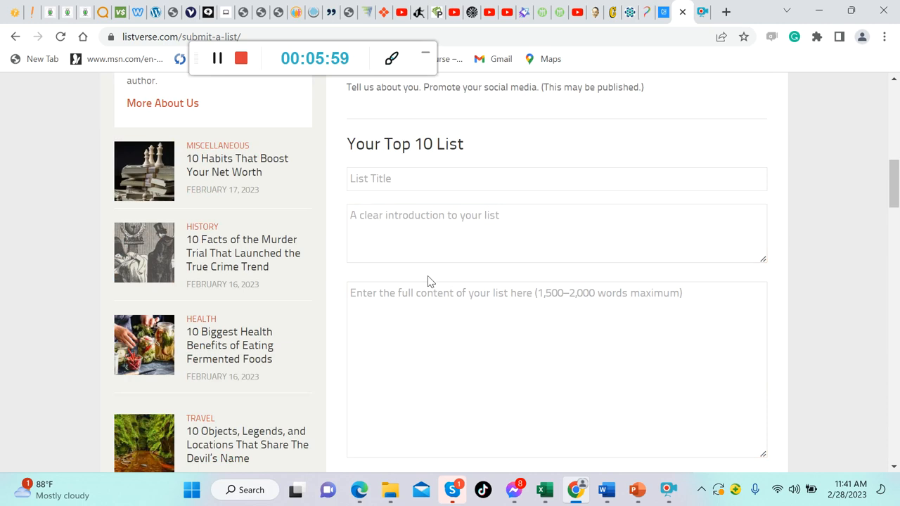
click(556, 233)
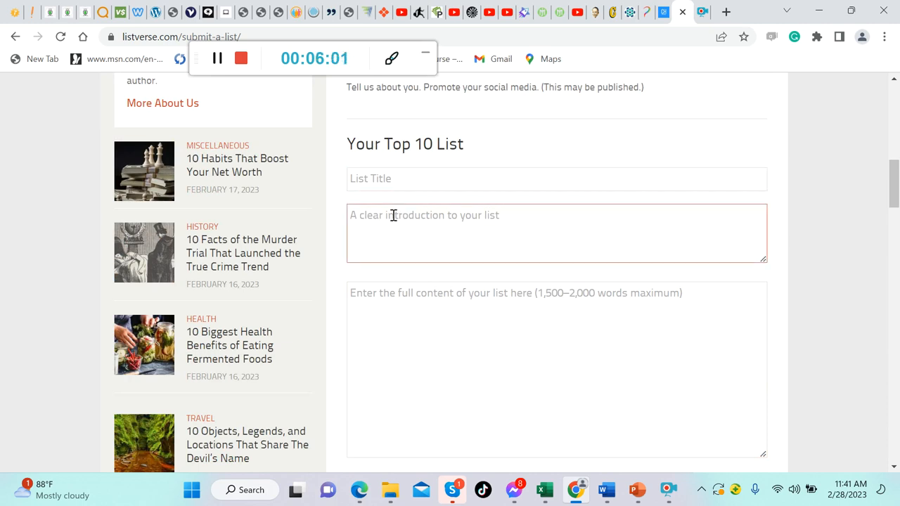
click(417, 327)
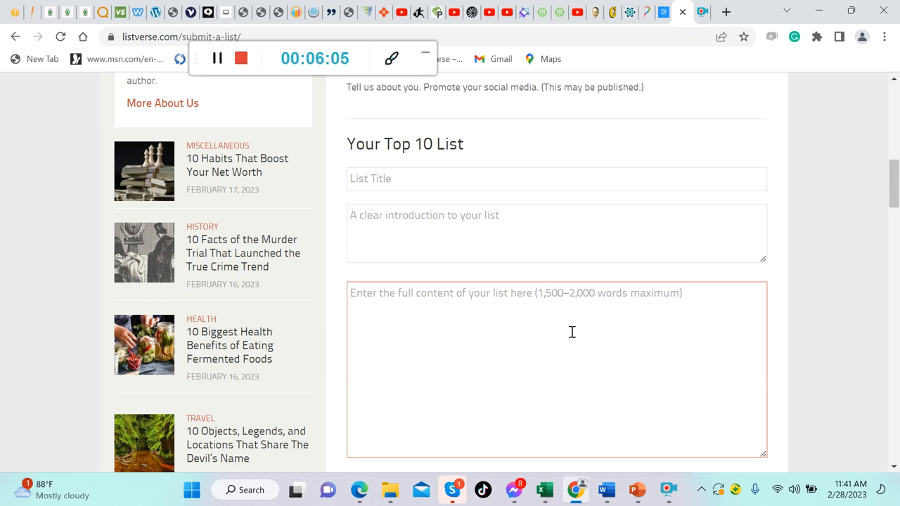
scroll(down, 3)
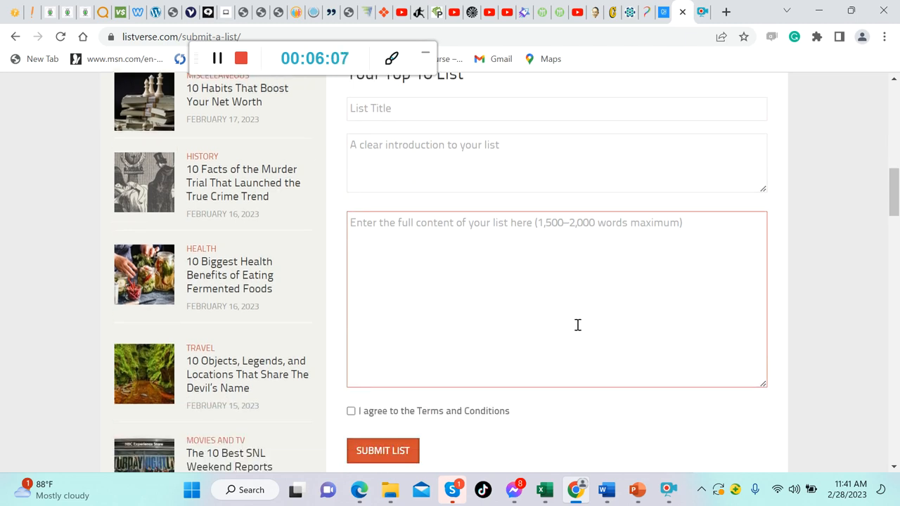
scroll(down, 3)
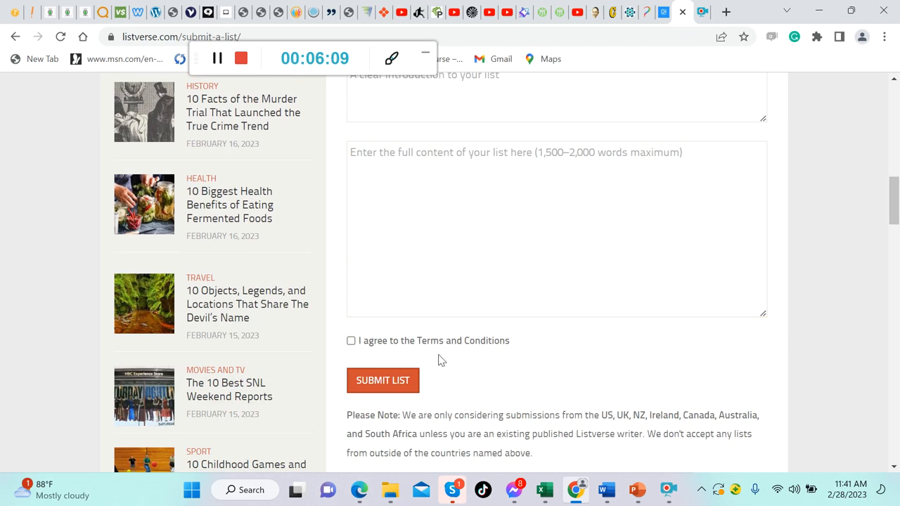
scroll(down, 3)
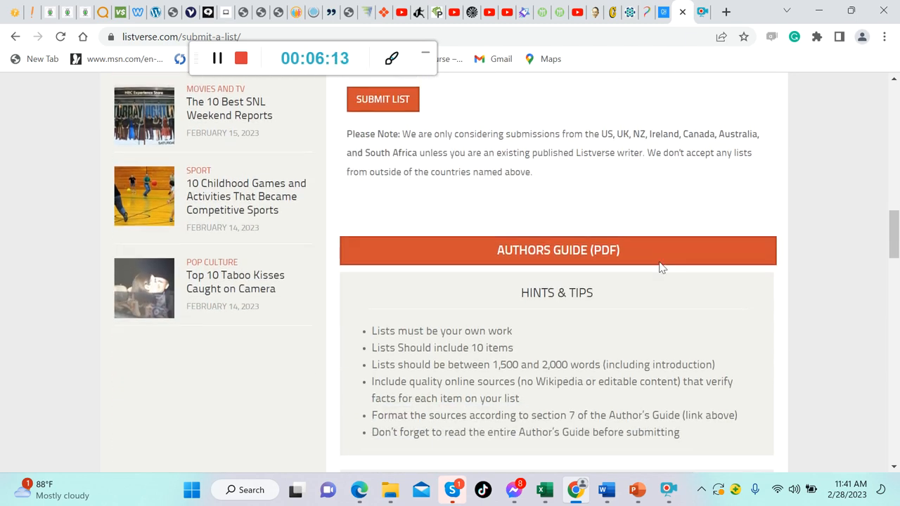
- Scroll past the Hints & Tips and Terms & Conditions to the page footer
scroll(down, 3)
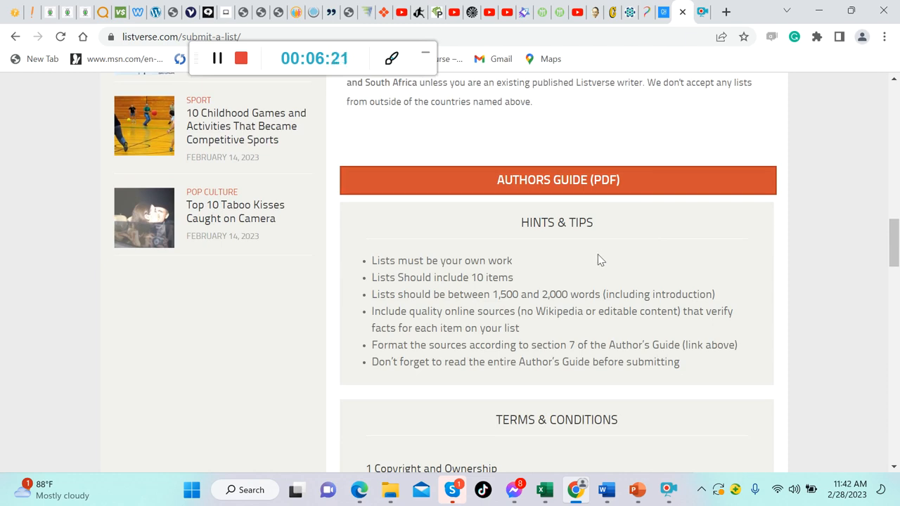
scroll(down, 3)
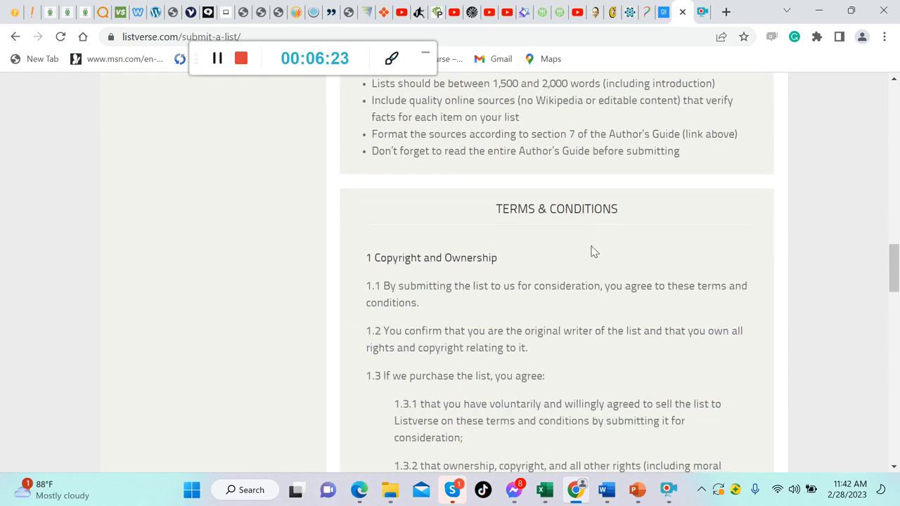
scroll(down, 3)
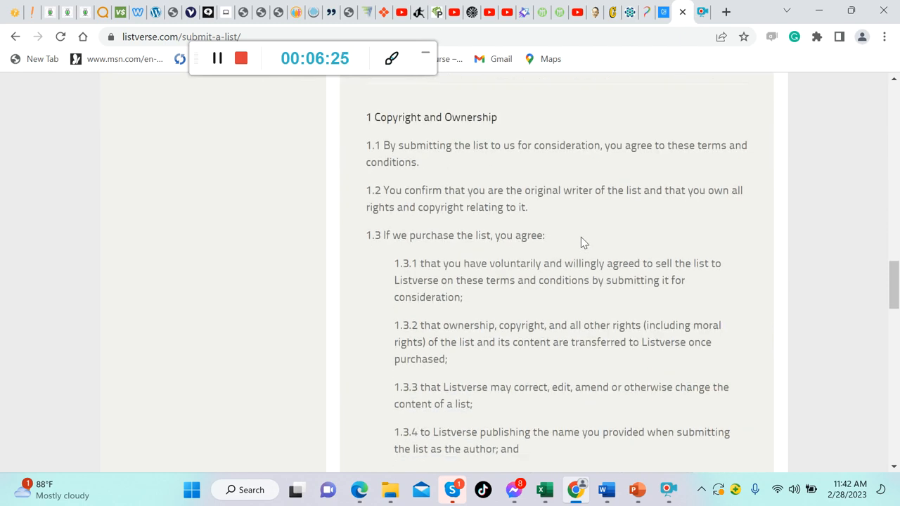
scroll(down, 3)
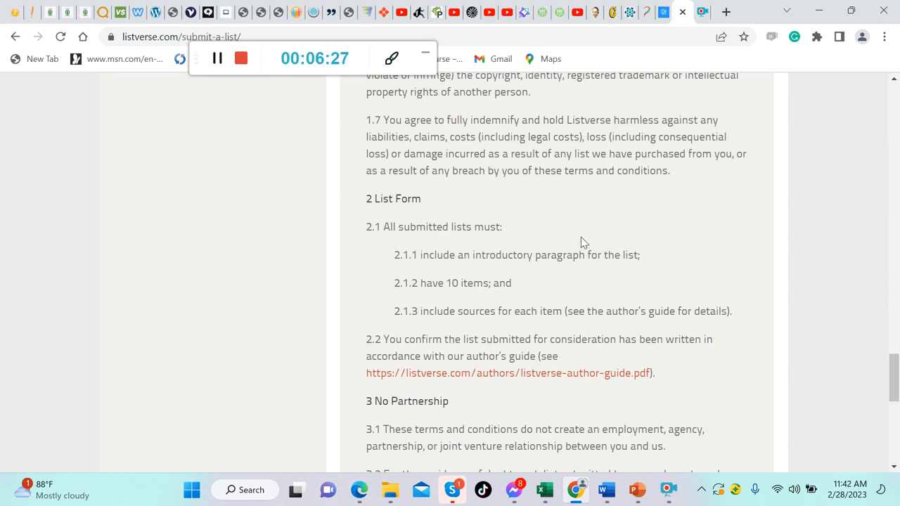
scroll(down, 3)
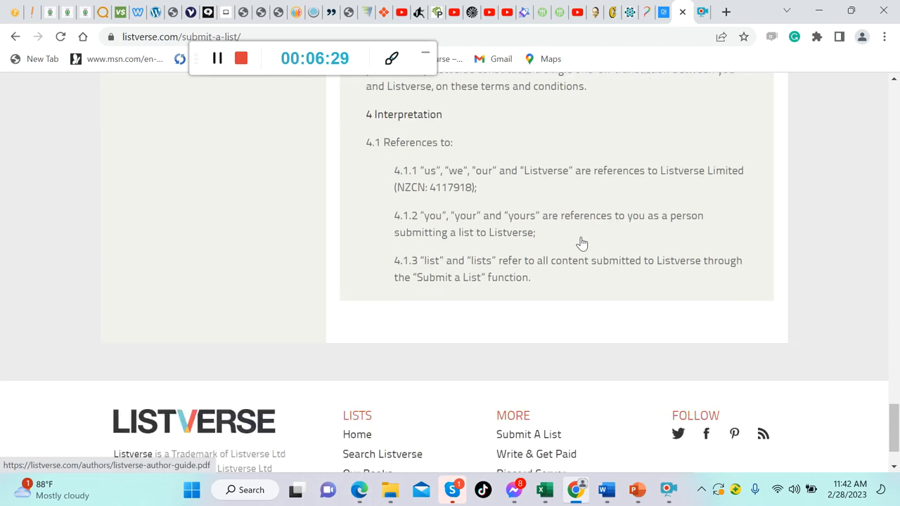
scroll(up, 3)
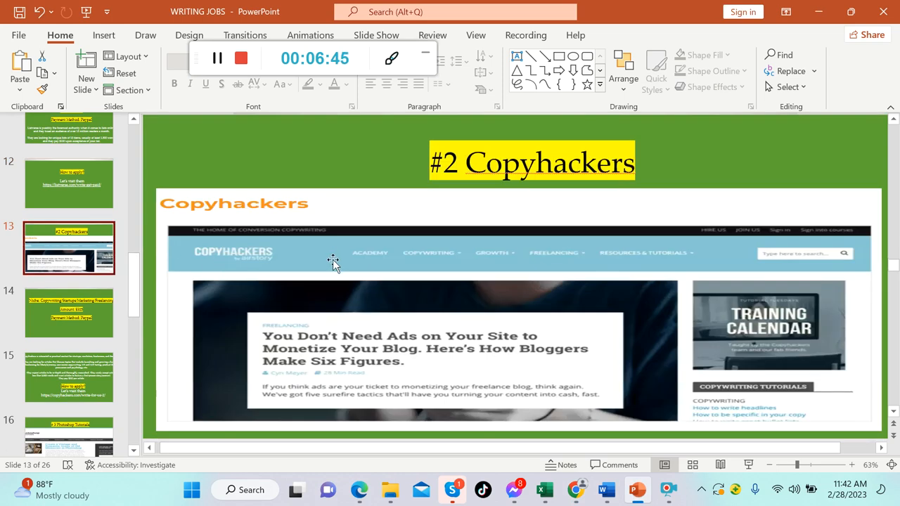
mouse_move(164, 318)
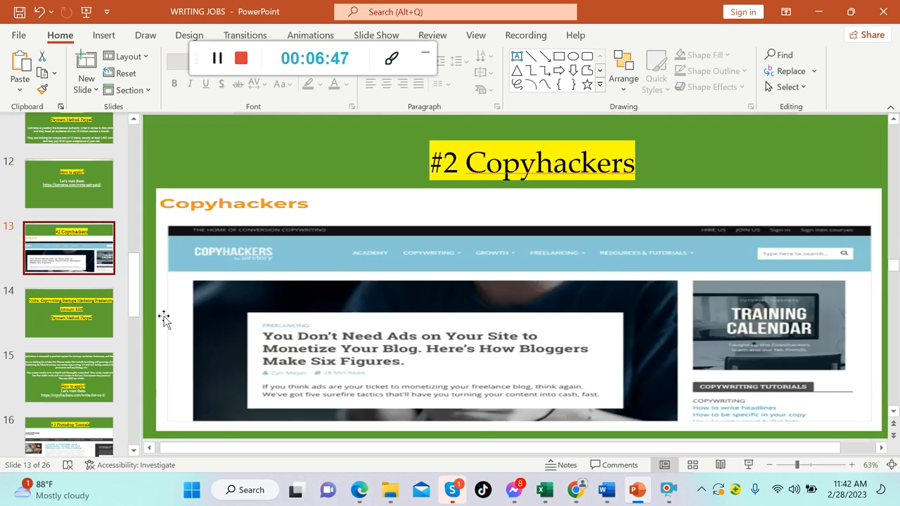
- Show the Copyhackers niche and $325 payment slide, then slide 15
click(69, 313)
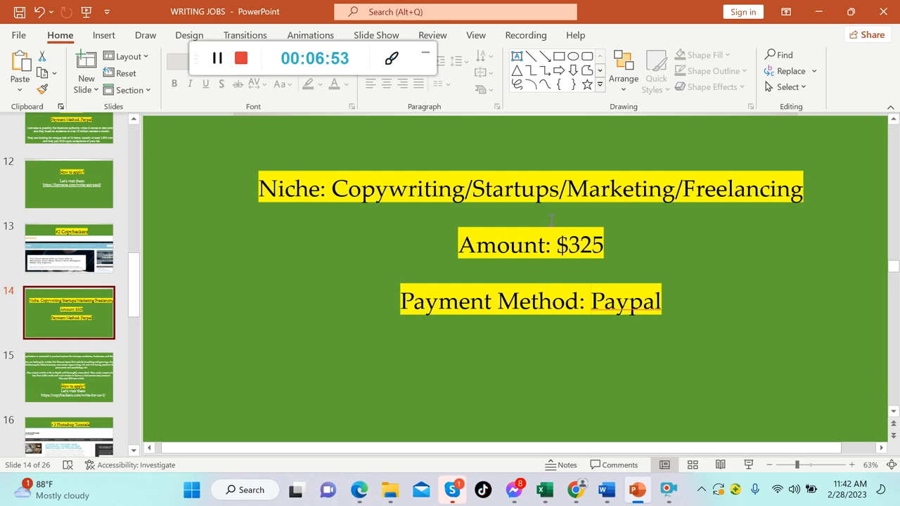
mouse_move(583, 272)
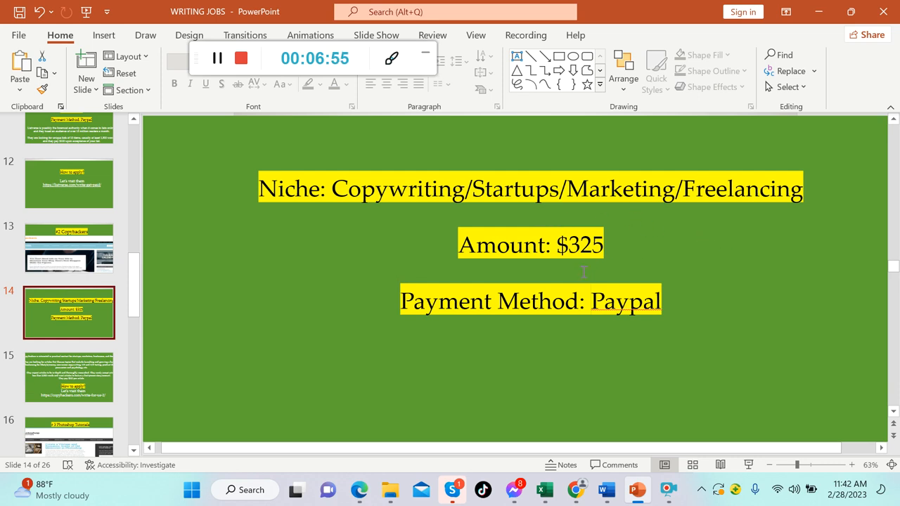
mouse_move(630, 242)
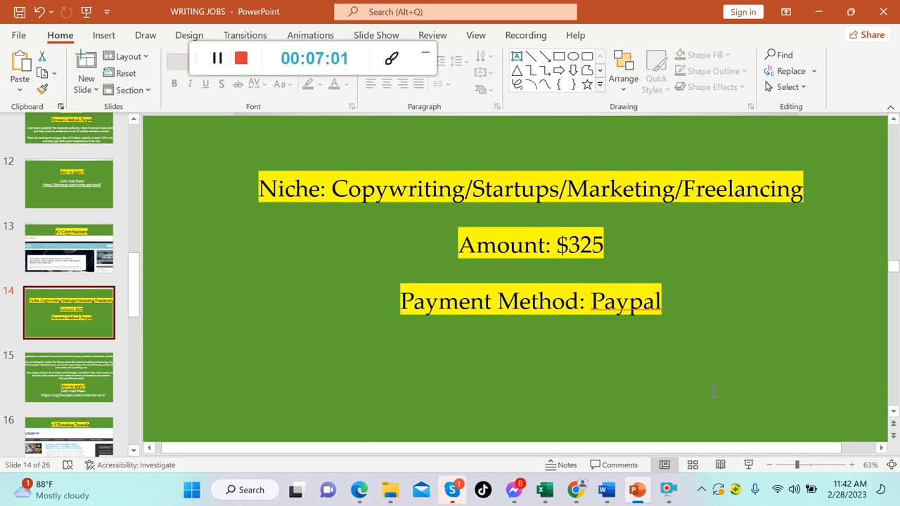
click(68, 318)
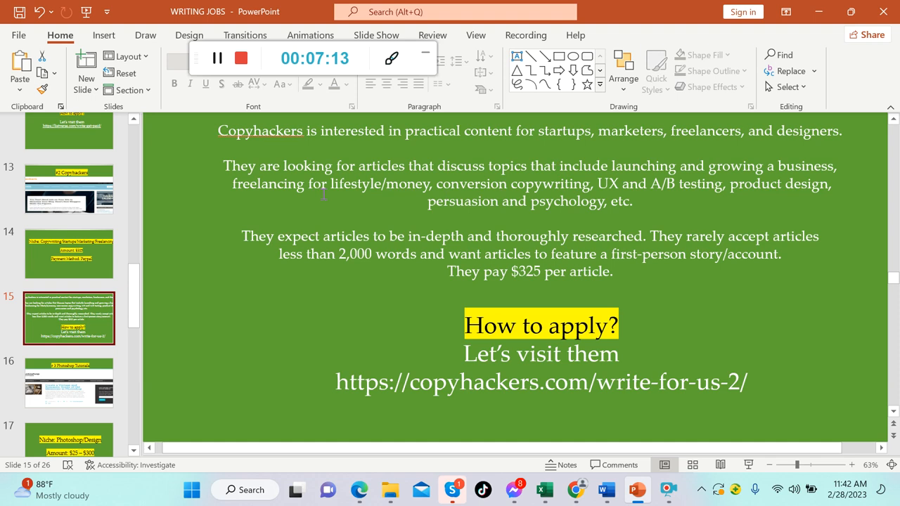
mouse_move(741, 222)
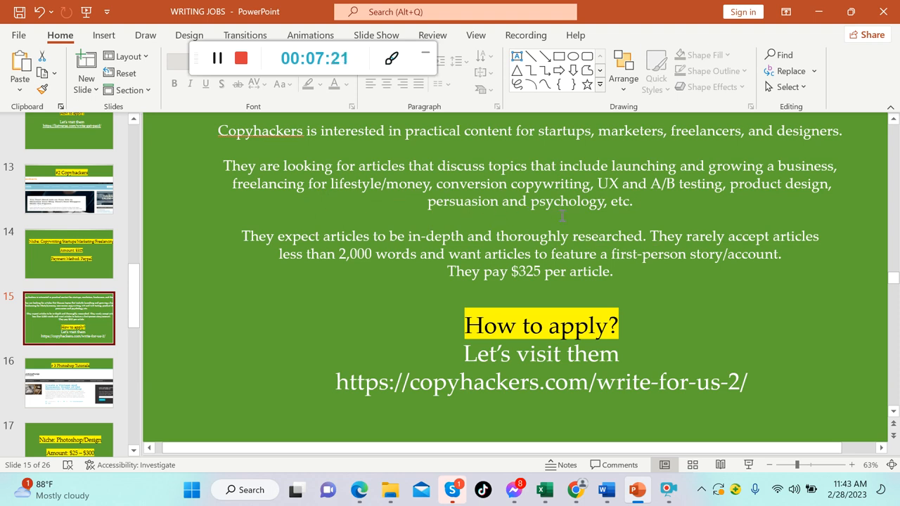
mouse_move(675, 208)
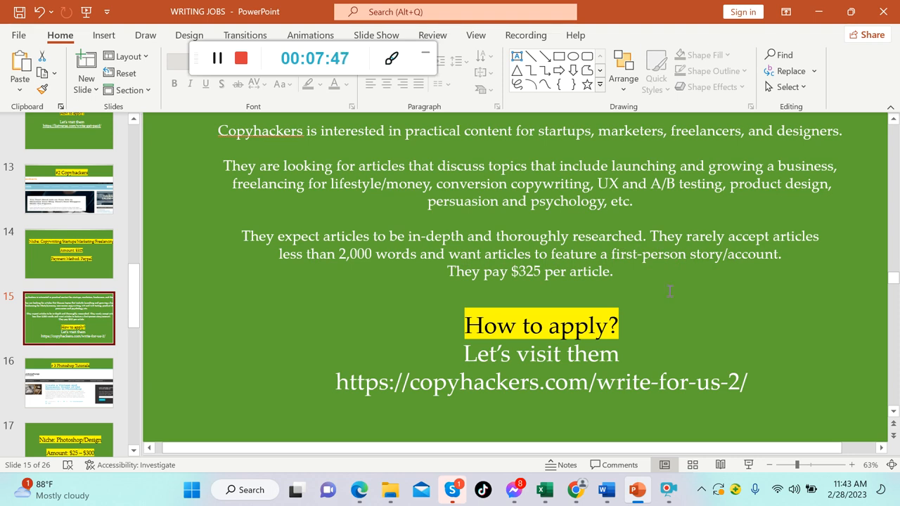
mouse_move(655, 328)
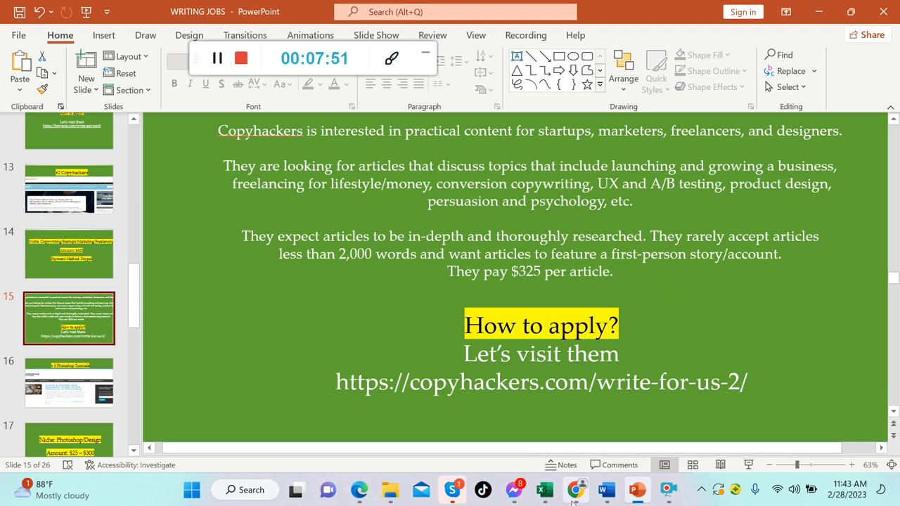
- Bring up the Copyhackers write-for-us page in Chrome and scroll to How to get started
click(576, 490)
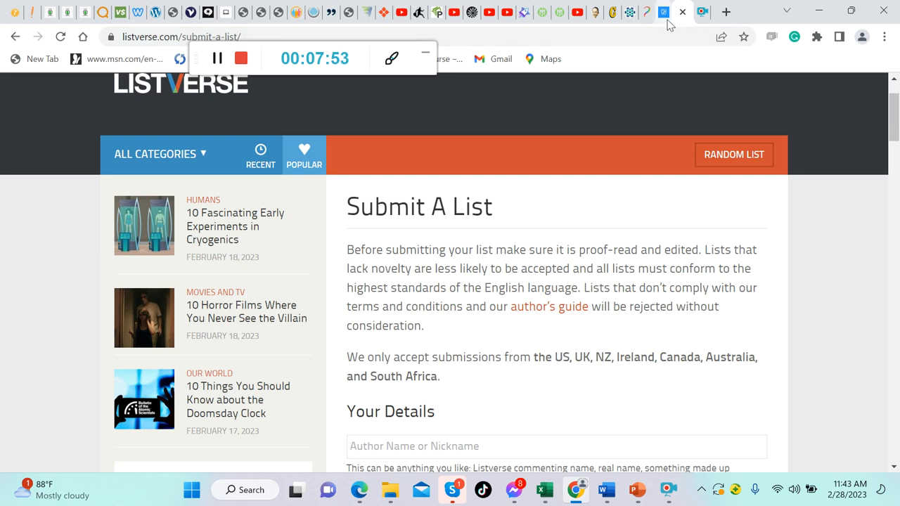
click(685, 12)
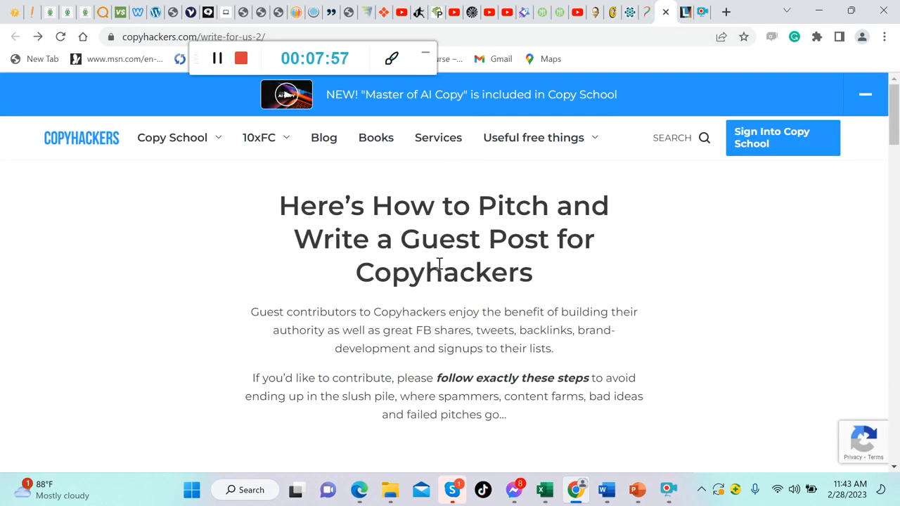
mouse_move(558, 292)
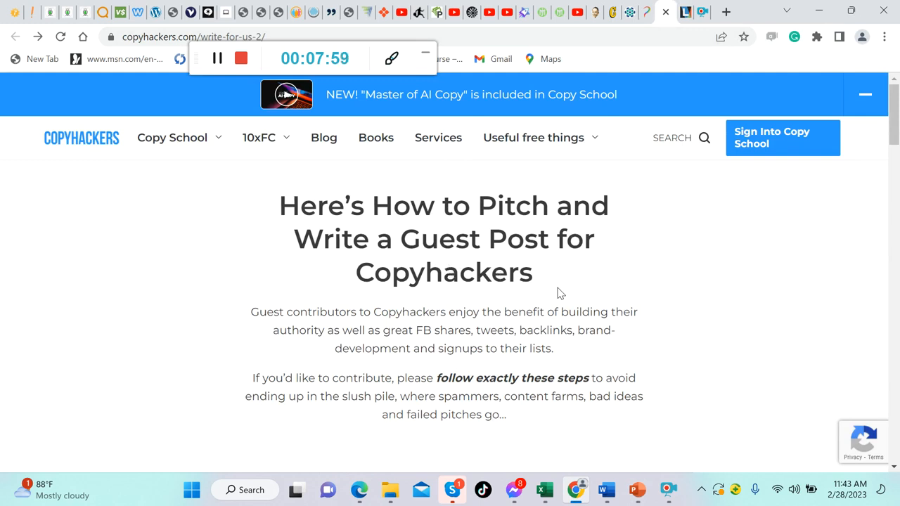
scroll(down, 3)
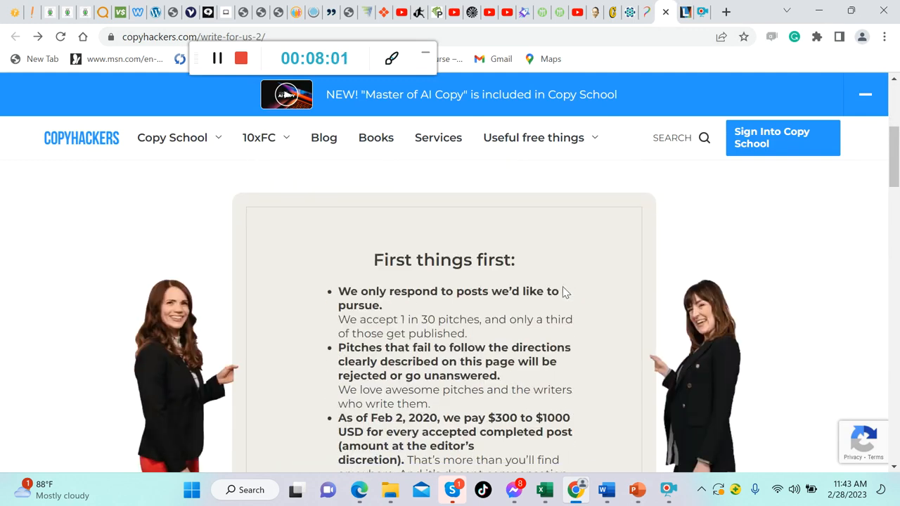
mouse_move(553, 288)
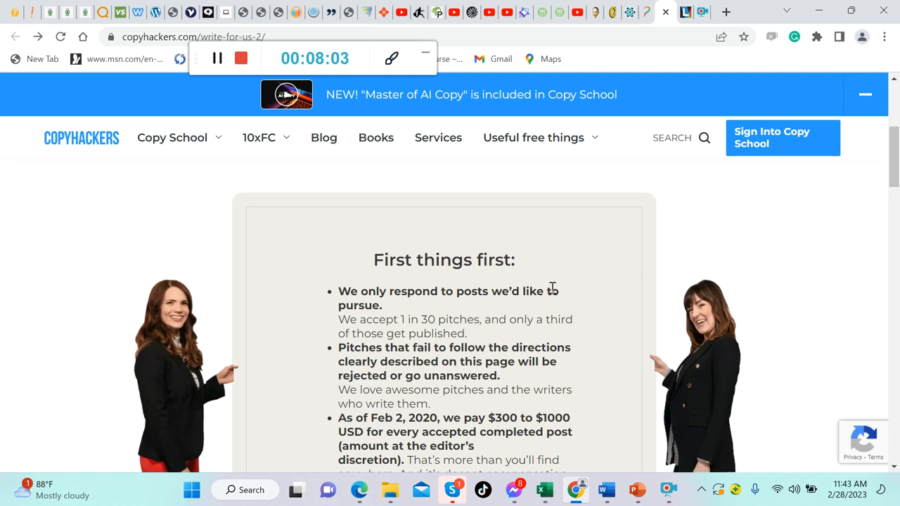
scroll(down, 3)
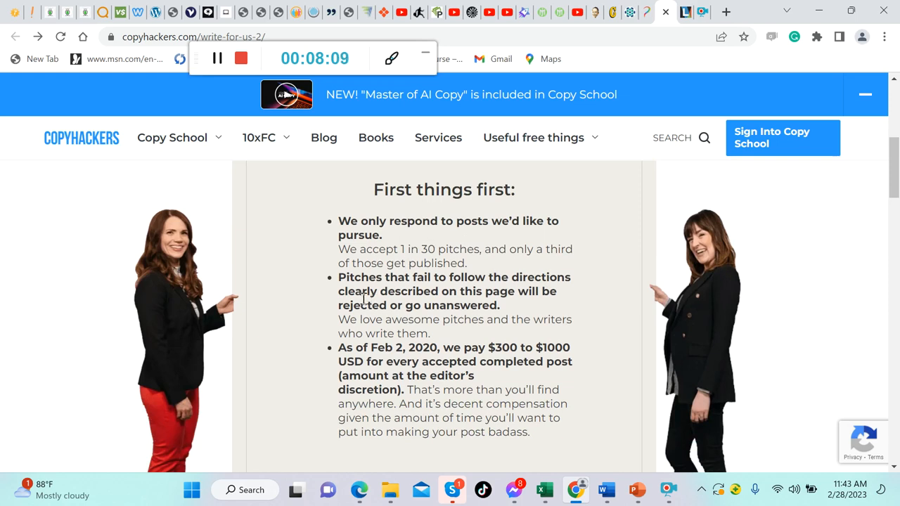
mouse_move(454, 242)
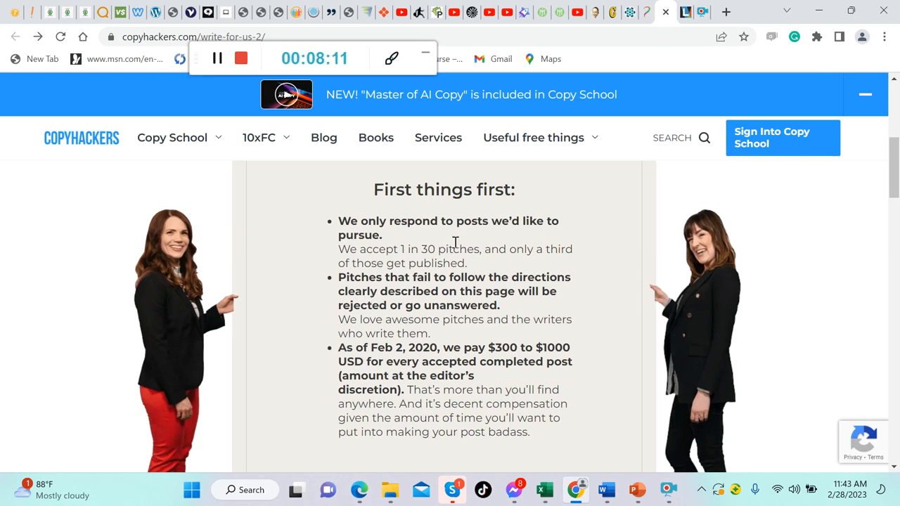
mouse_move(467, 239)
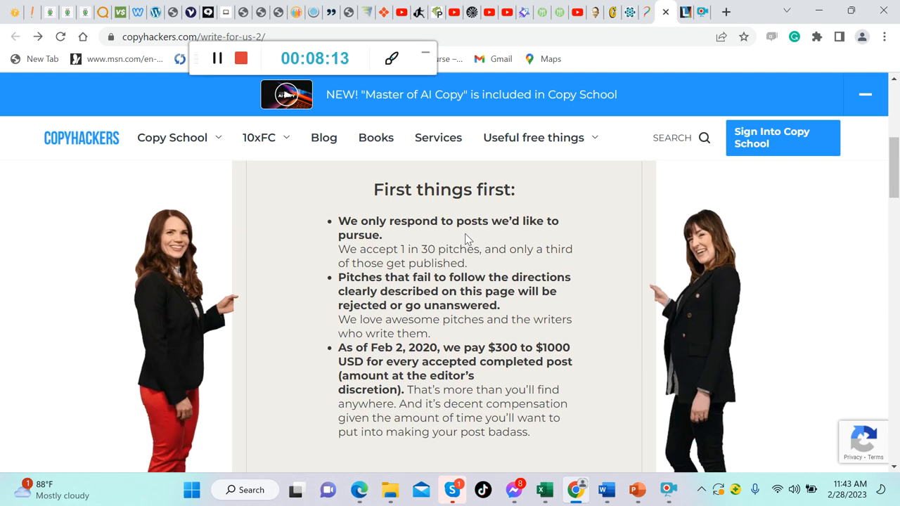
mouse_move(469, 252)
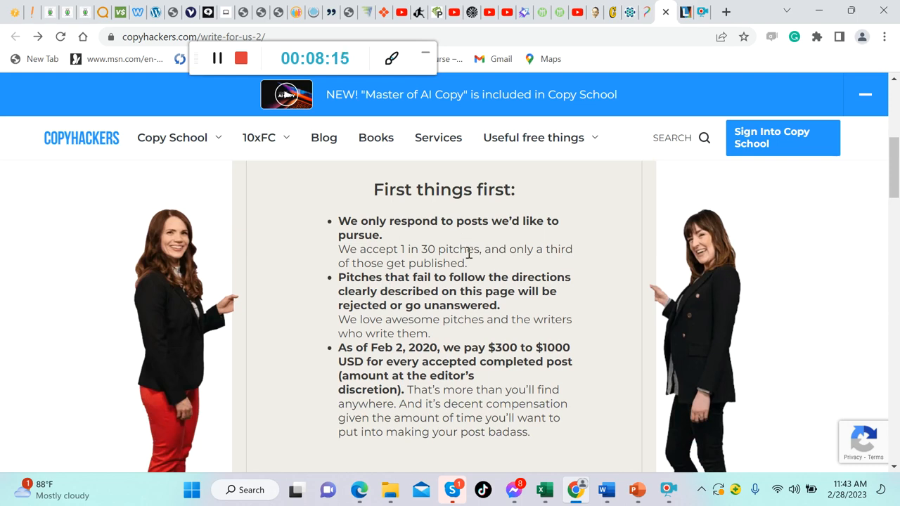
mouse_move(550, 263)
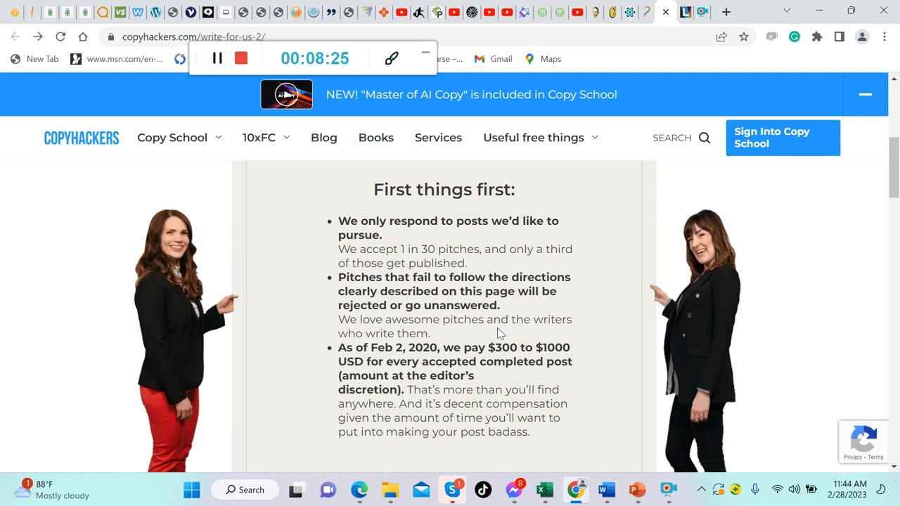
mouse_move(555, 298)
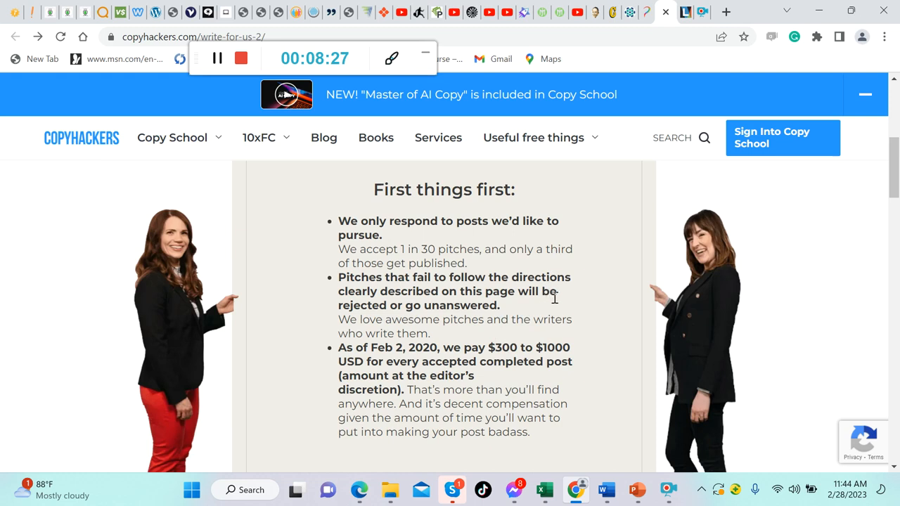
mouse_move(559, 302)
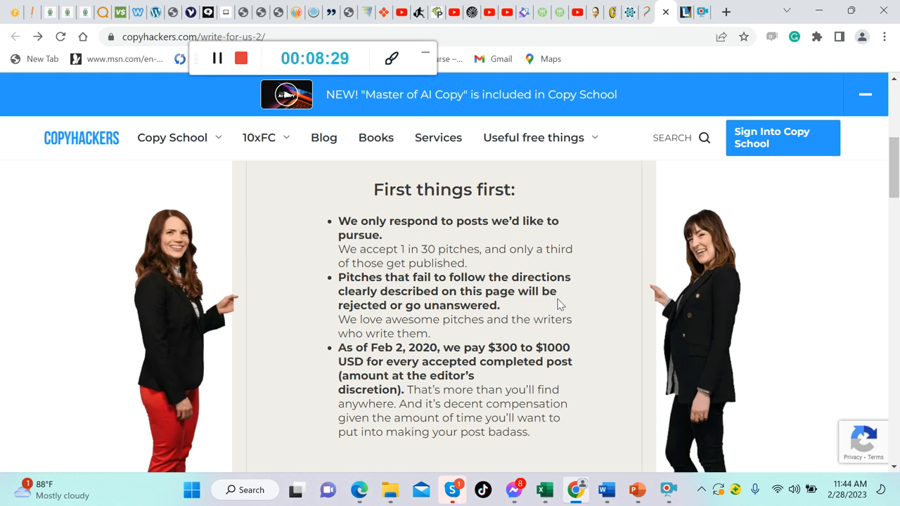
mouse_move(539, 334)
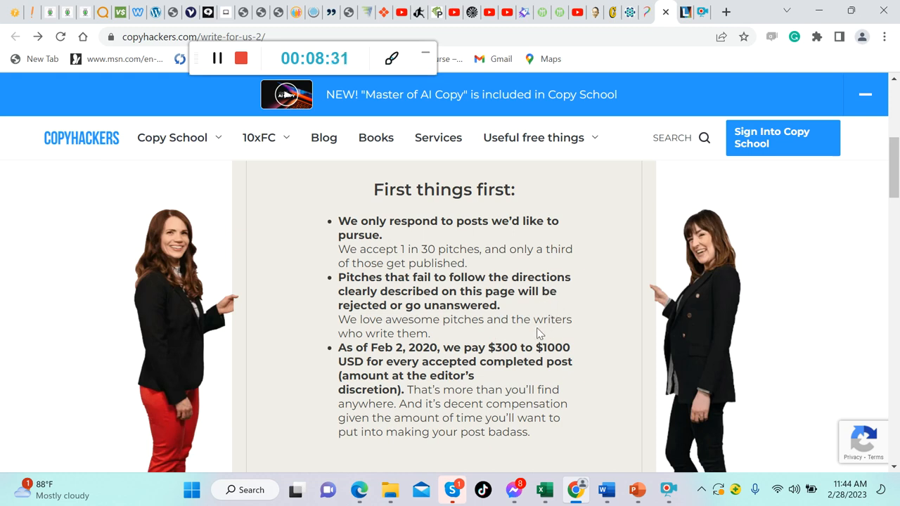
scroll(down, 3)
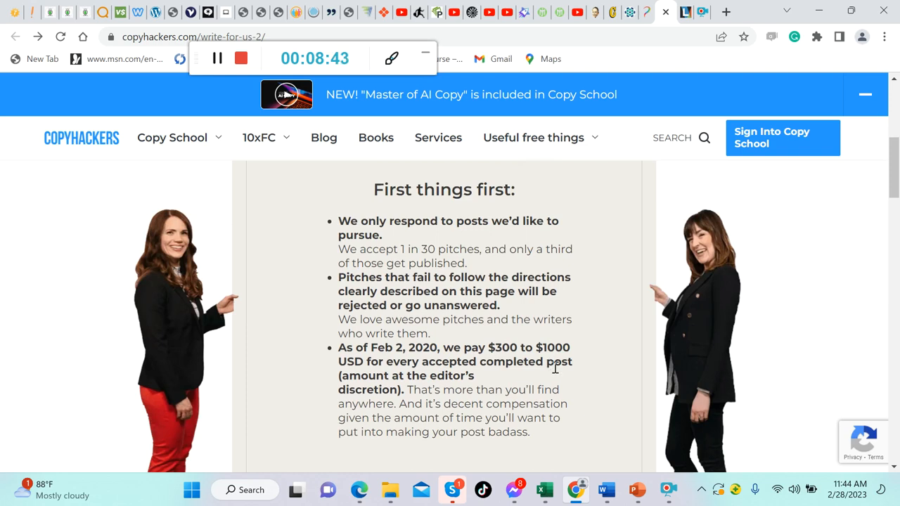
mouse_move(556, 364)
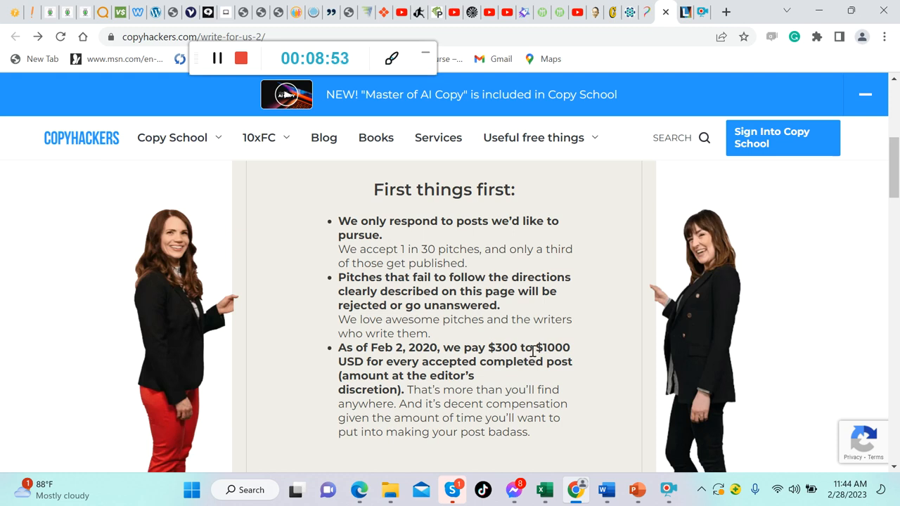
scroll(down, 3)
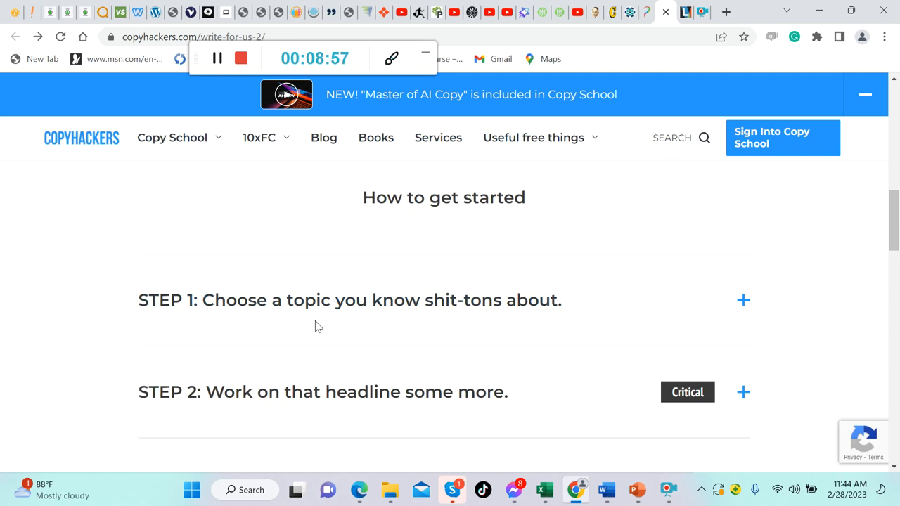
mouse_move(434, 318)
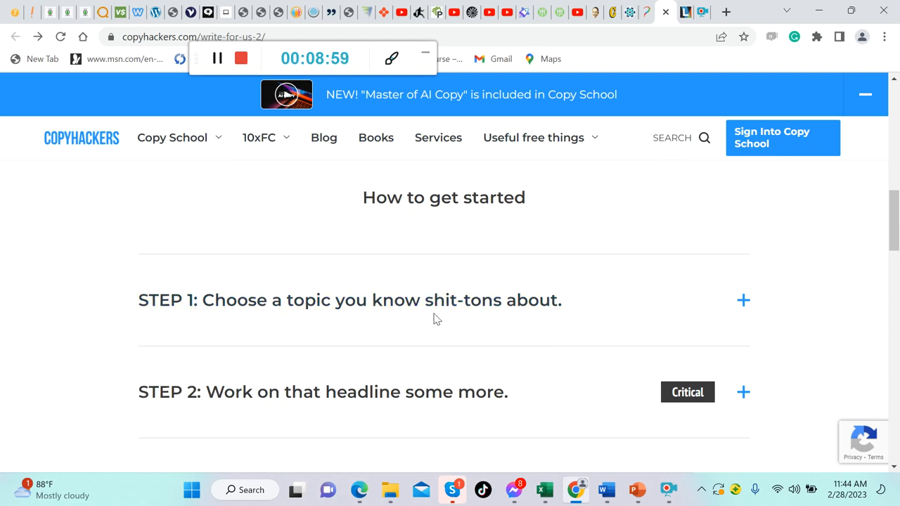
- Scroll the Copyhackers write-for-us page and expand STEP 1 to read its details
scroll(down, 3)
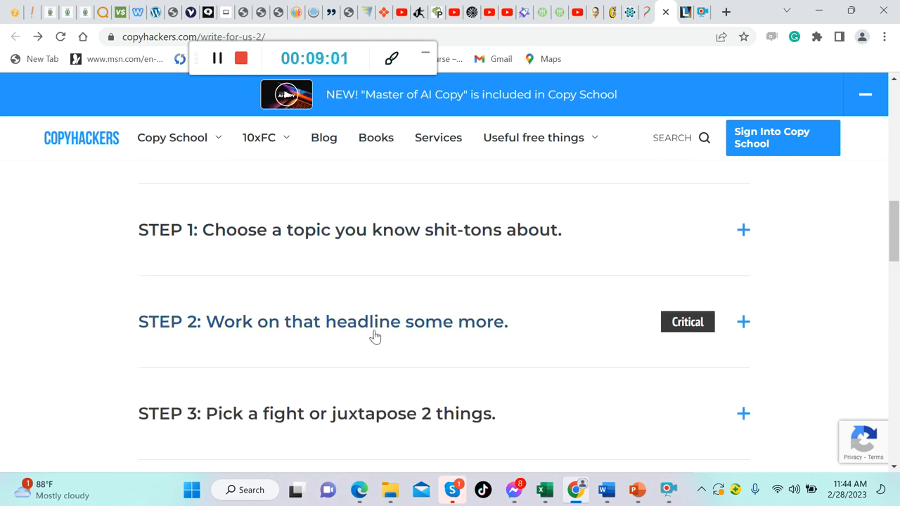
scroll(down, 3)
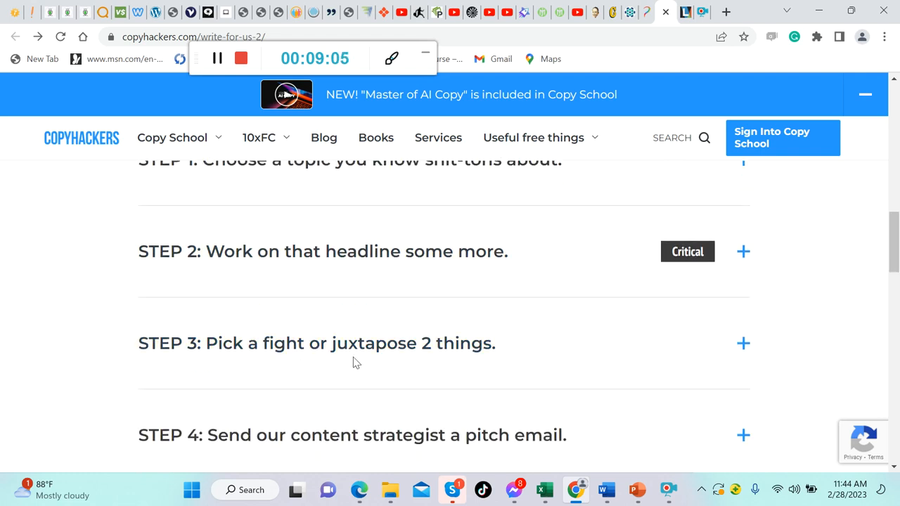
scroll(down, 3)
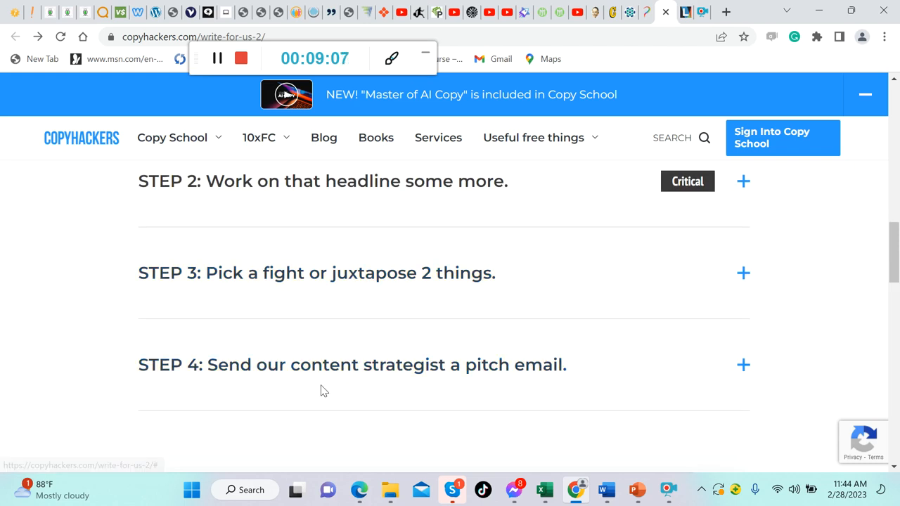
mouse_move(403, 378)
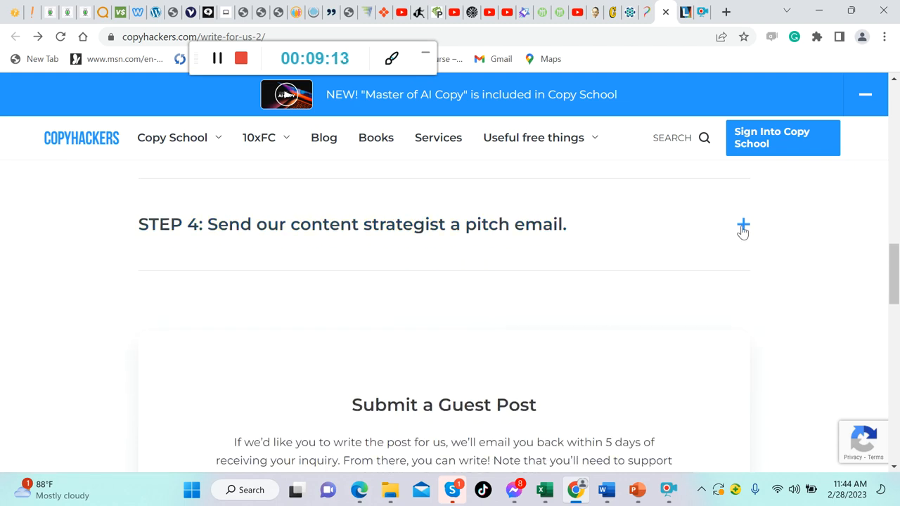
scroll(up, 3)
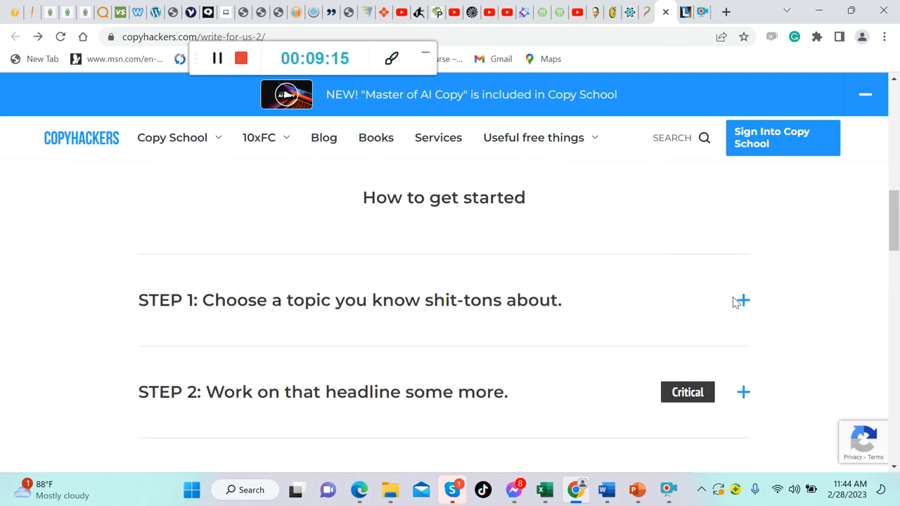
click(742, 300)
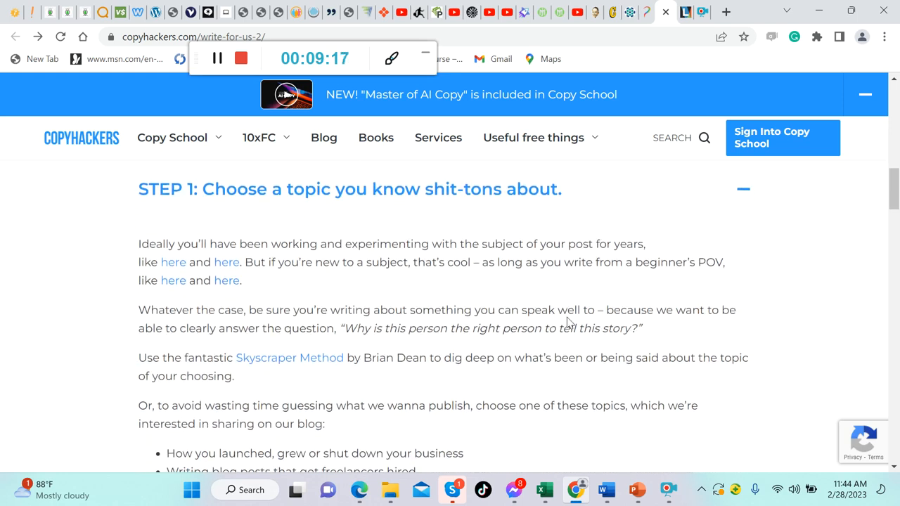
scroll(down, 3)
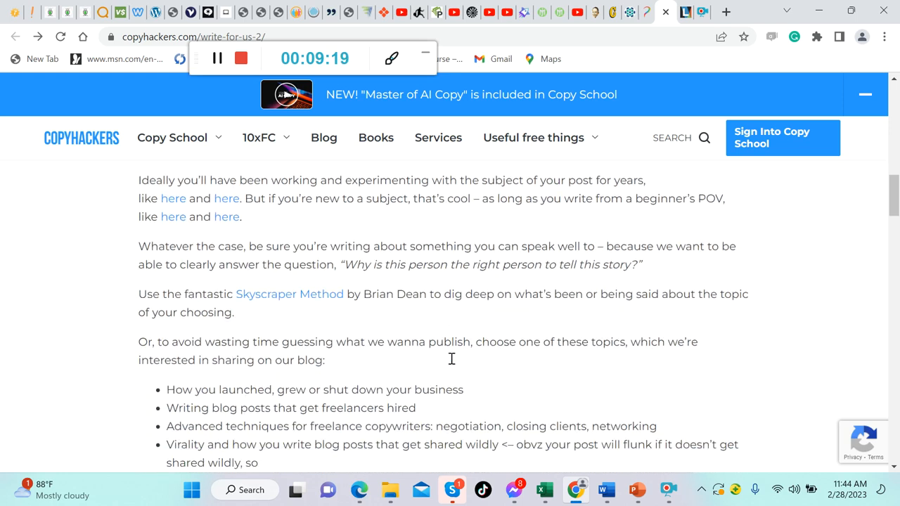
scroll(down, 3)
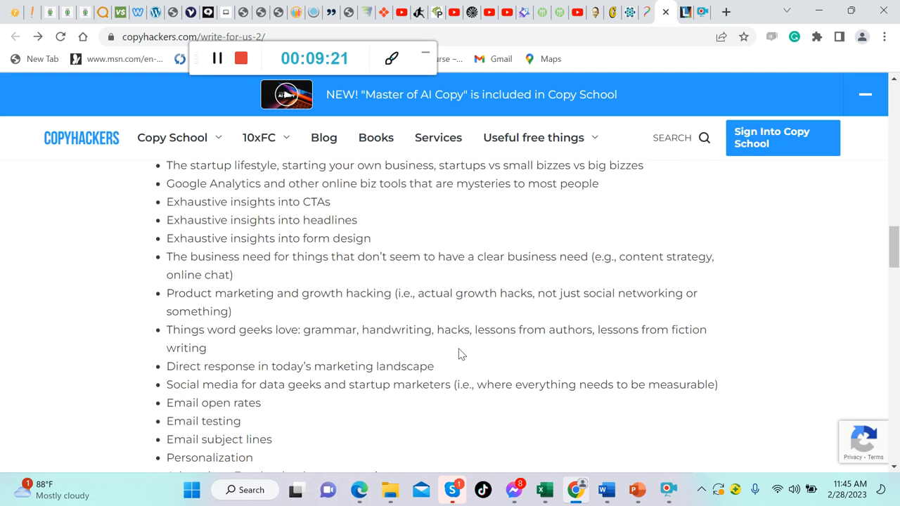
scroll(down, 3)
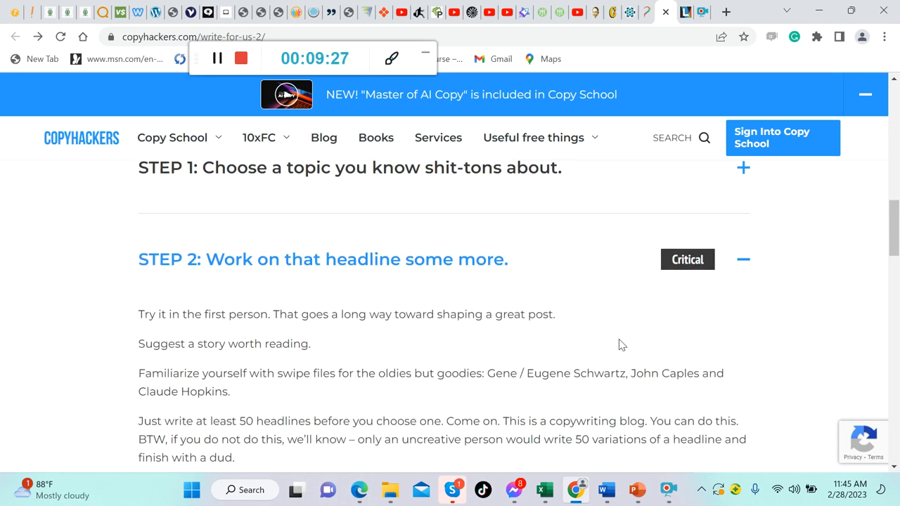
scroll(down, 3)
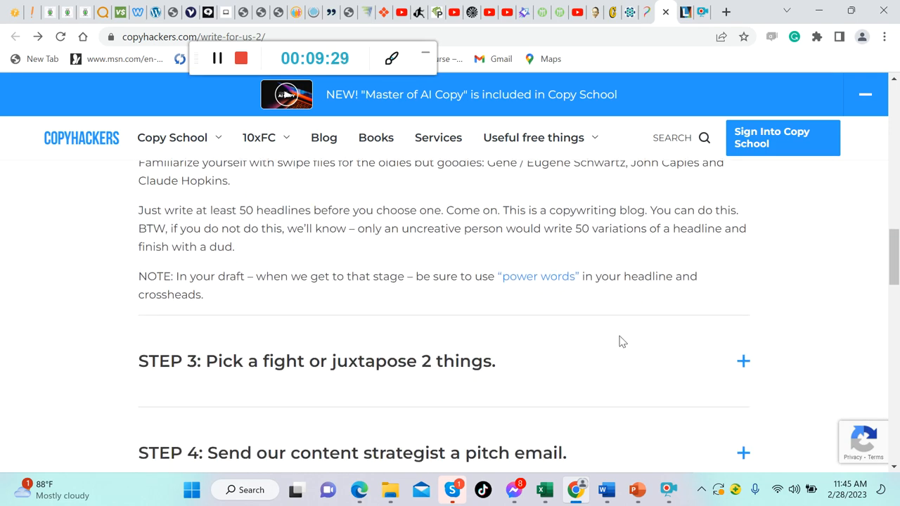
- Expand STEP 3 and STEP 4, then read down to Submit a Guest Post
click(743, 361)
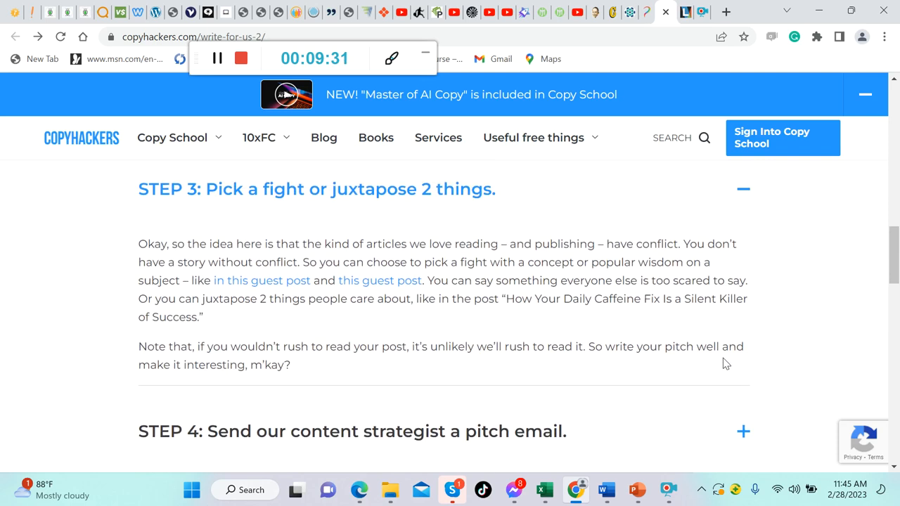
scroll(down, 3)
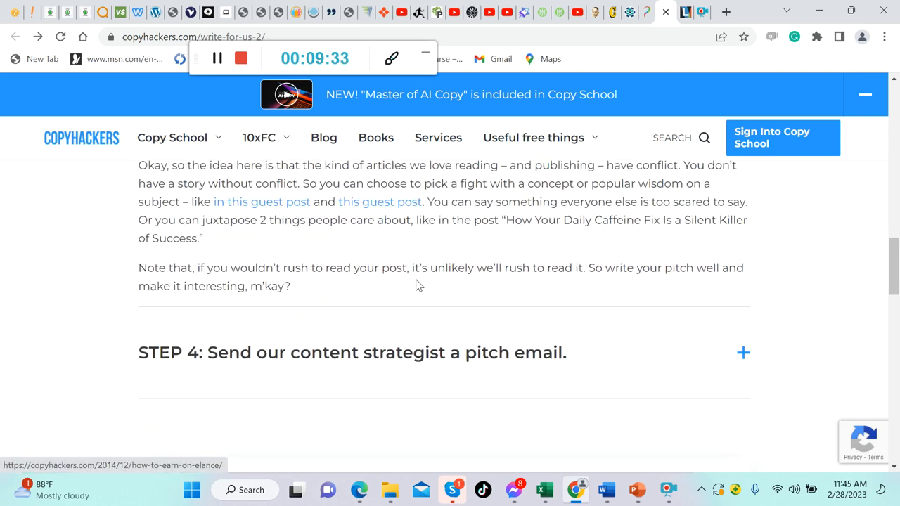
click(743, 352)
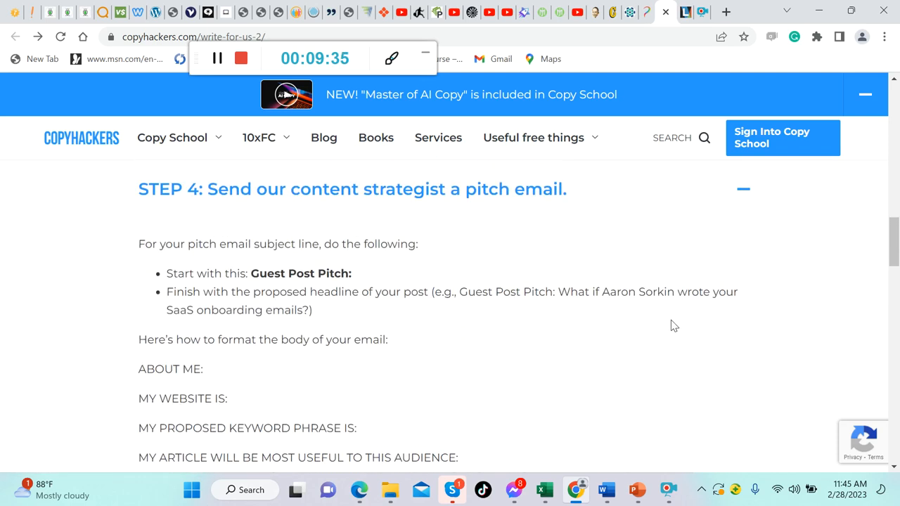
scroll(down, 3)
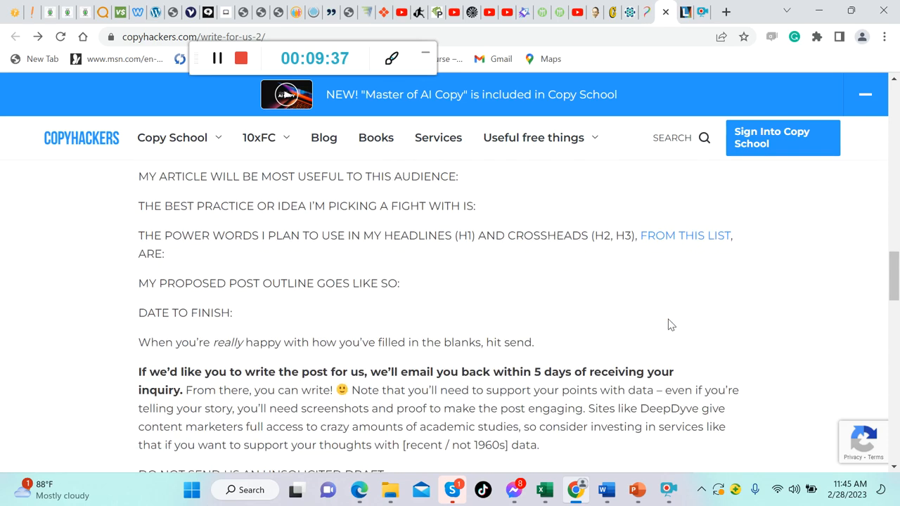
scroll(down, 3)
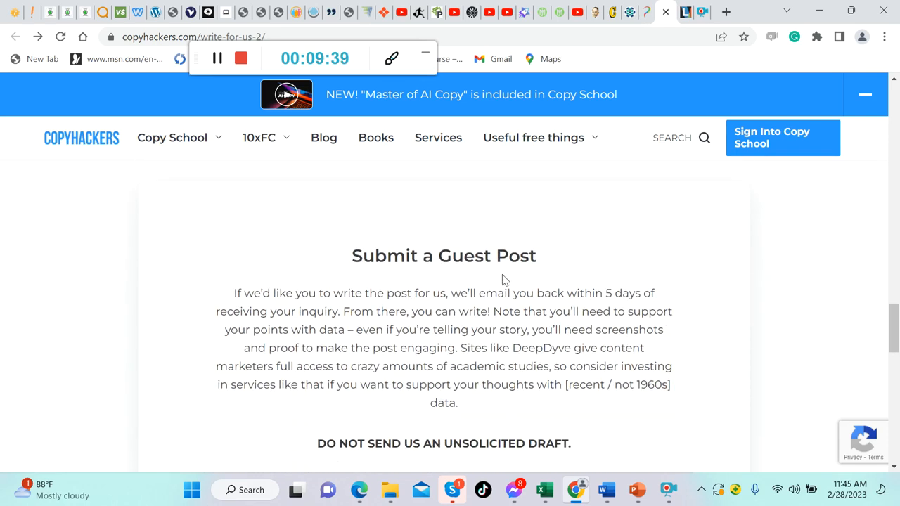
scroll(down, 3)
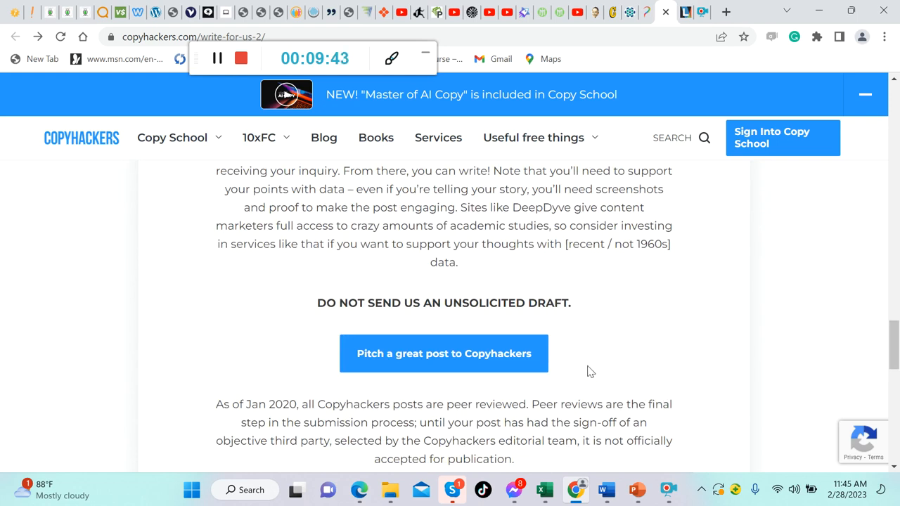
scroll(down, 3)
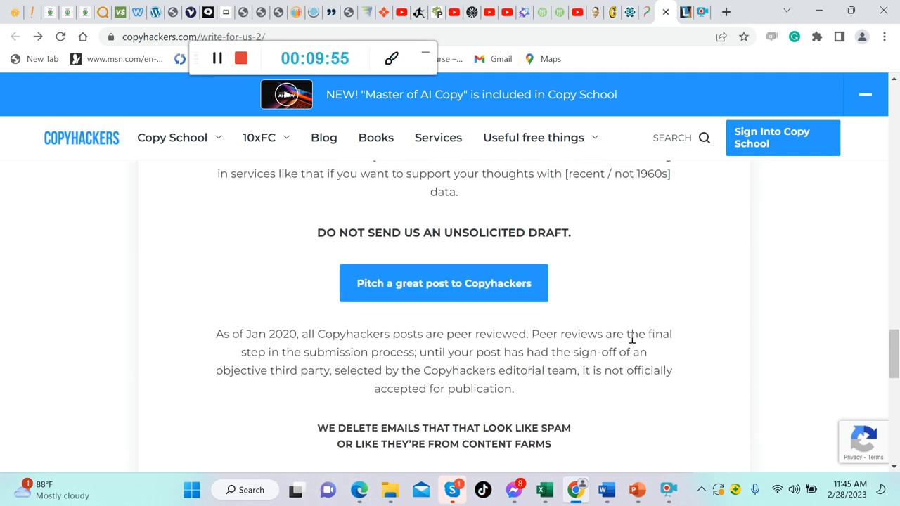
mouse_move(425, 292)
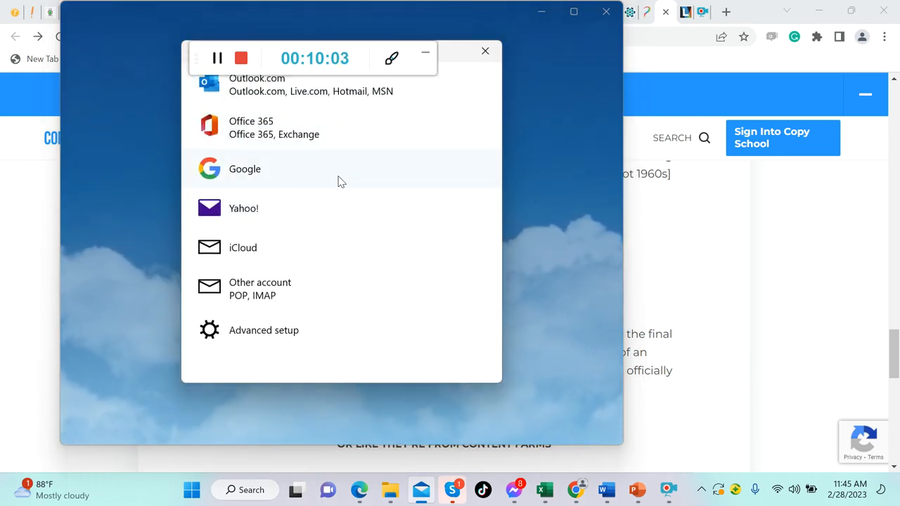
click(245, 168)
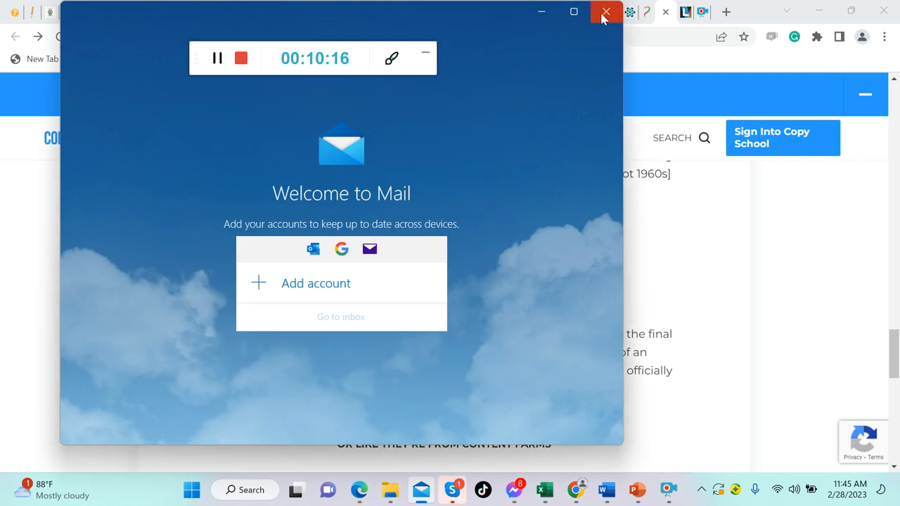
click(604, 12)
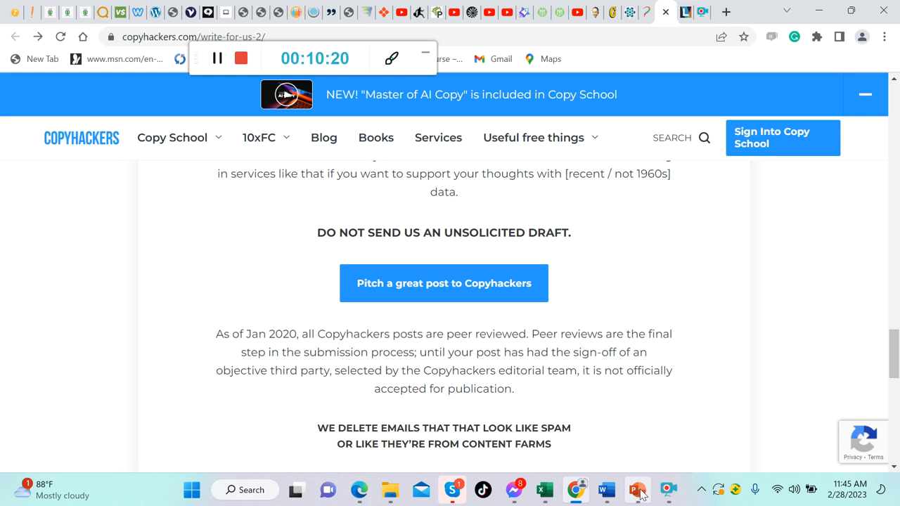
- Back in the deck, view slides 17 and 18 on Photoshop Tutorials' niche, pay and applying
click(636, 490)
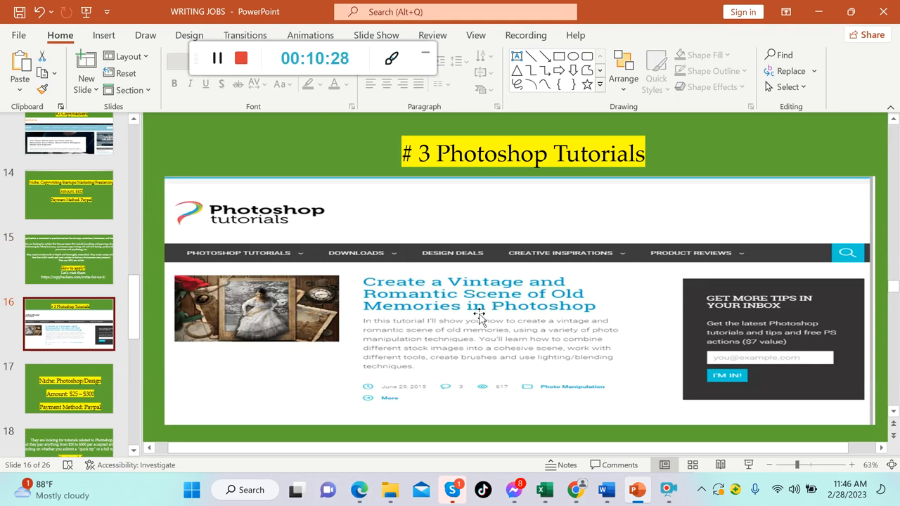
mouse_move(302, 289)
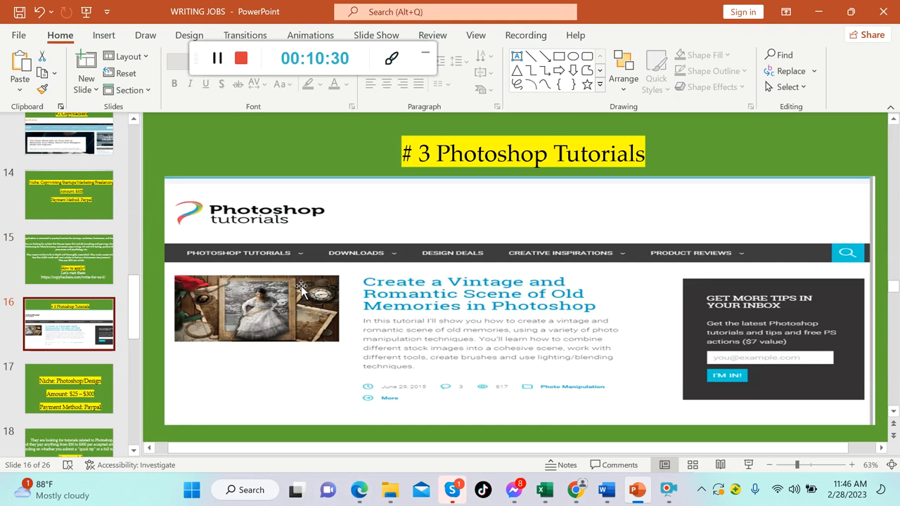
mouse_move(562, 298)
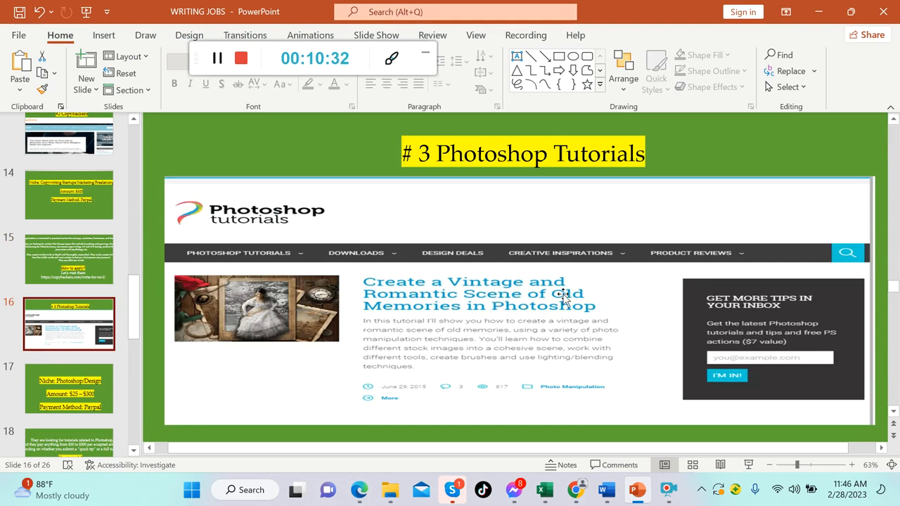
mouse_move(618, 281)
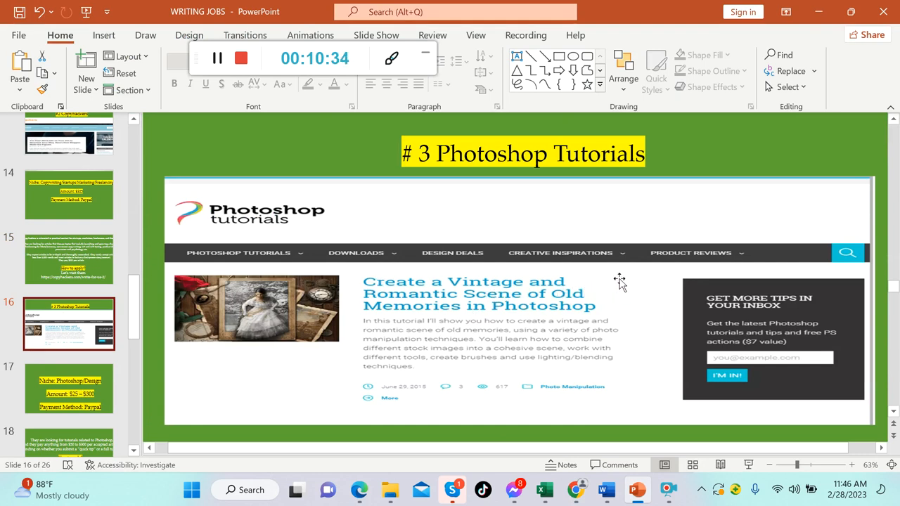
click(68, 328)
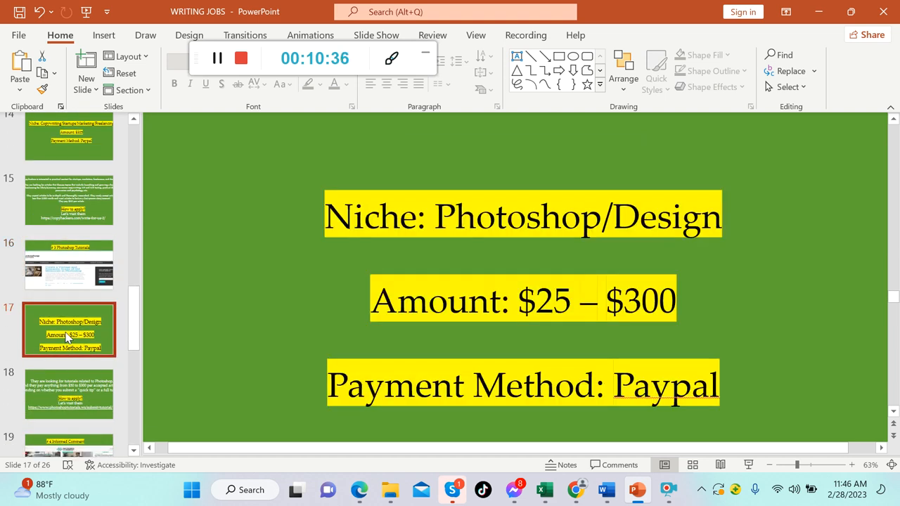
mouse_move(322, 247)
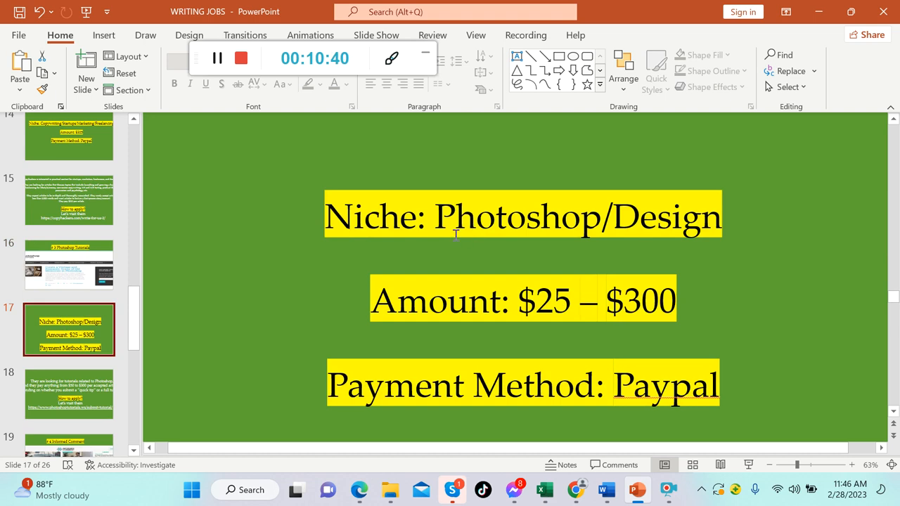
mouse_move(428, 351)
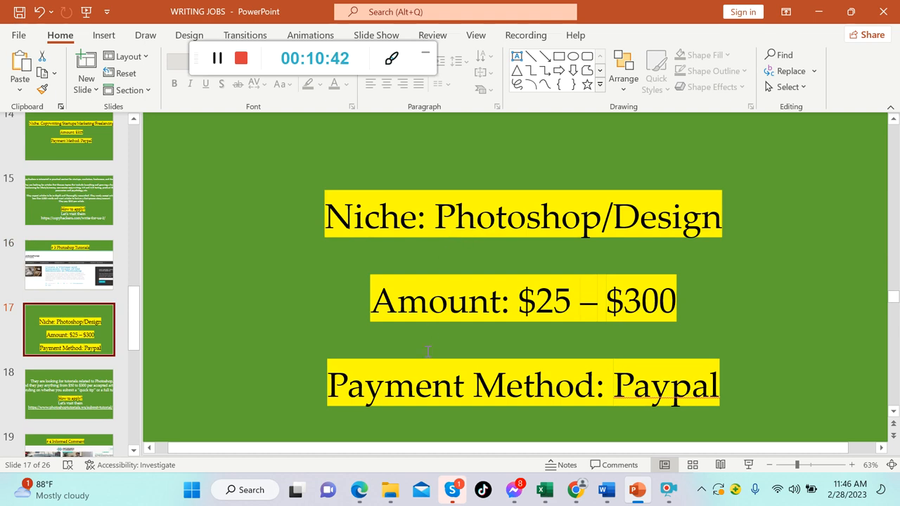
mouse_move(490, 310)
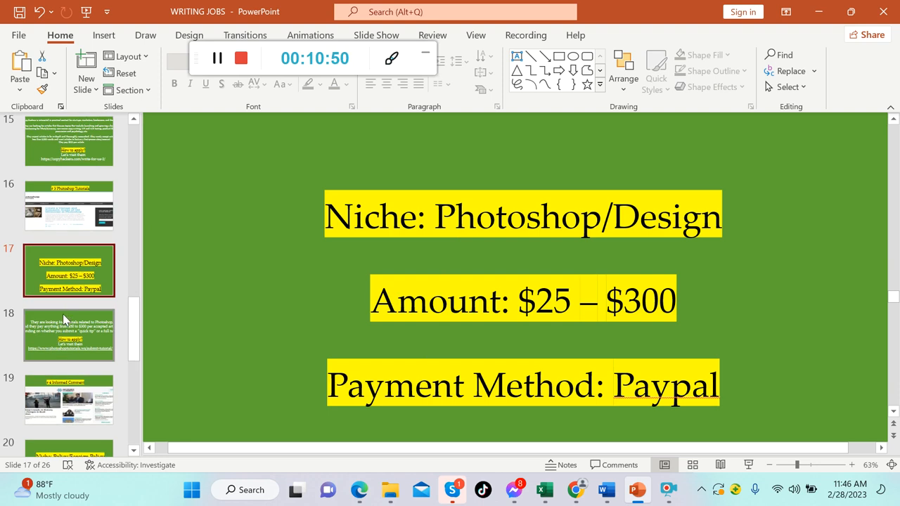
click(69, 335)
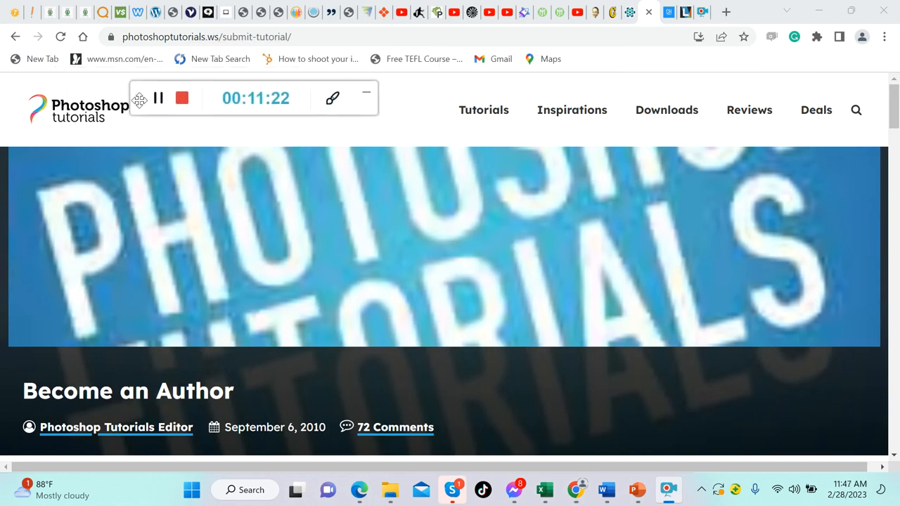
- Read the Become an Author form from contact info and skills down to work samples and Apply
click(571, 109)
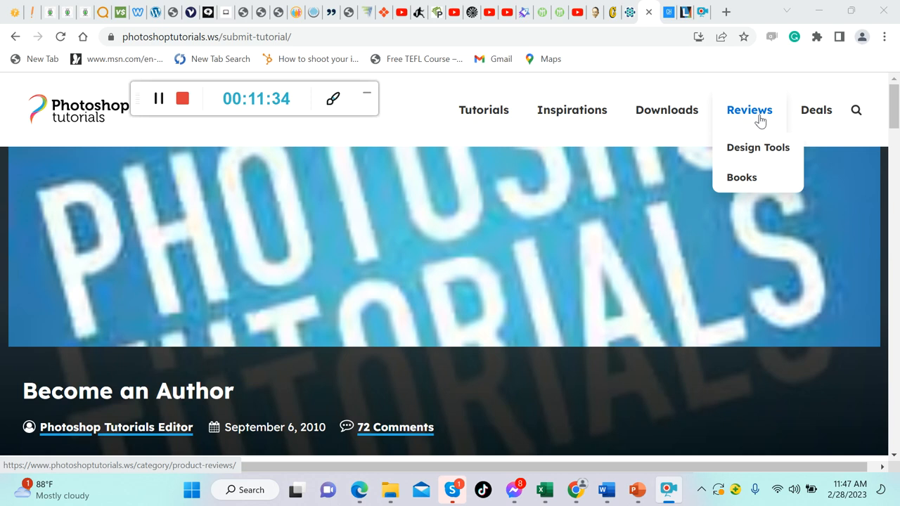
scroll(down, 3)
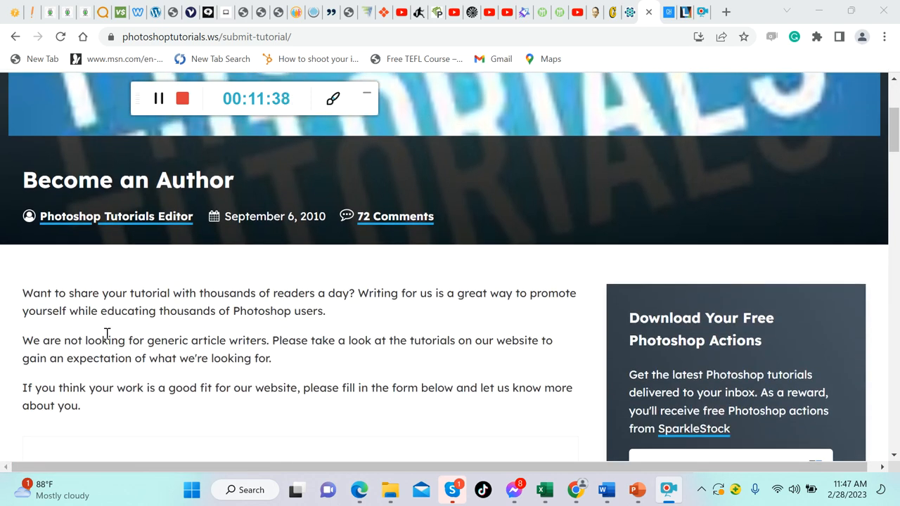
scroll(down, 3)
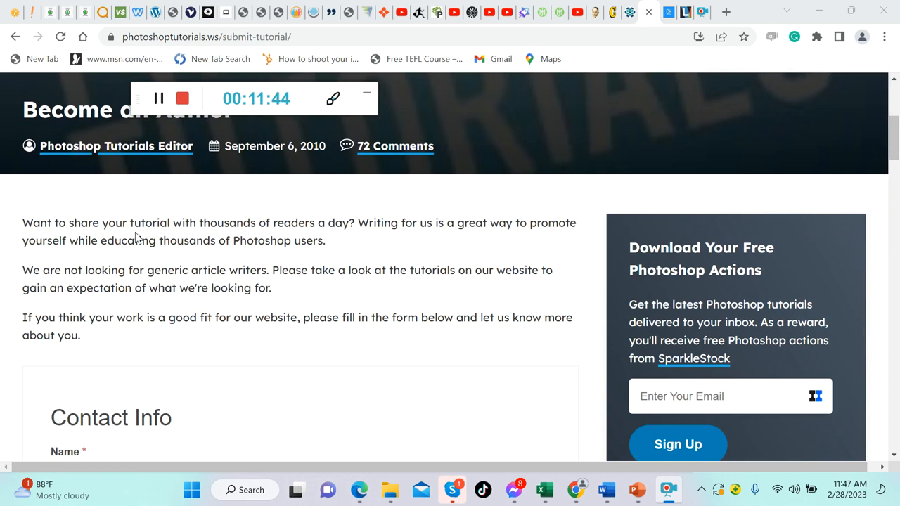
mouse_move(346, 243)
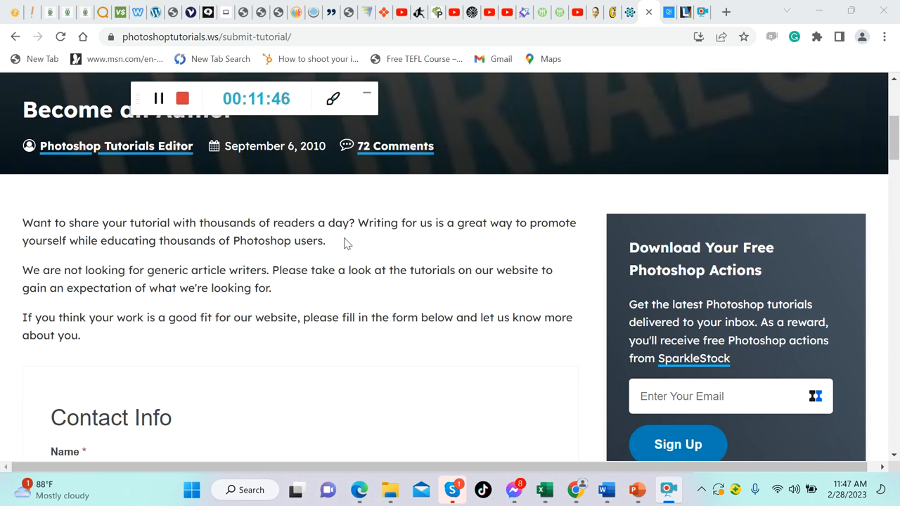
mouse_move(492, 241)
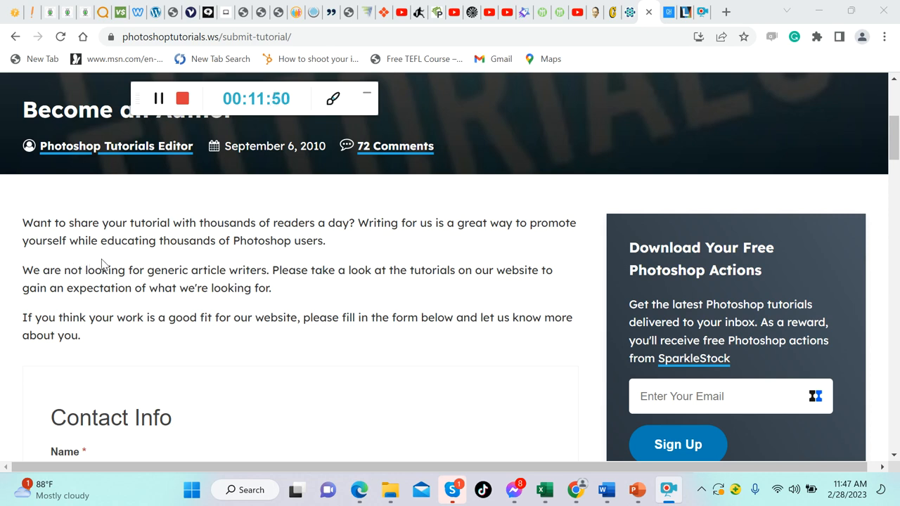
mouse_move(279, 257)
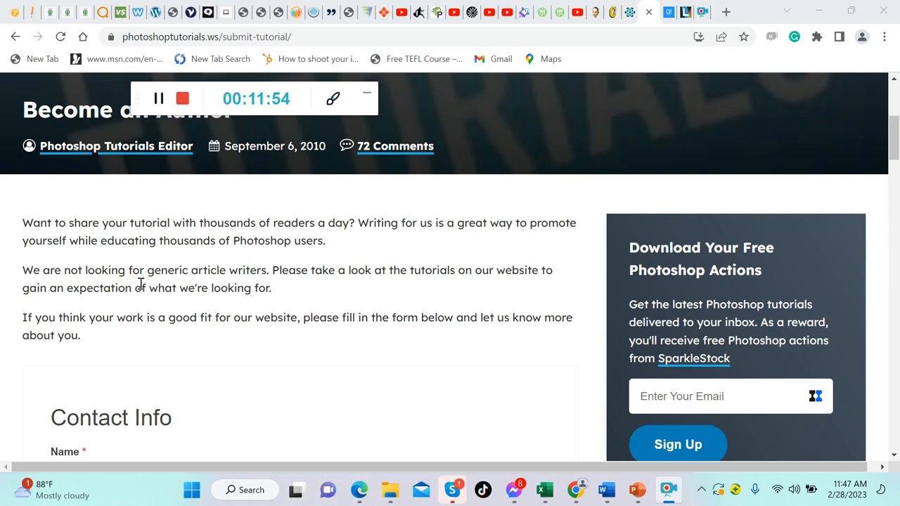
mouse_move(253, 284)
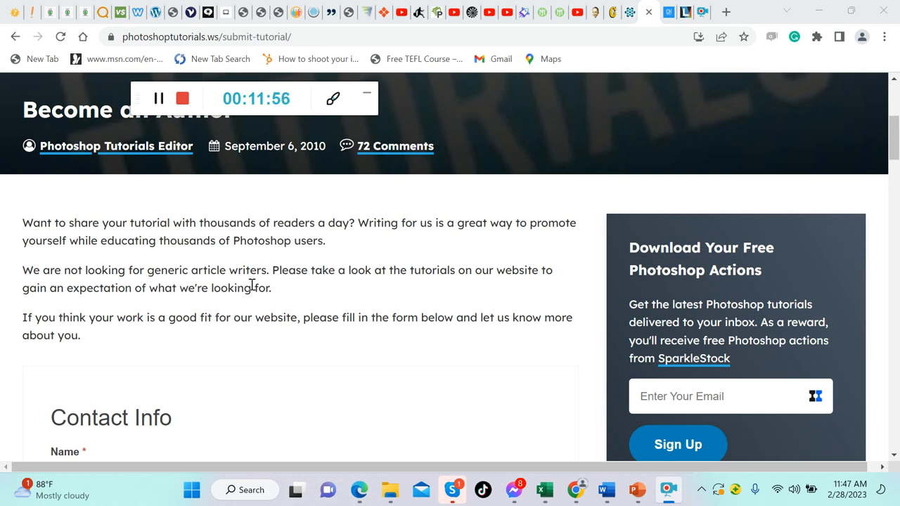
mouse_move(452, 286)
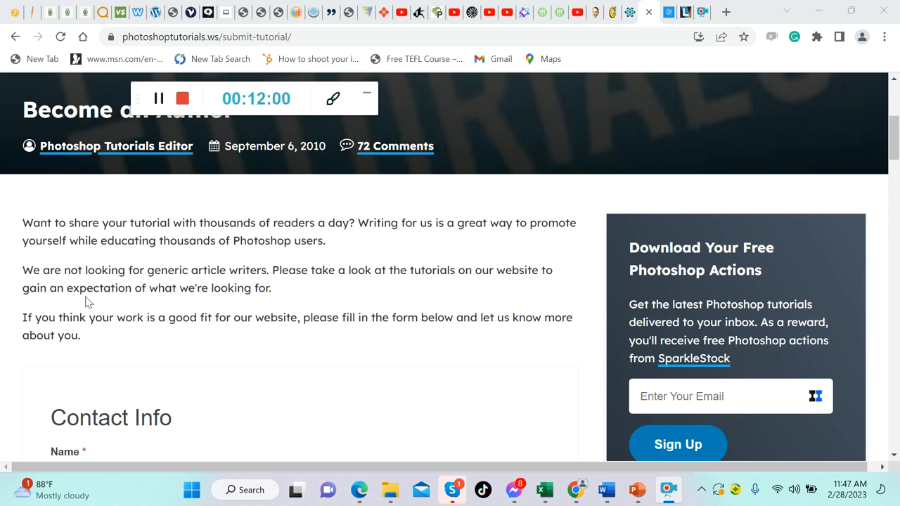
mouse_move(169, 311)
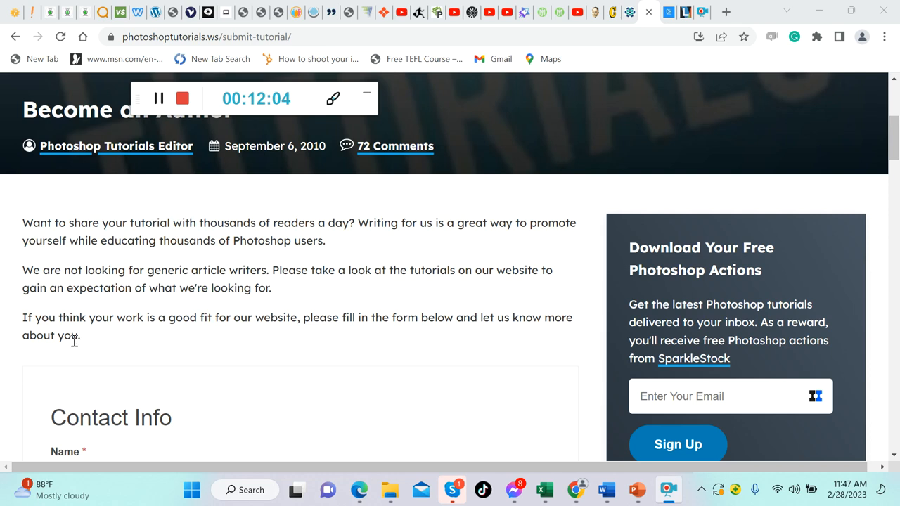
mouse_move(279, 346)
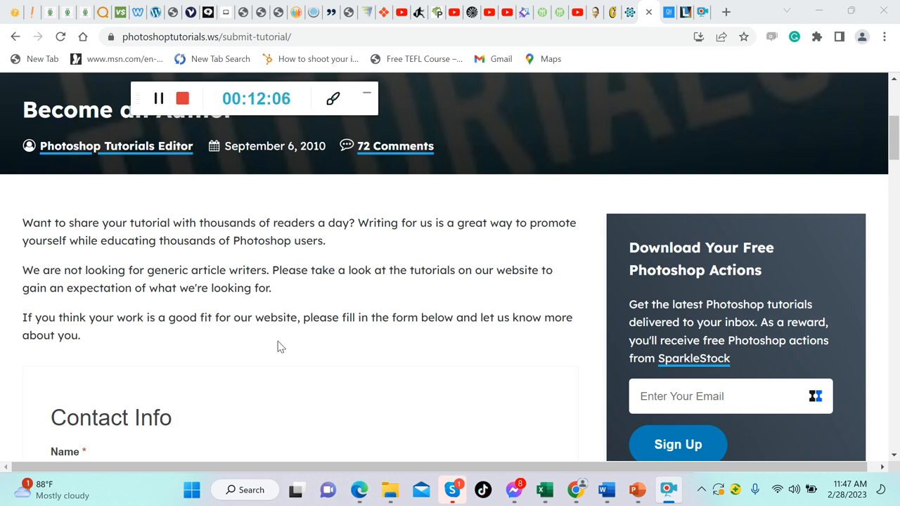
mouse_move(432, 339)
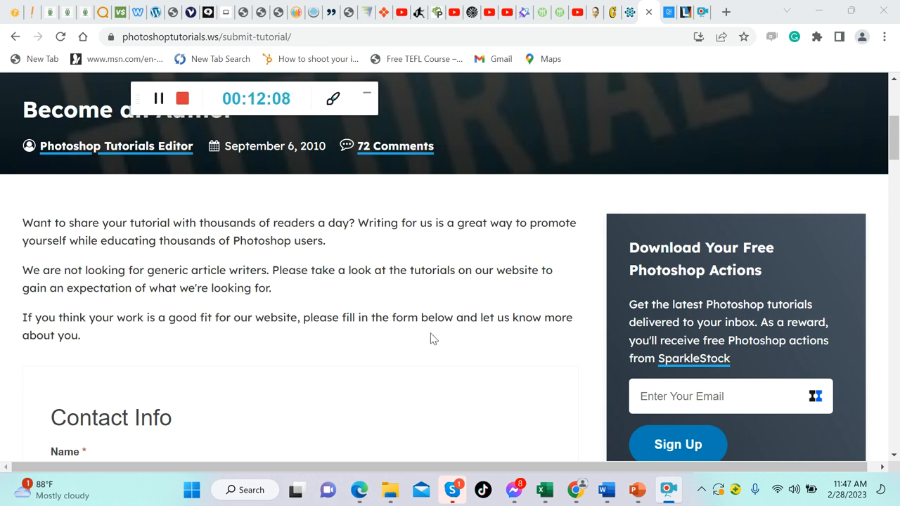
scroll(down, 3)
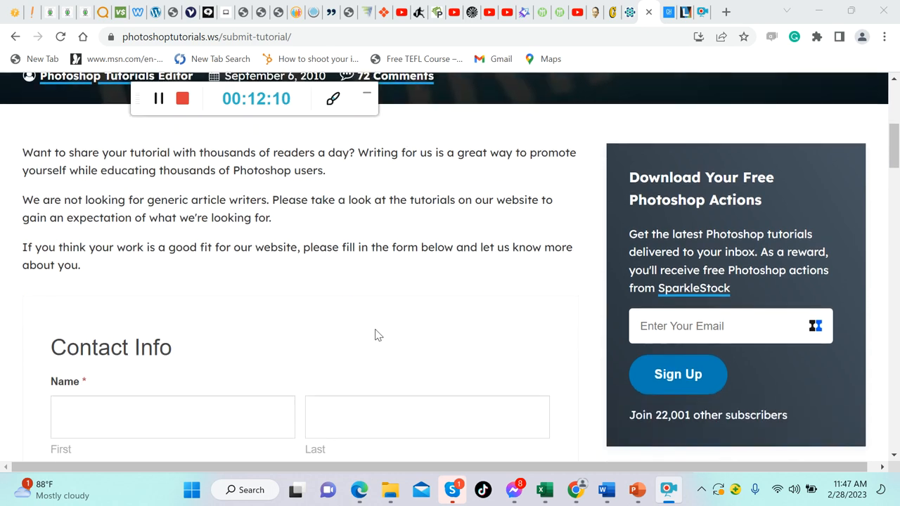
scroll(down, 3)
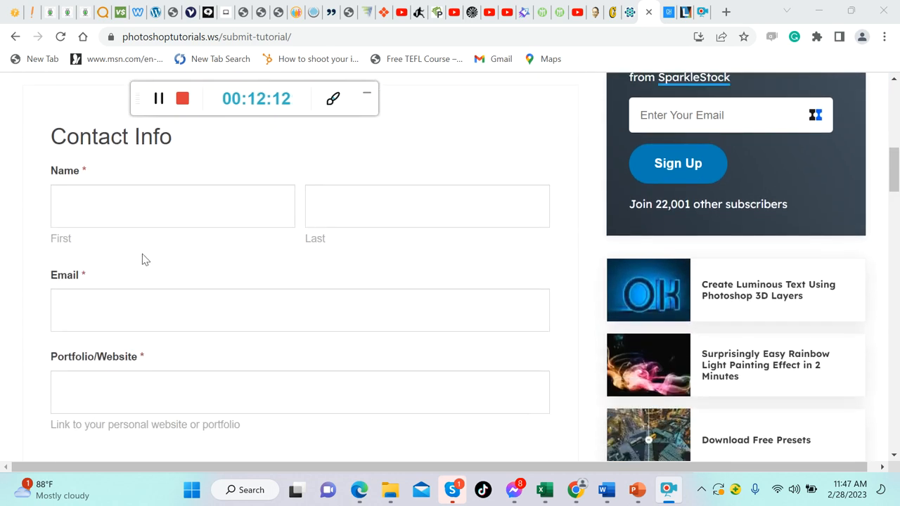
scroll(down, 3)
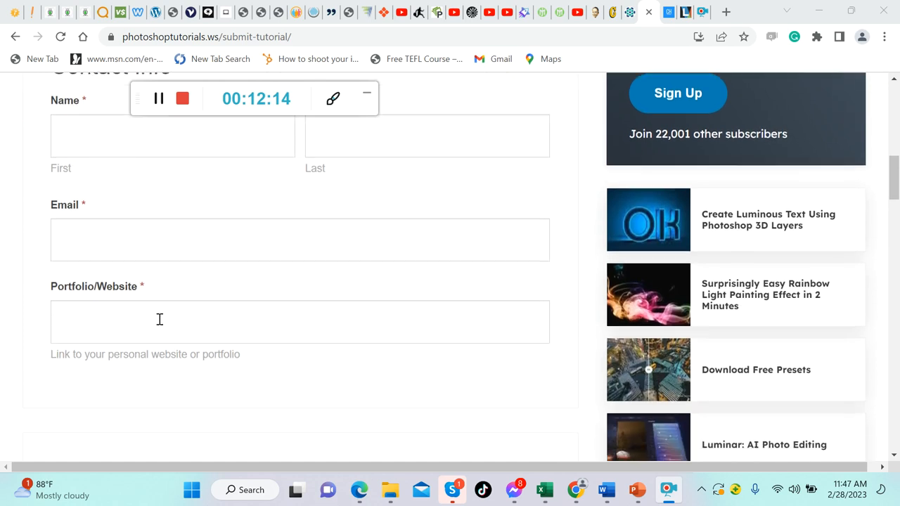
scroll(down, 3)
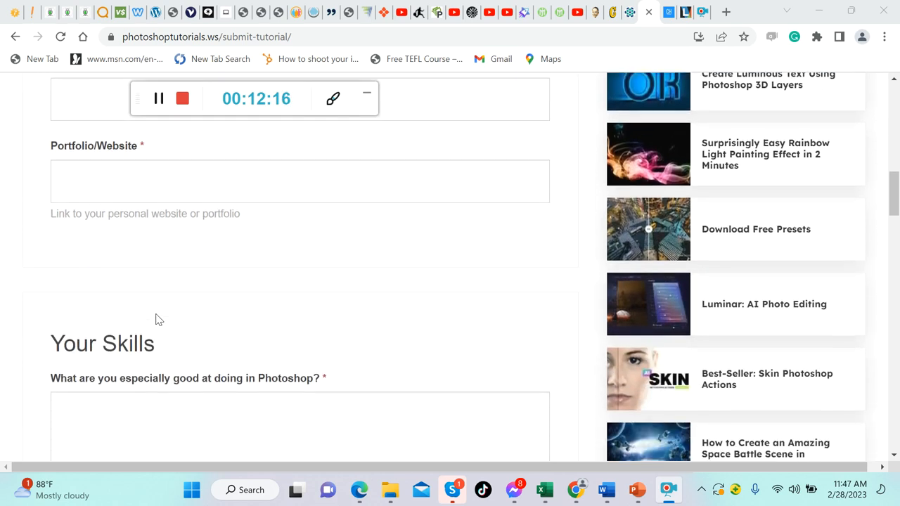
scroll(down, 3)
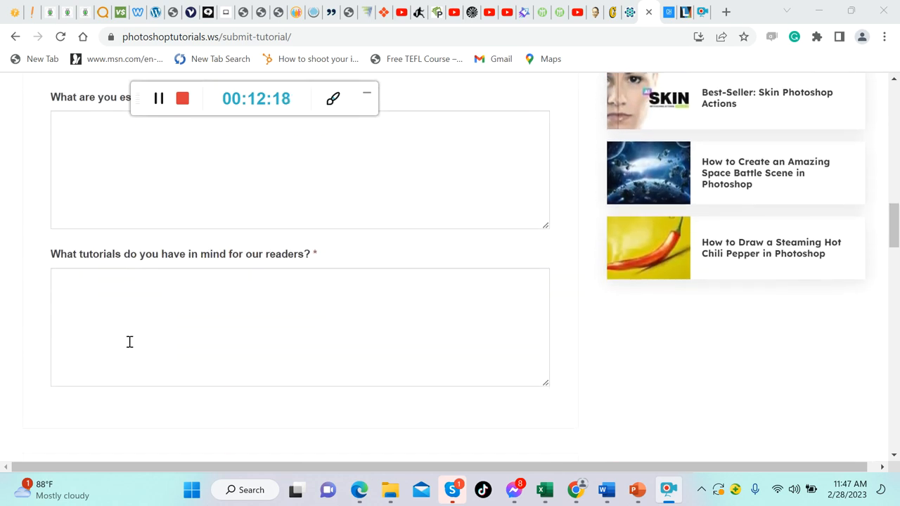
mouse_move(152, 312)
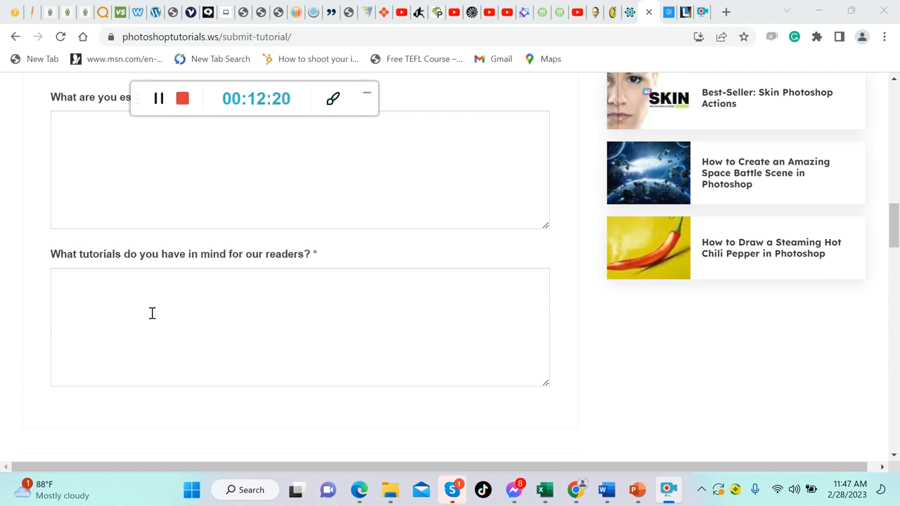
scroll(down, 3)
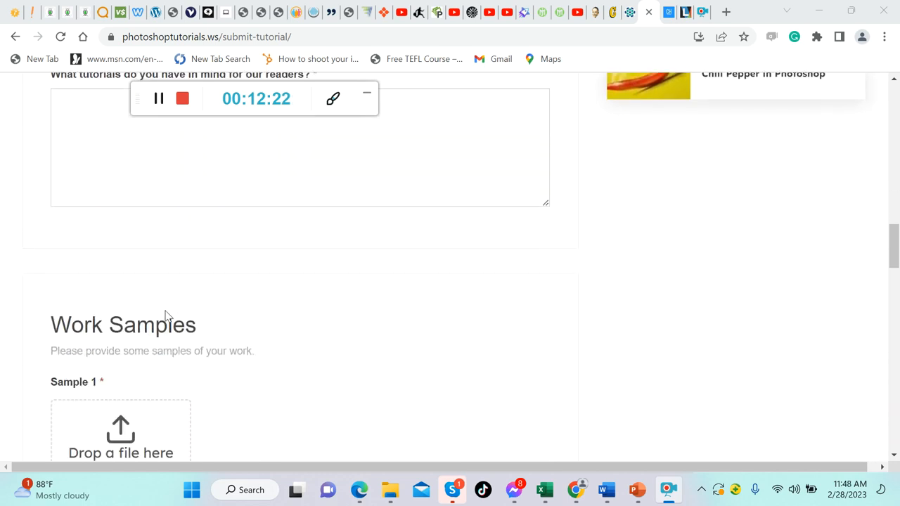
scroll(down, 3)
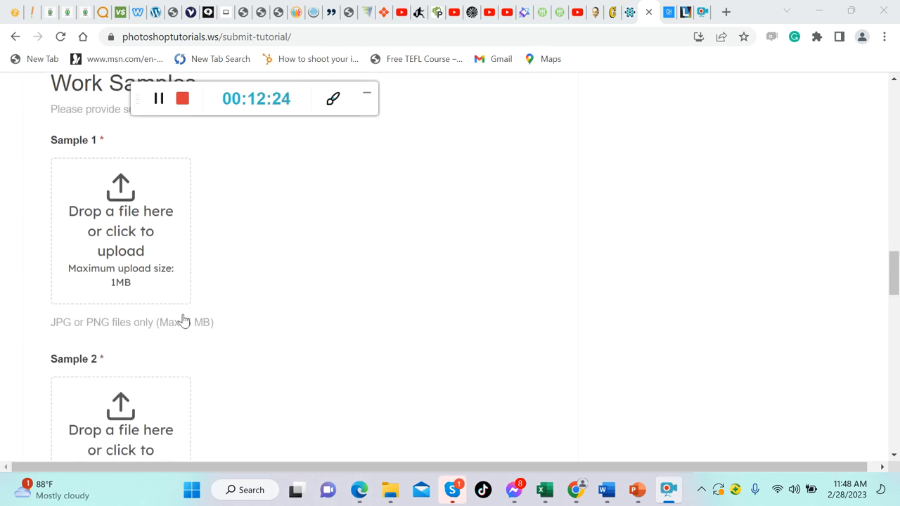
scroll(down, 3)
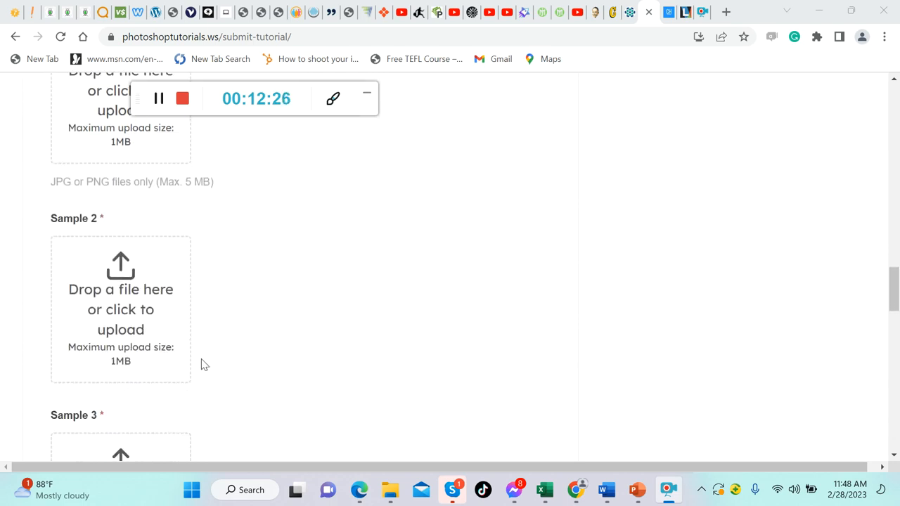
scroll(down, 3)
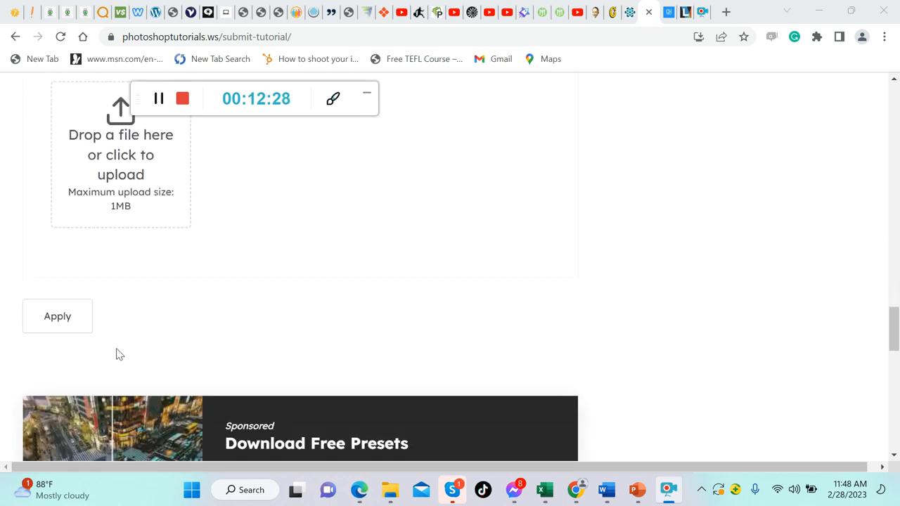
scroll(down, 3)
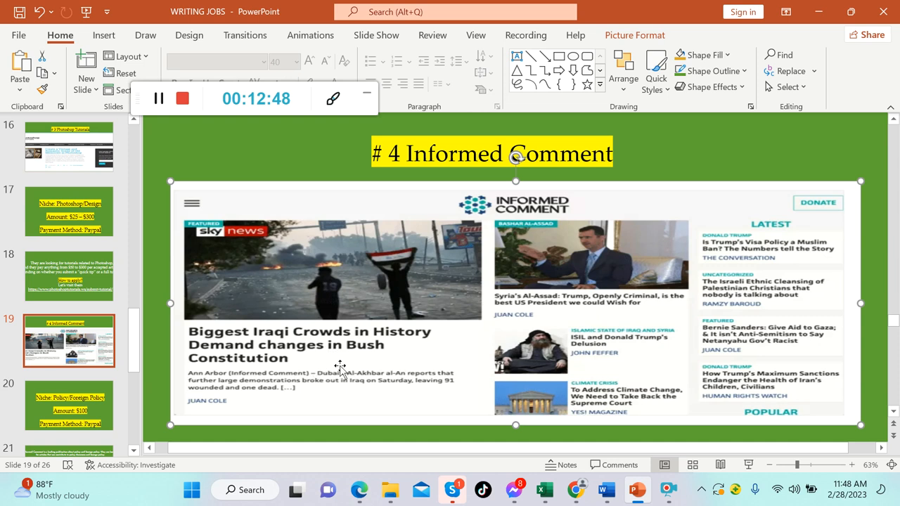
mouse_move(307, 369)
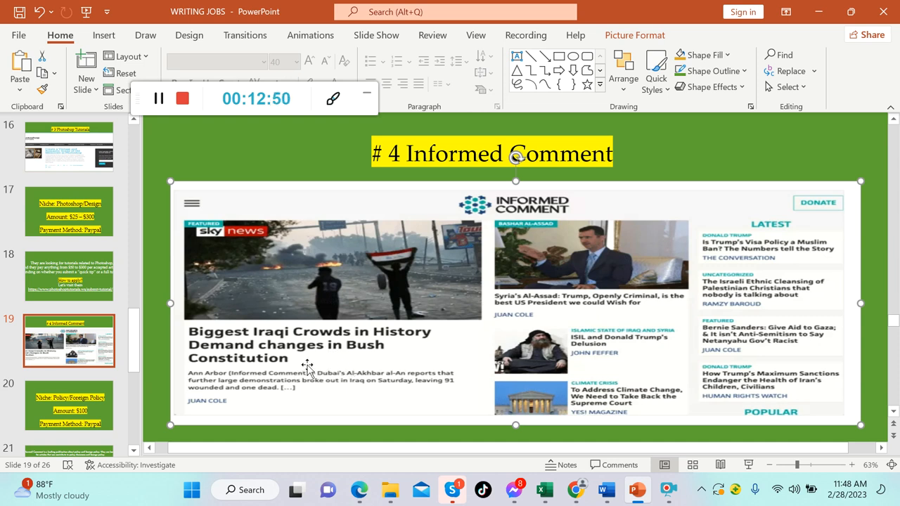
- Show slide 20: Informed Comment's Policy/Foreign Policy niche, $100 pay via PayPal
click(69, 345)
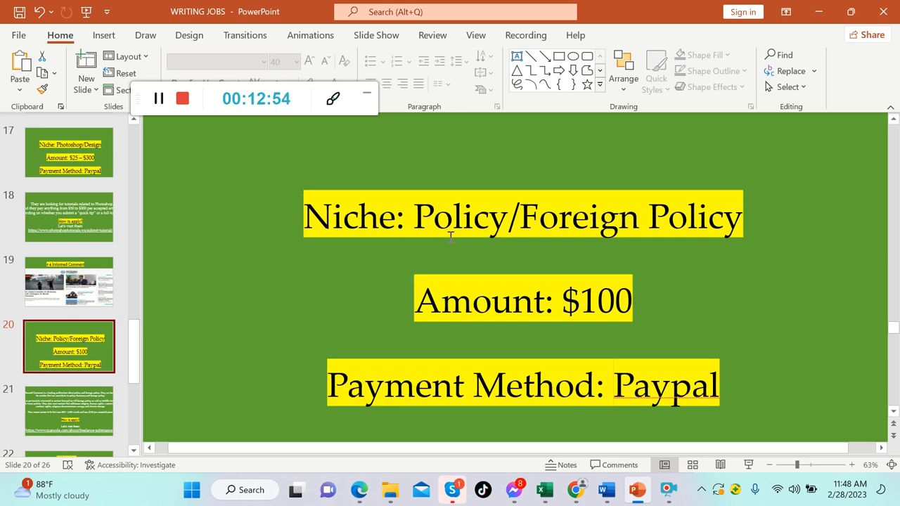
mouse_move(557, 213)
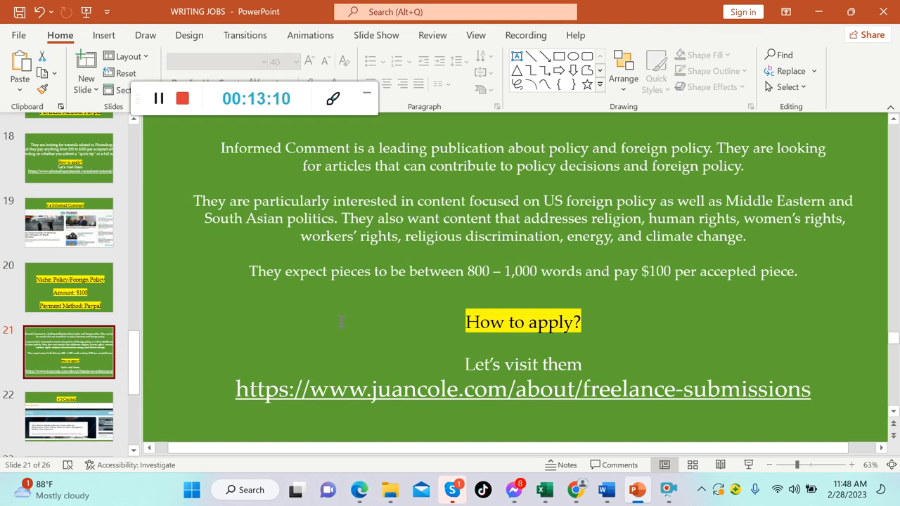
mouse_move(427, 201)
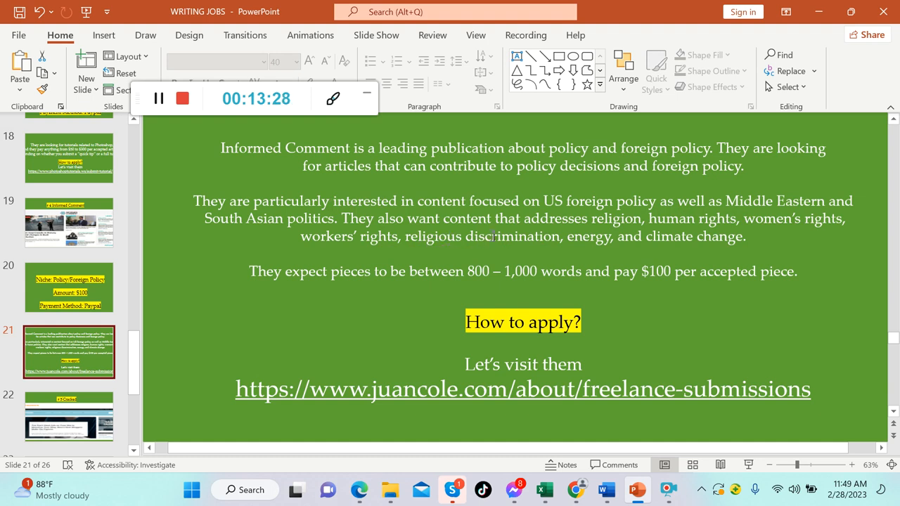
mouse_move(661, 245)
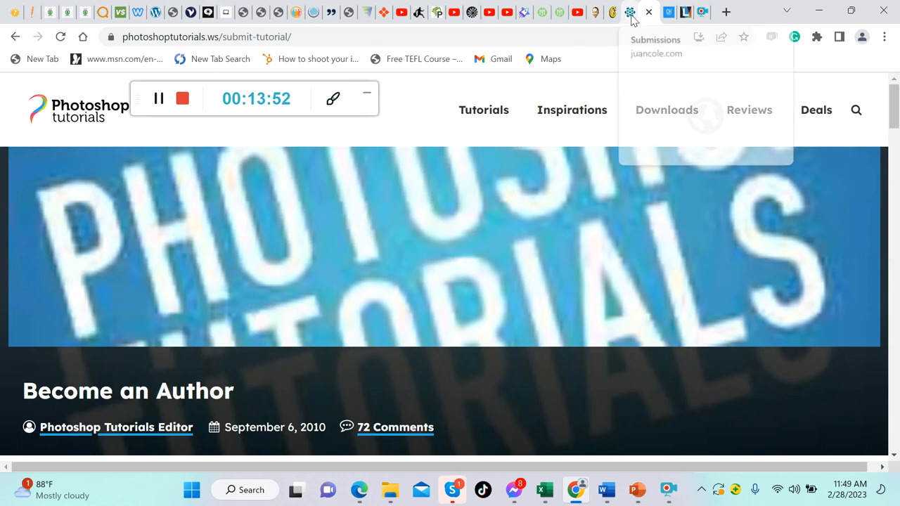
- Open juancole.com's freelance submissions page and read to the 800–1000-word, $100 PayPal terms
click(655, 39)
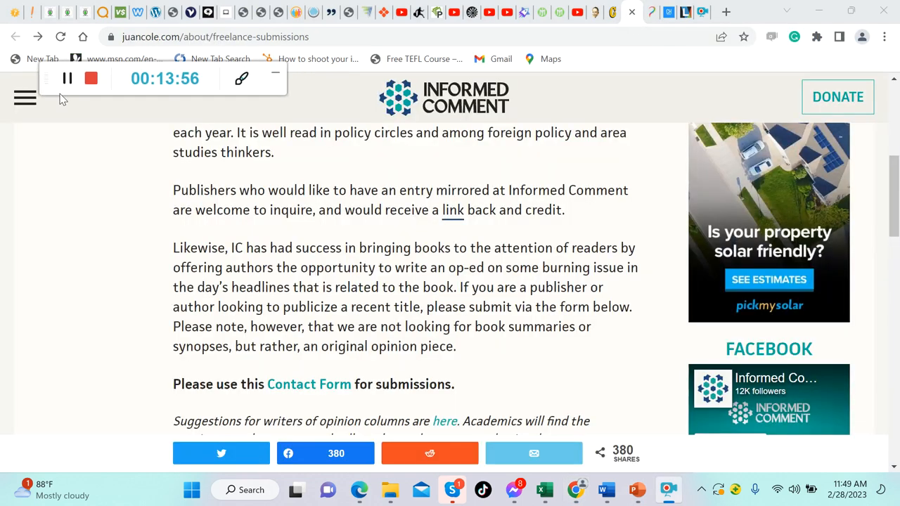
scroll(down, 3)
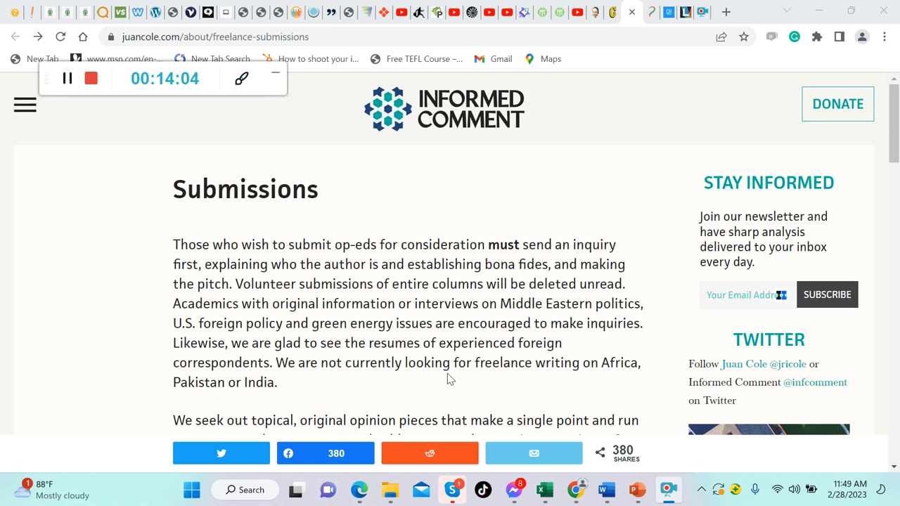
mouse_move(453, 369)
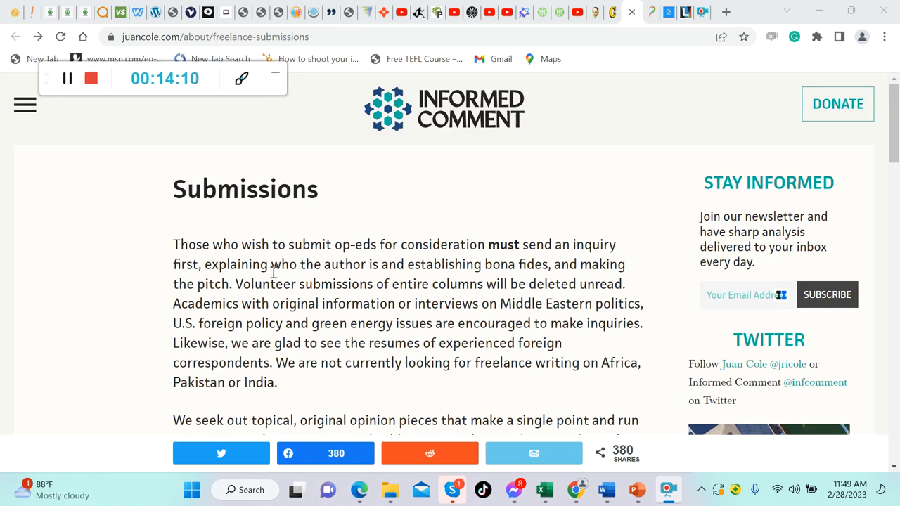
mouse_move(344, 266)
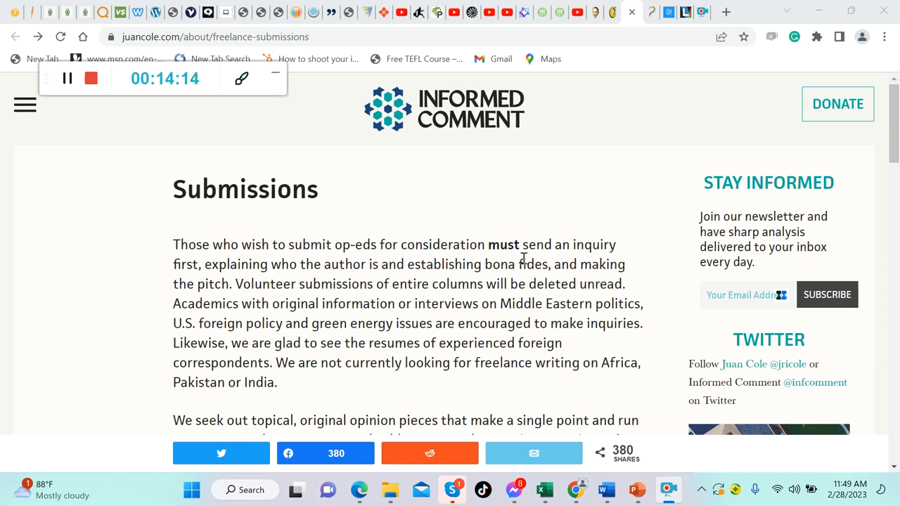
mouse_move(311, 273)
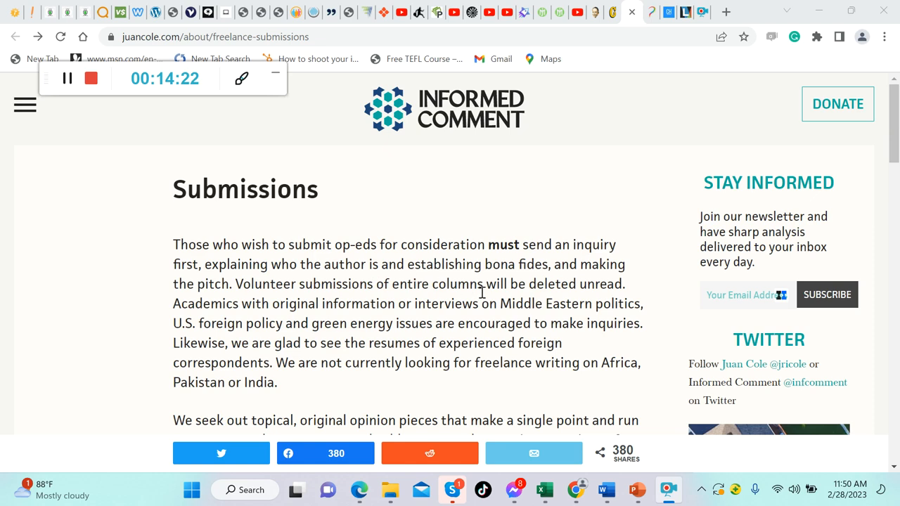
mouse_move(268, 310)
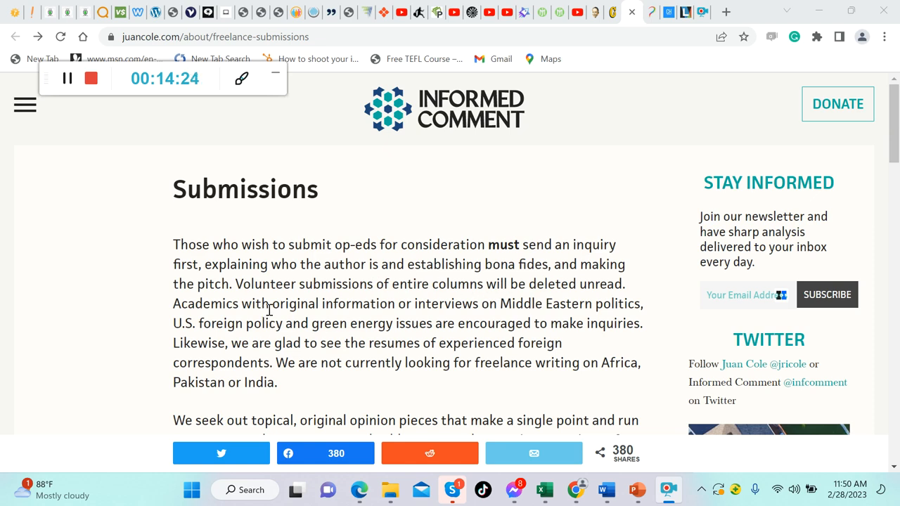
mouse_move(450, 304)
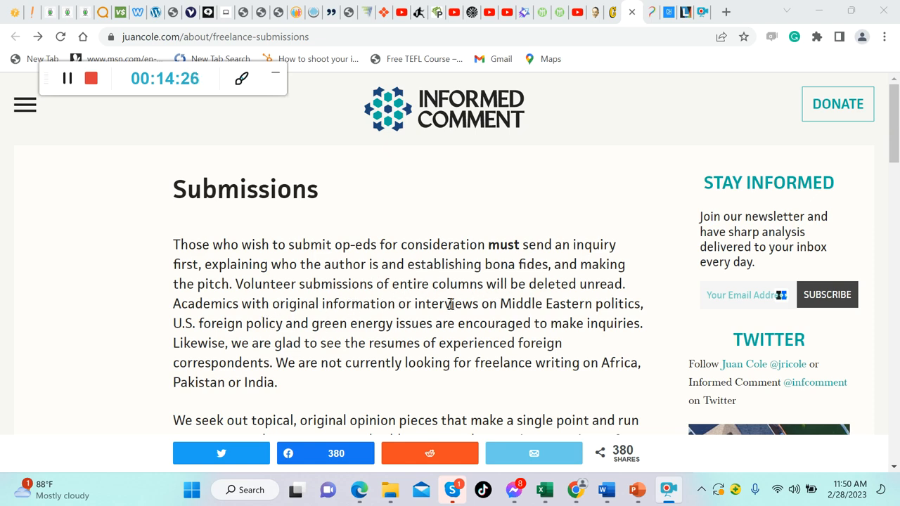
mouse_move(504, 302)
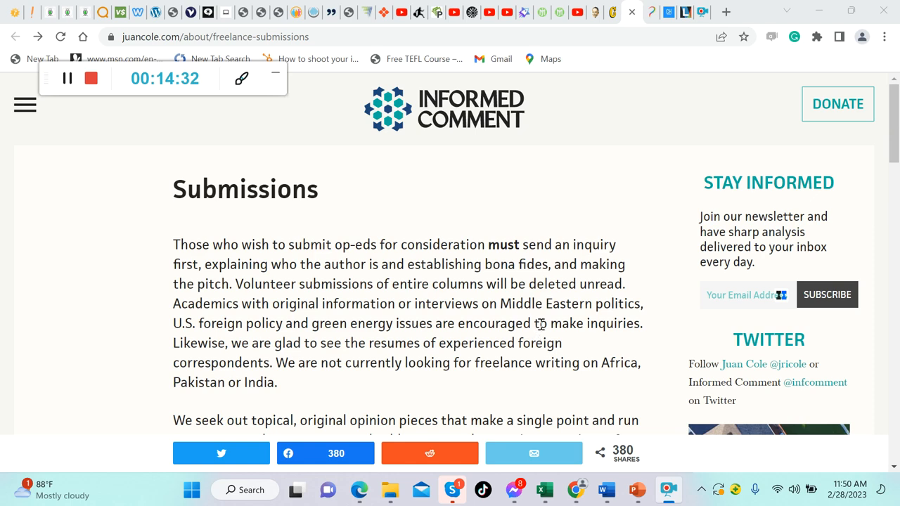
scroll(down, 3)
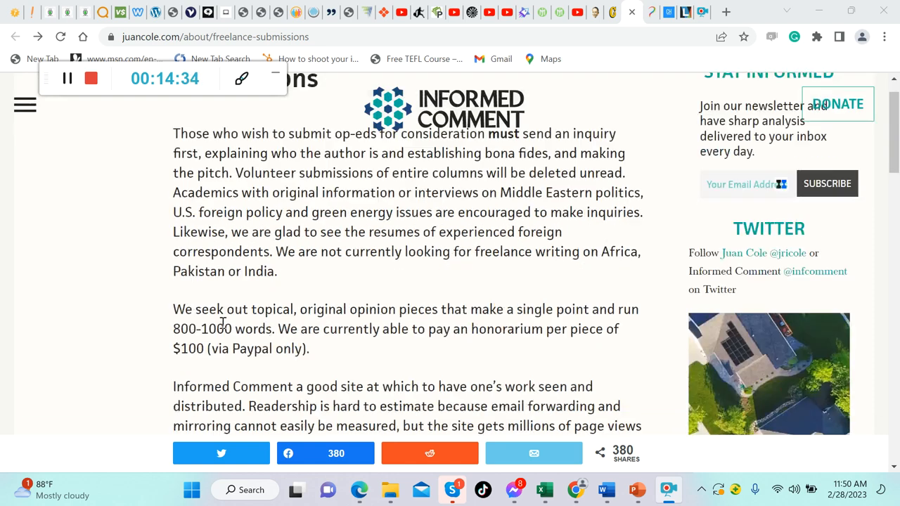
scroll(down, 3)
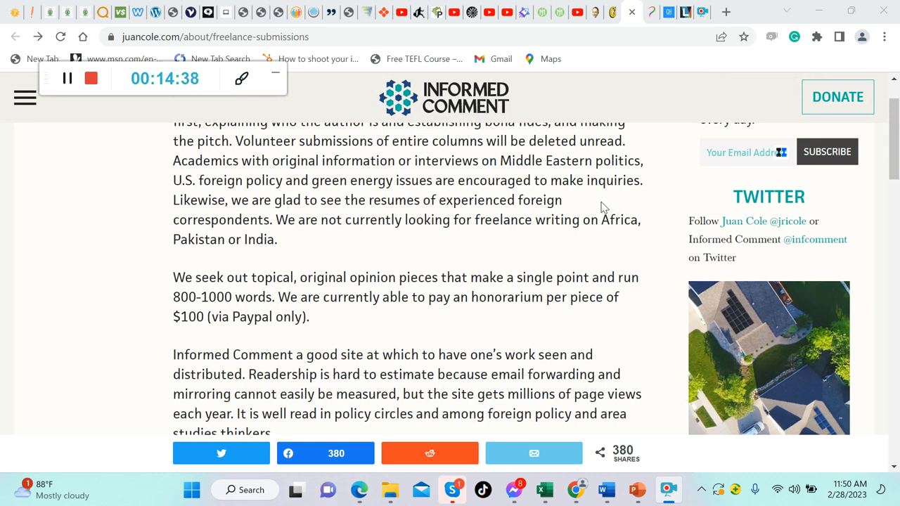
scroll(up, 3)
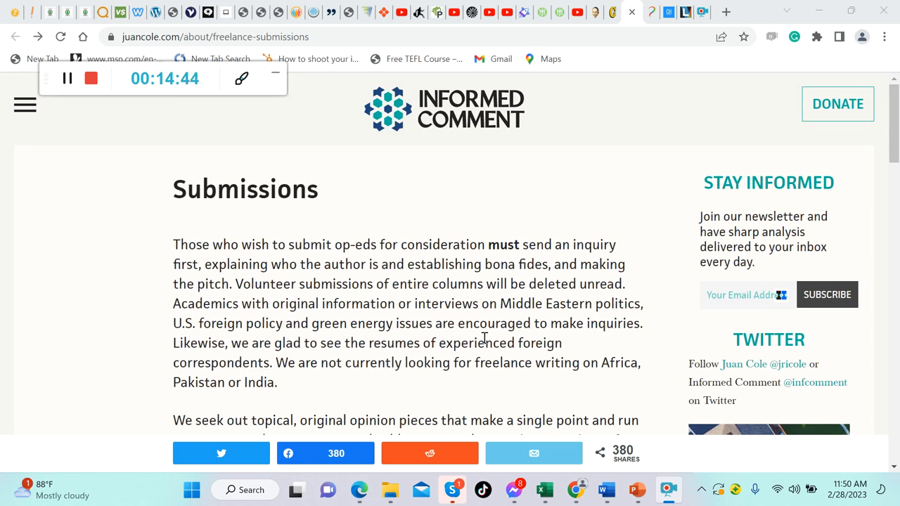
scroll(down, 3)
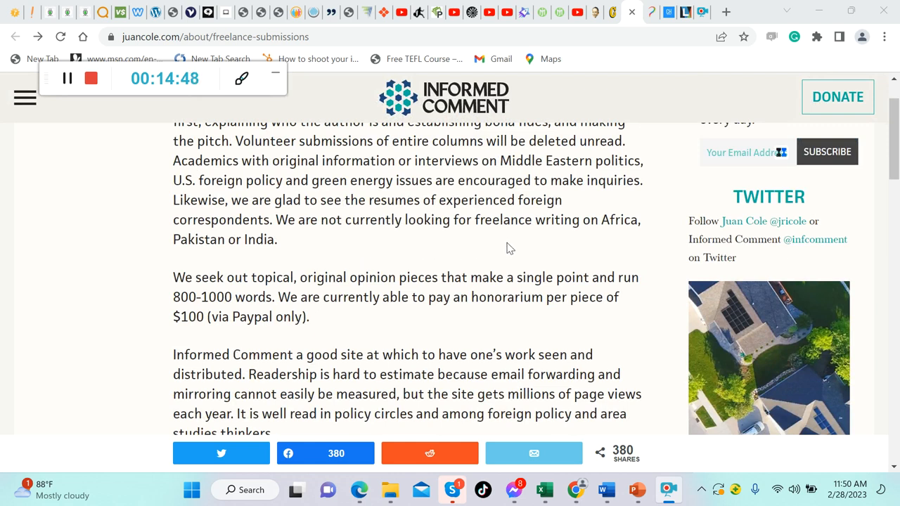
mouse_move(372, 262)
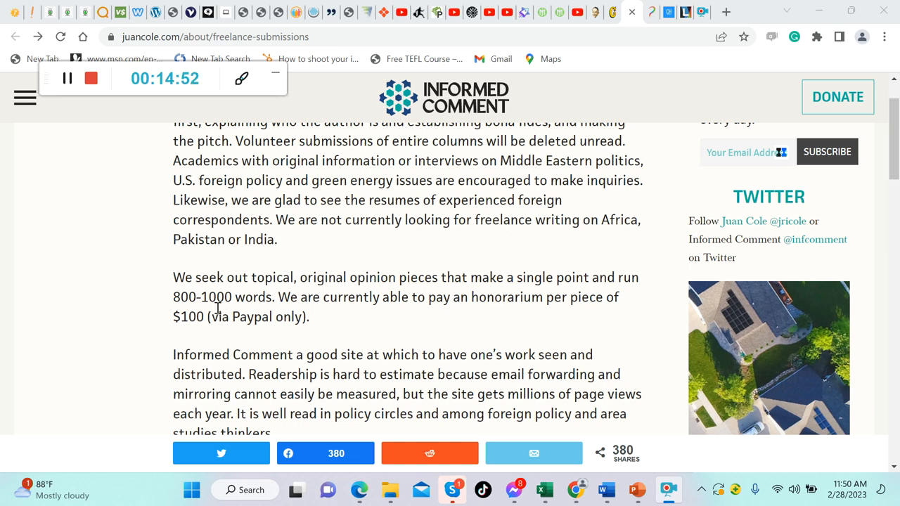
mouse_move(403, 322)
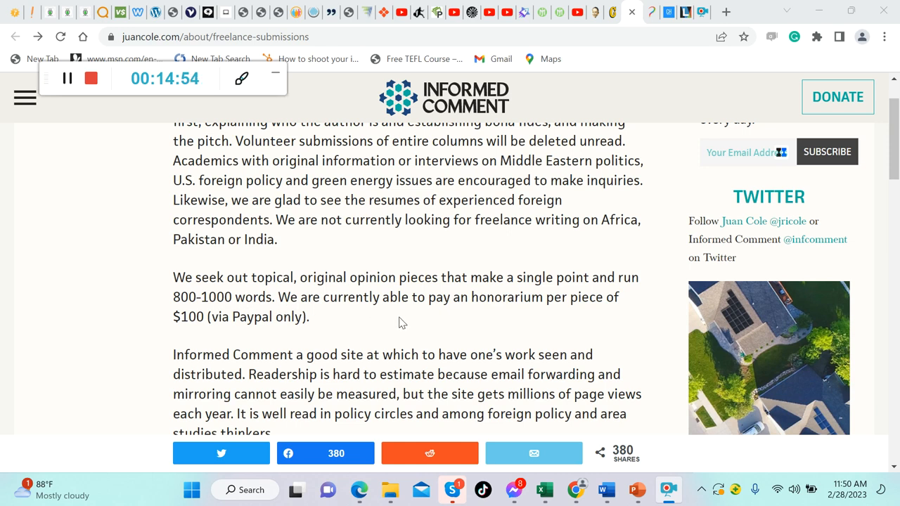
mouse_move(484, 320)
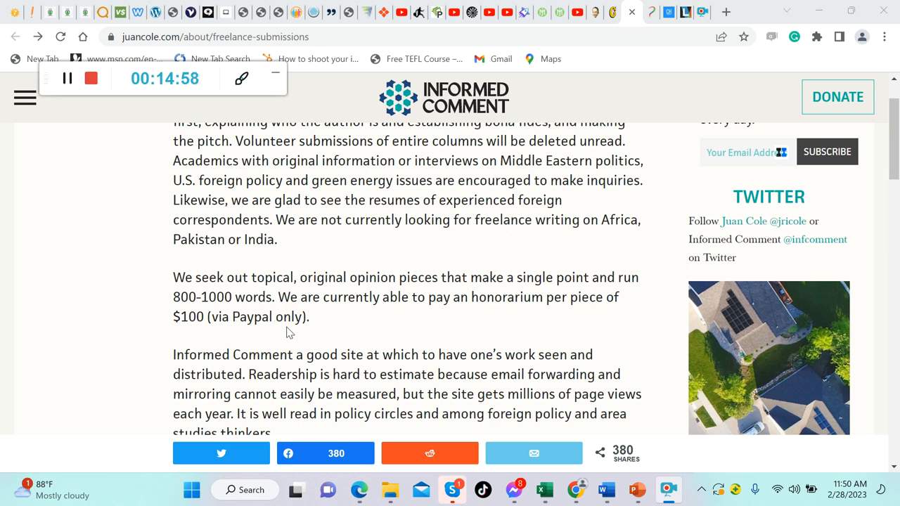
mouse_move(470, 317)
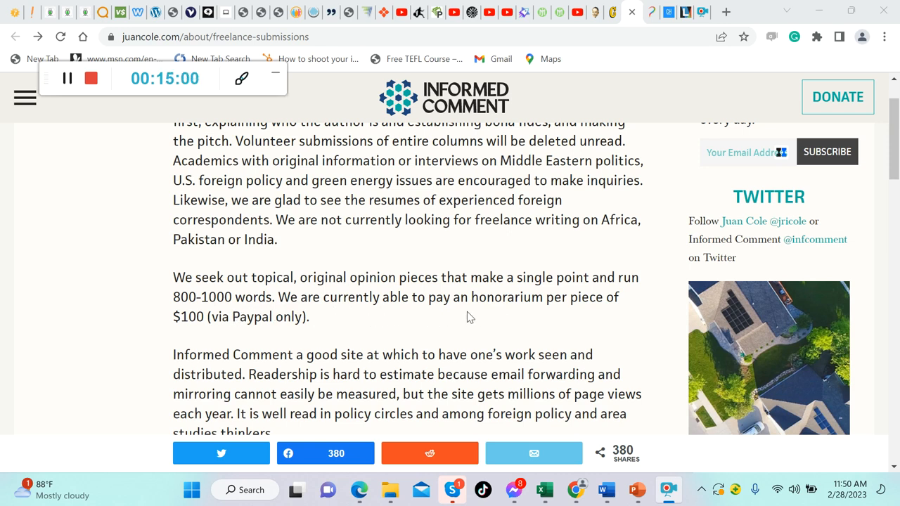
mouse_move(376, 312)
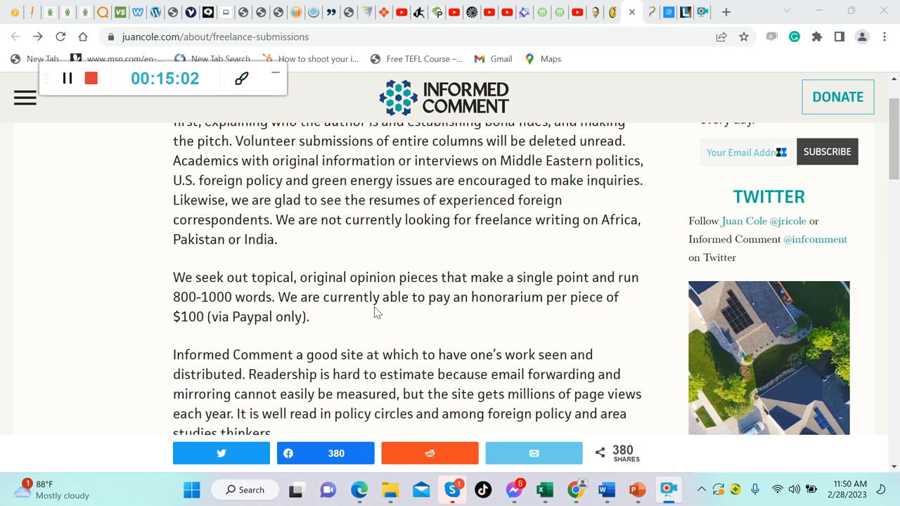
mouse_move(373, 321)
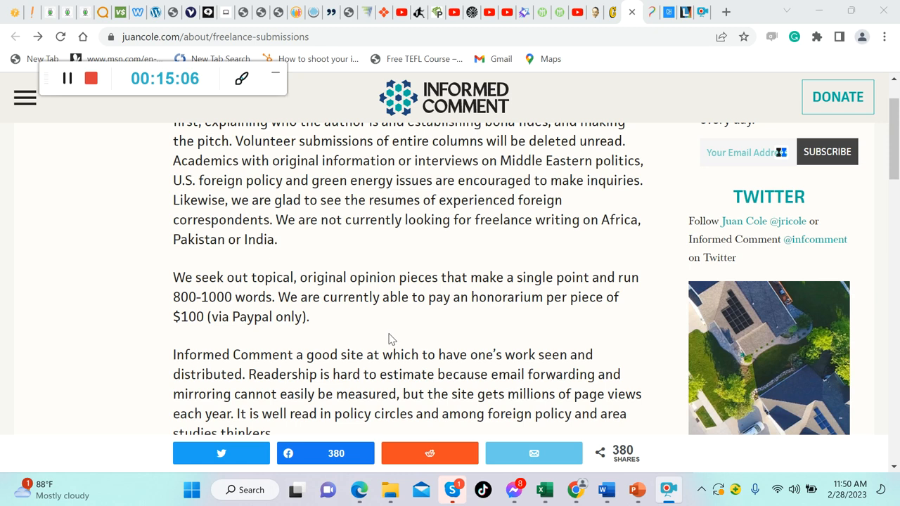
- Scroll down and open Informed Comment's Submissions/Contact Form to look over it
scroll(down, 3)
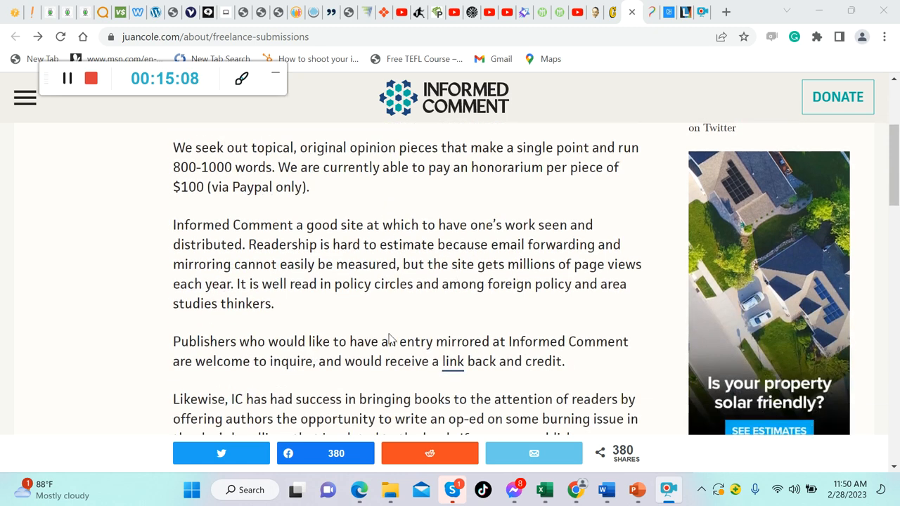
scroll(down, 3)
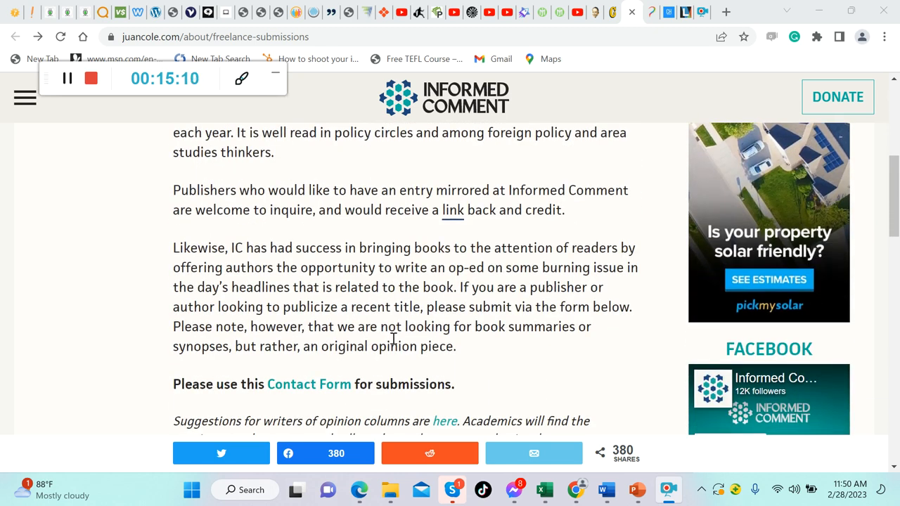
scroll(down, 3)
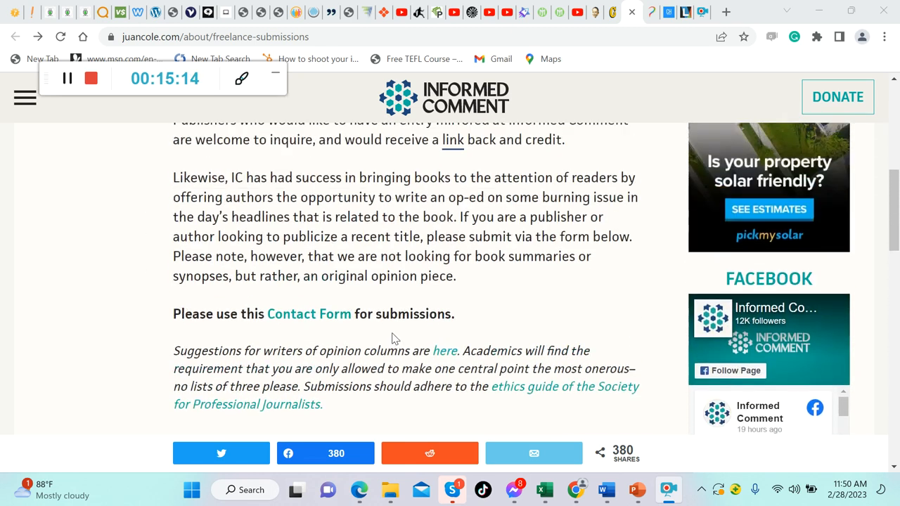
click(309, 314)
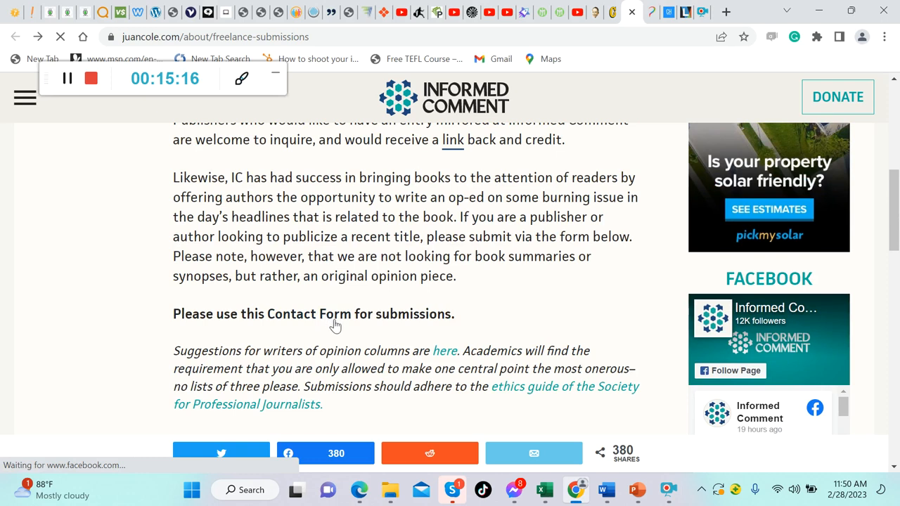
click(321, 313)
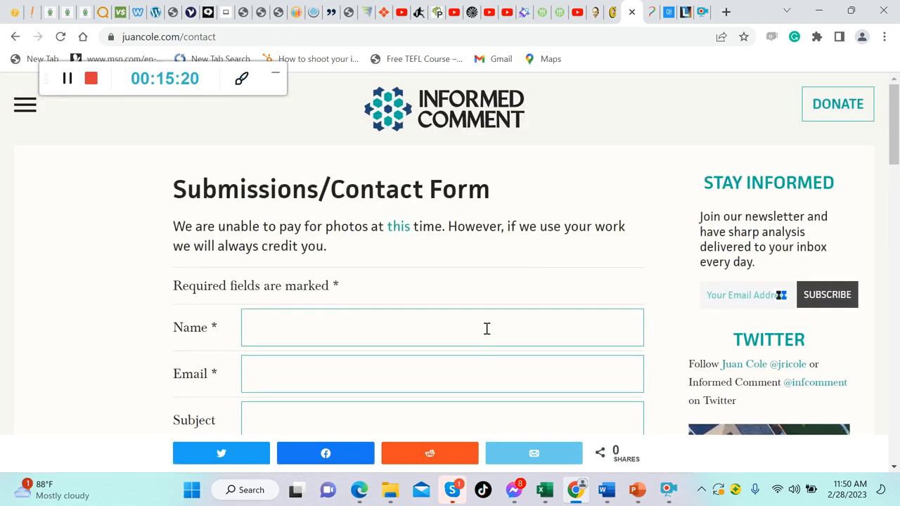
scroll(down, 3)
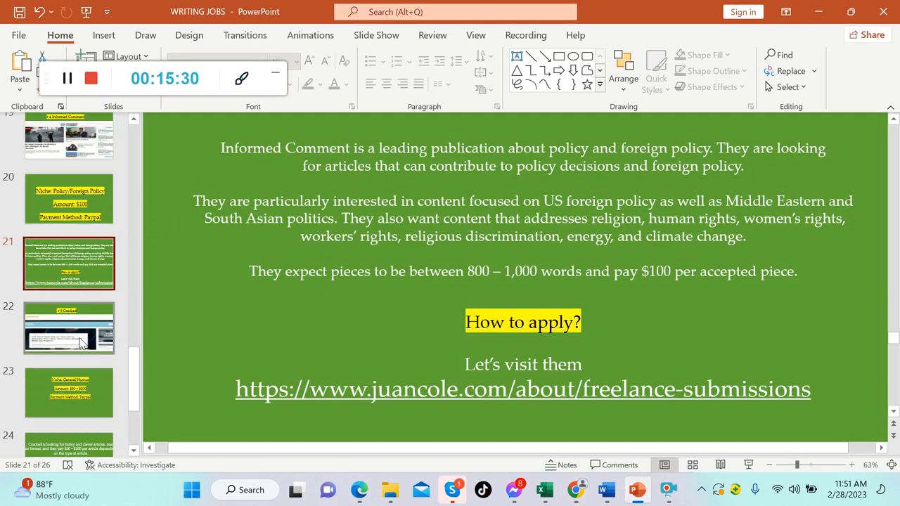
- View the #5 Cracked slides and open Jeff Bullas's paying-sites list at its Cracked entry
click(69, 327)
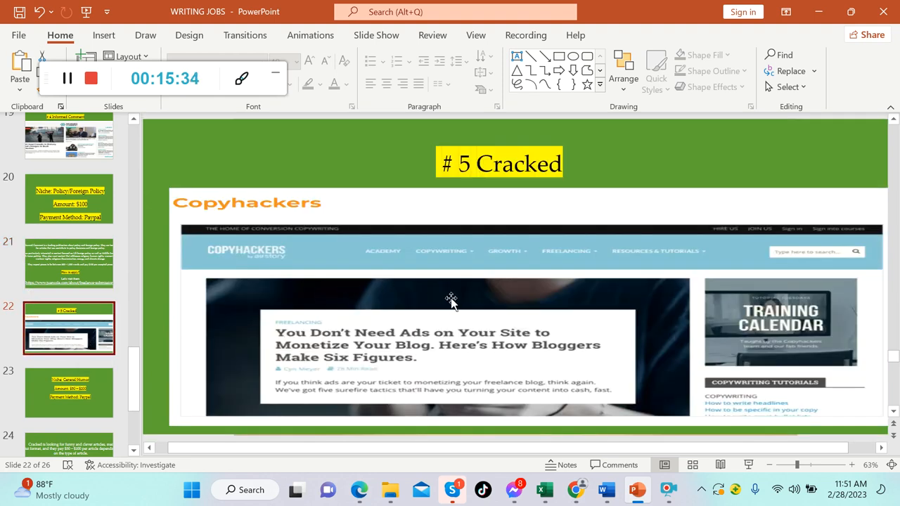
mouse_move(293, 251)
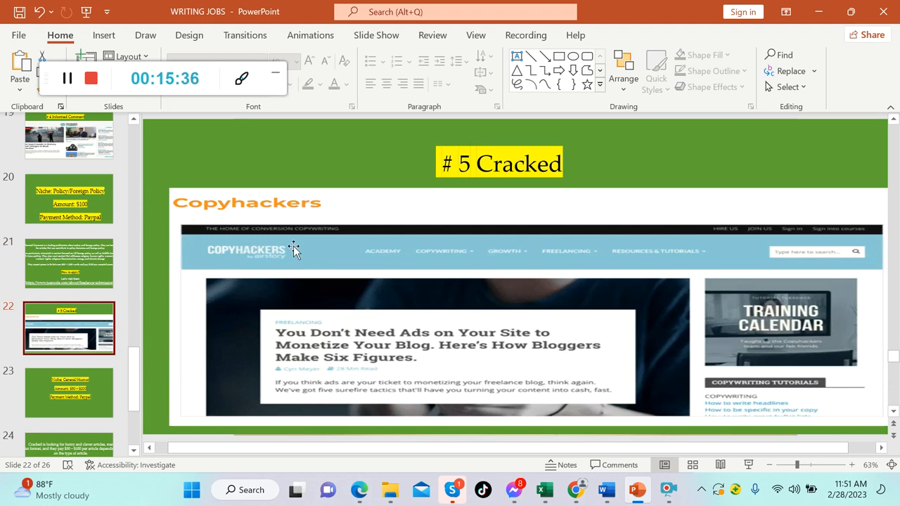
click(68, 392)
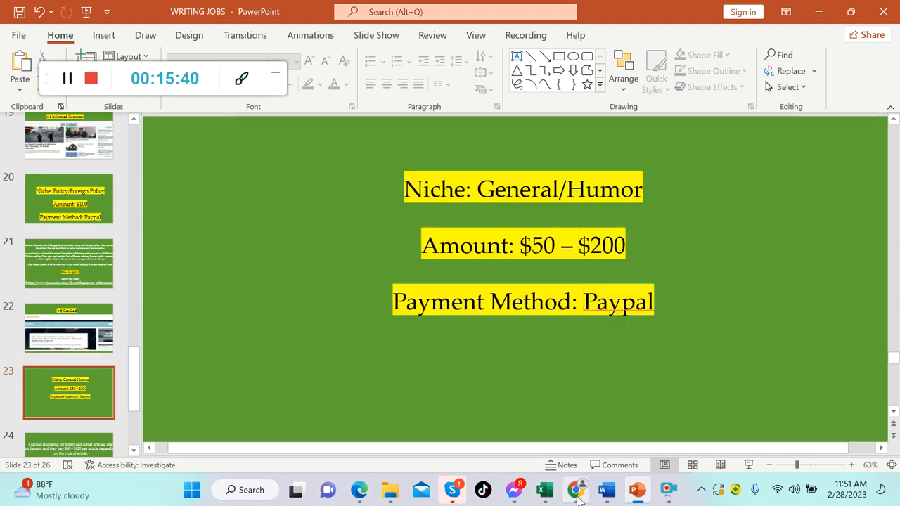
click(575, 490)
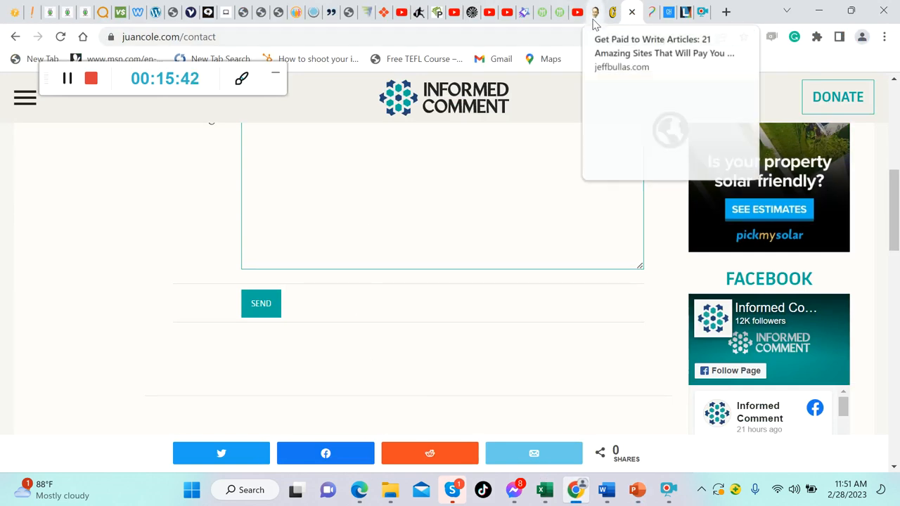
click(663, 52)
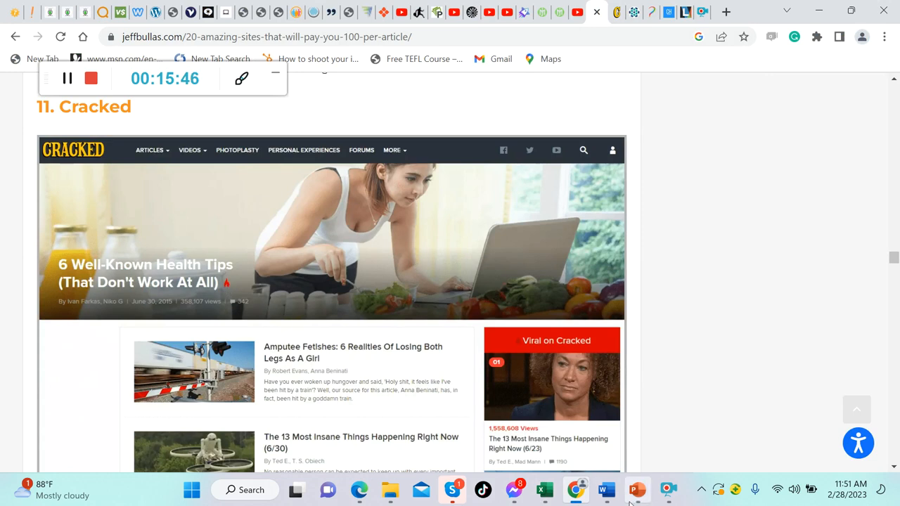
click(636, 489)
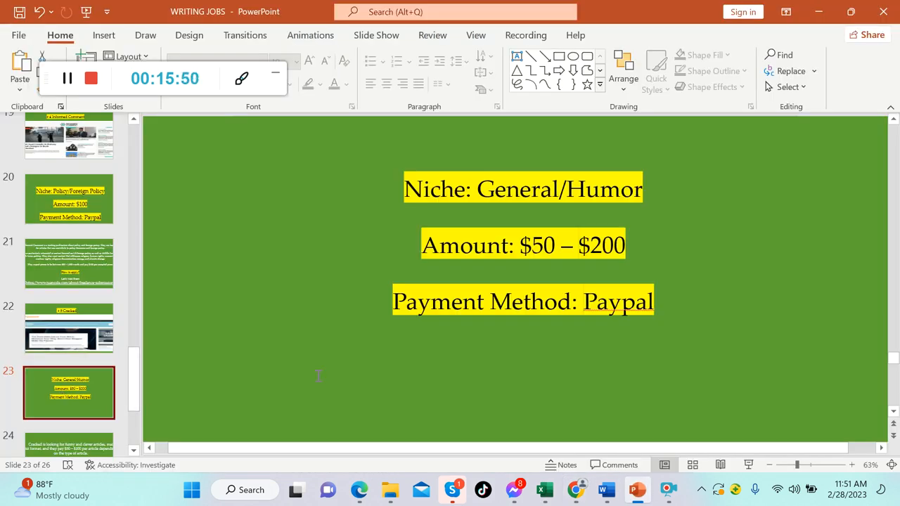
click(575, 490)
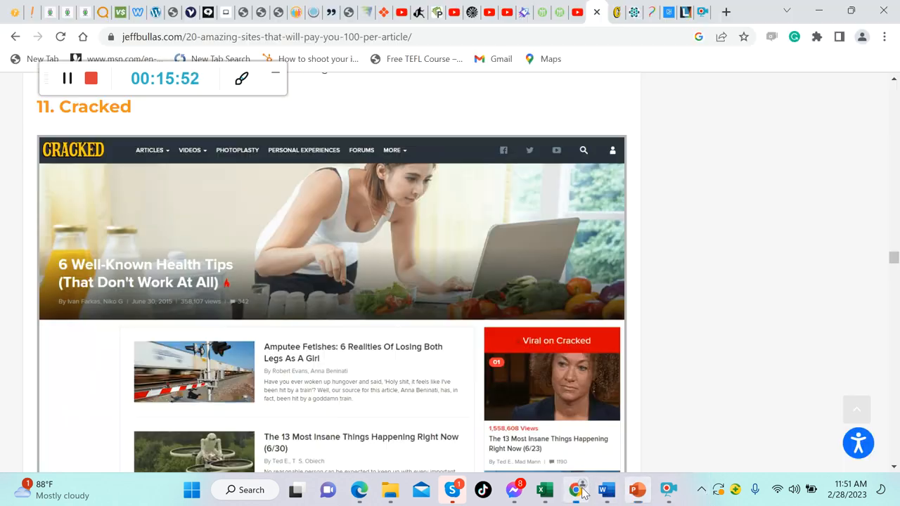
mouse_move(404, 390)
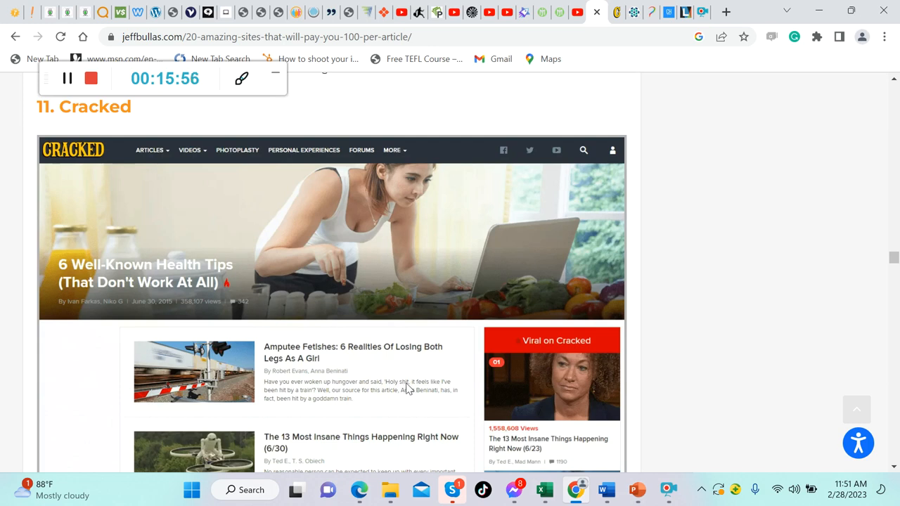
mouse_move(423, 456)
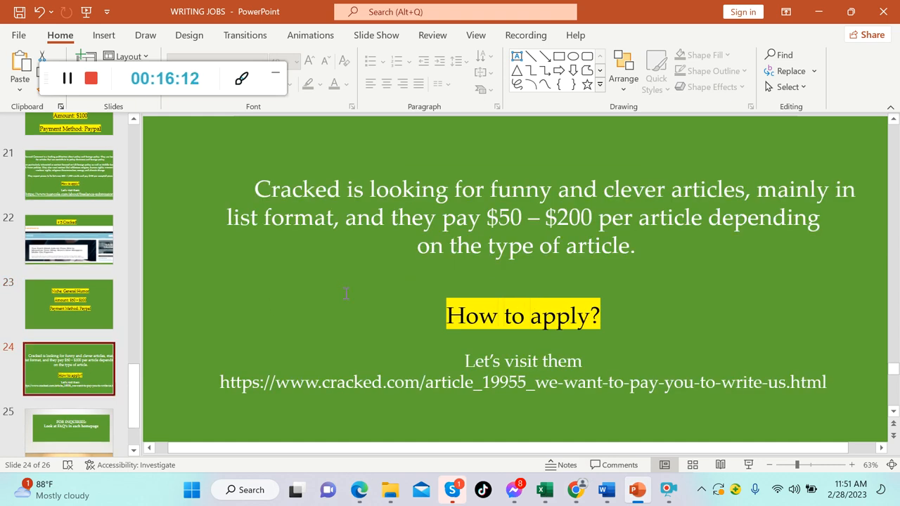
mouse_move(277, 317)
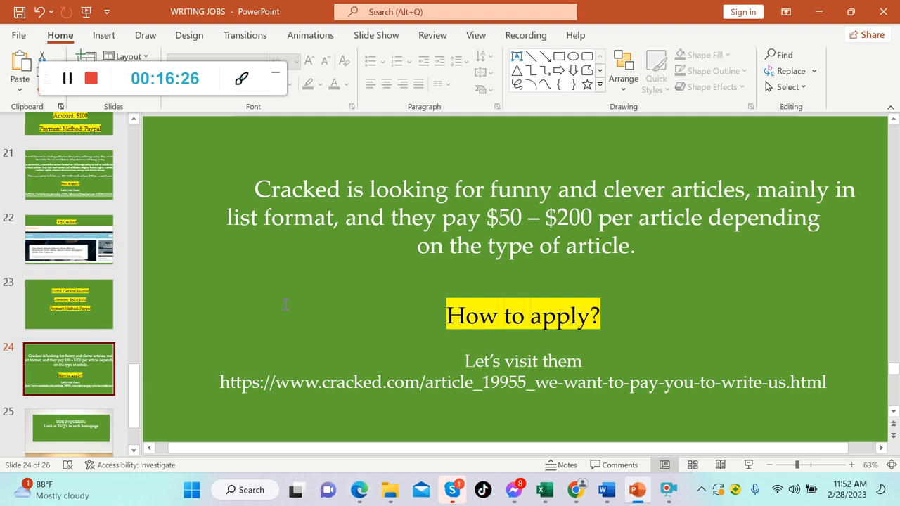
mouse_move(491, 343)
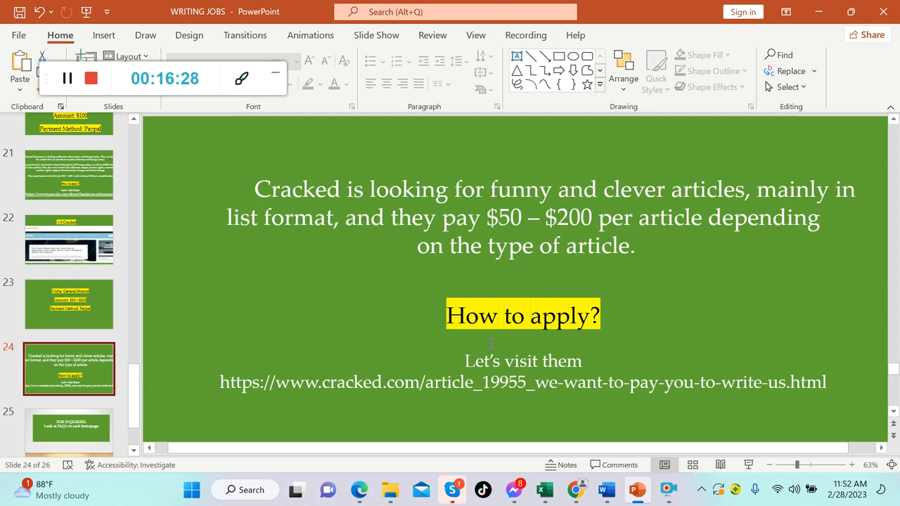
- In Chrome, read Cracked's 'We Want to Pay You to Write for Us' article down to the reply instructions
click(574, 490)
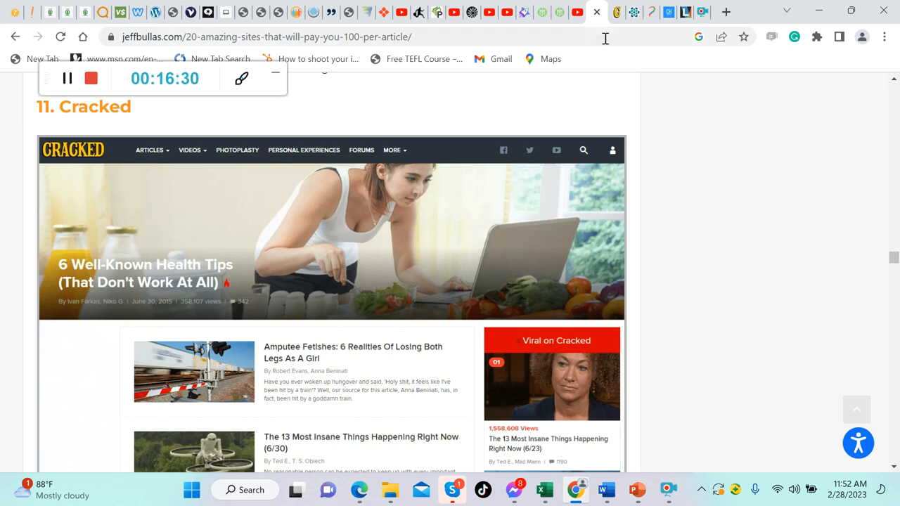
mouse_move(622, 76)
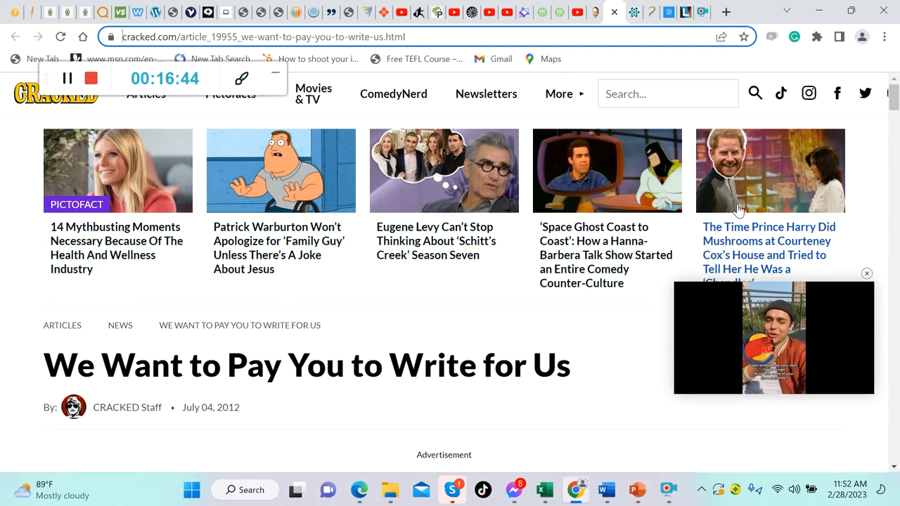
scroll(down, 3)
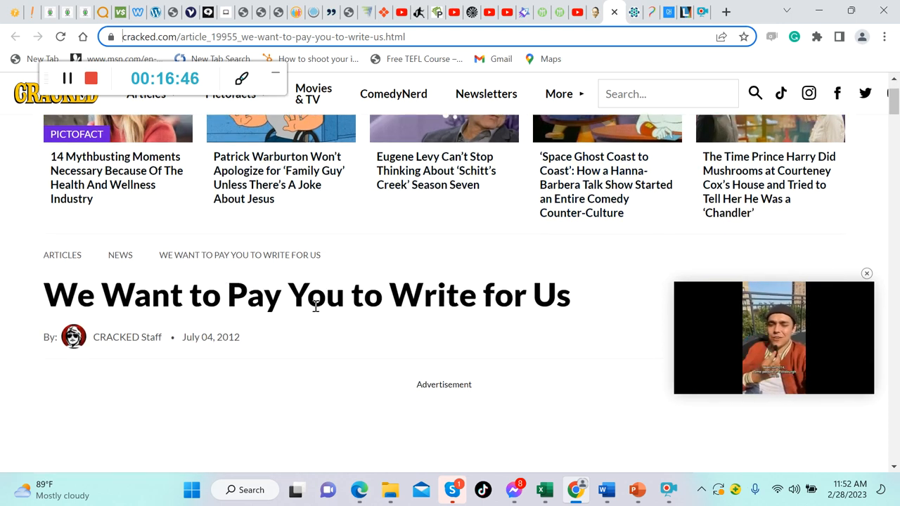
scroll(down, 3)
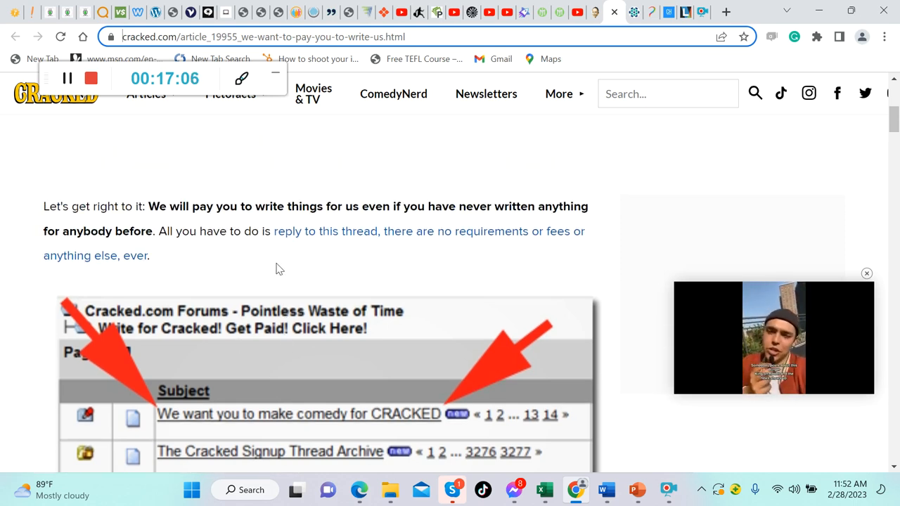
mouse_move(260, 272)
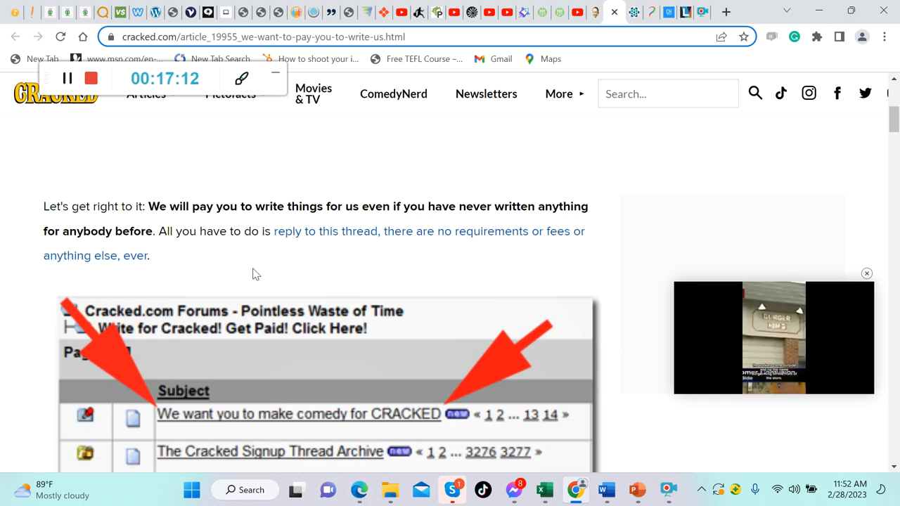
- Scroll past the forum screenshot and Quick Fixes pitch to the no-one-is-rejected signup note
scroll(down, 3)
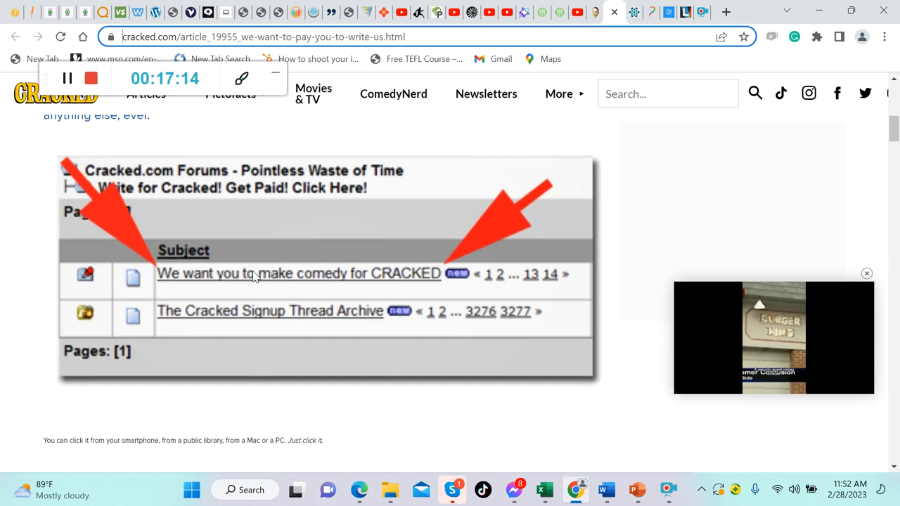
scroll(down, 3)
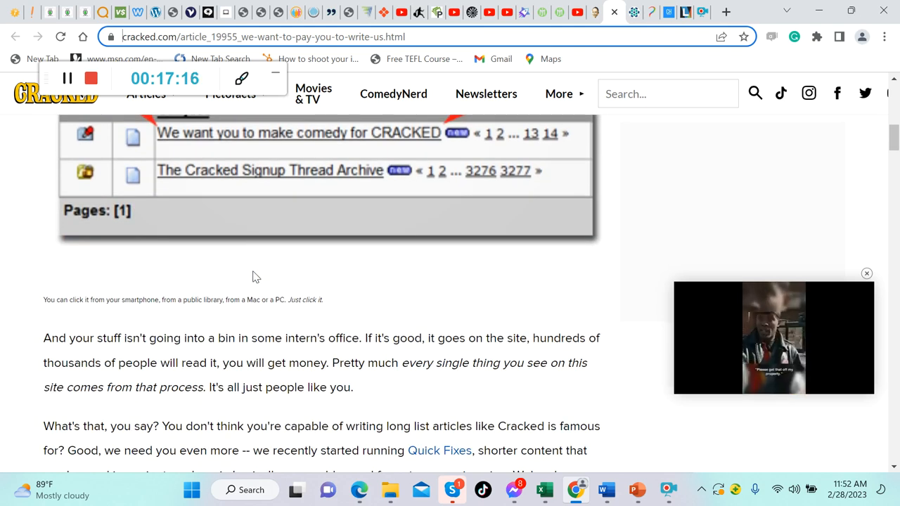
scroll(down, 3)
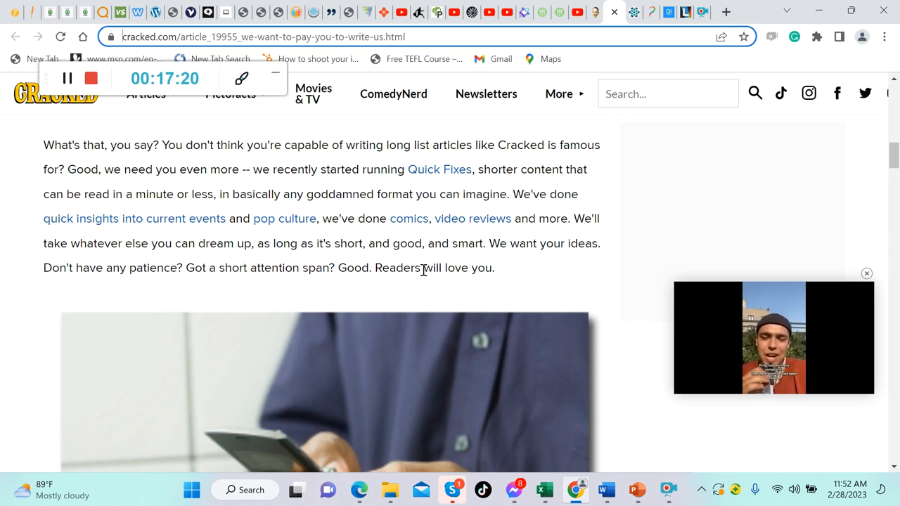
scroll(down, 3)
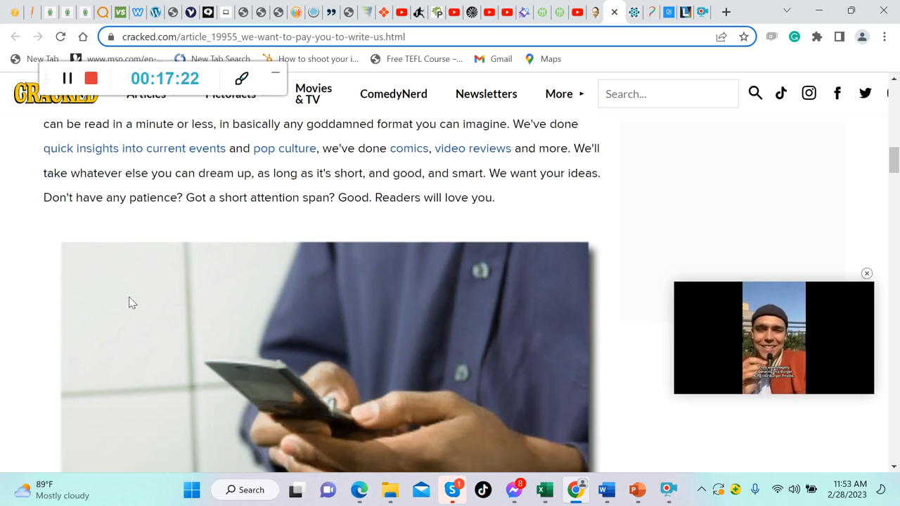
scroll(down, 3)
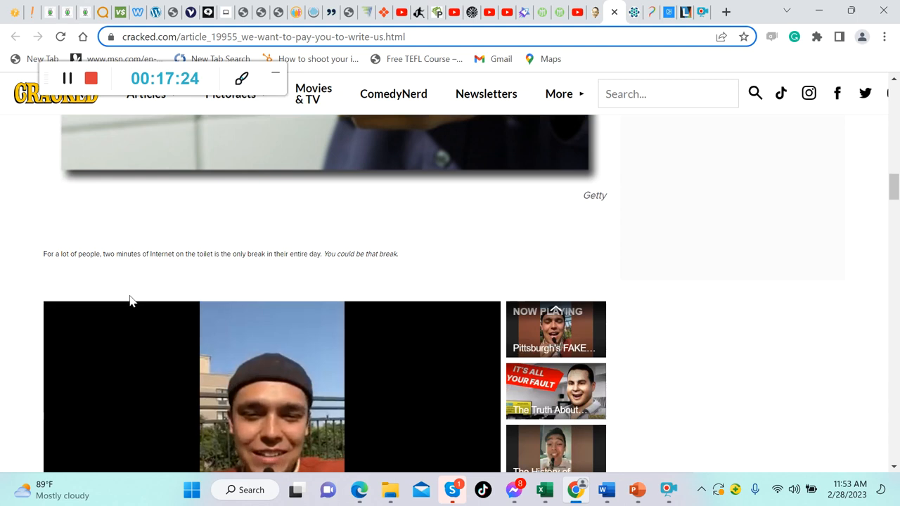
scroll(down, 3)
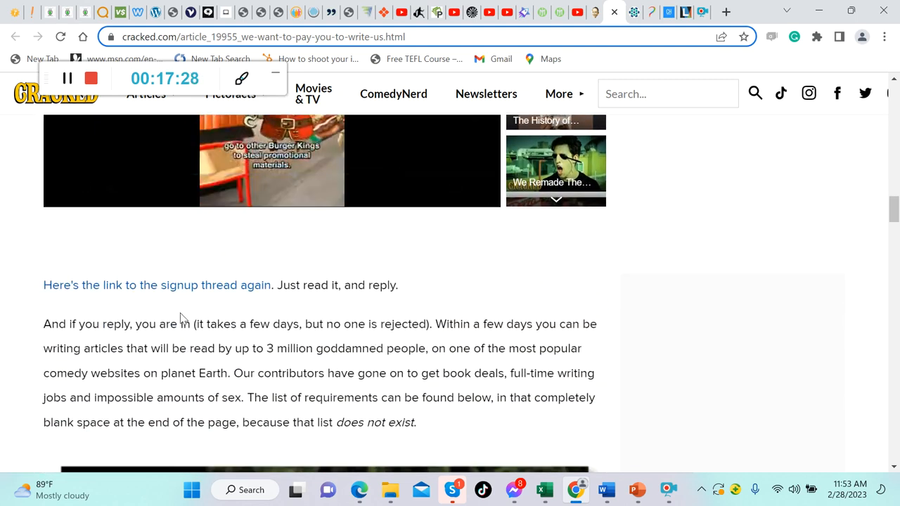
mouse_move(306, 308)
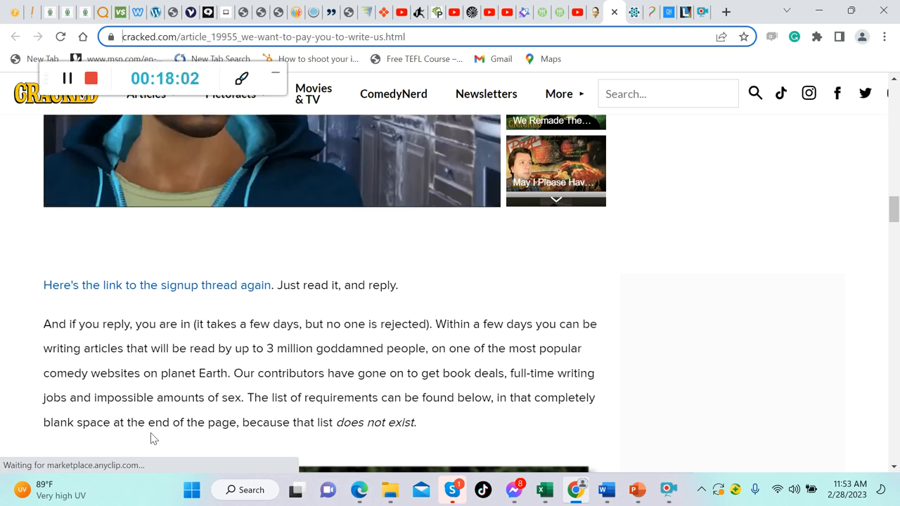
- Read Cracked's pay rates to the offer-never-expires ending, then switch back to PowerPoint
scroll(down, 3)
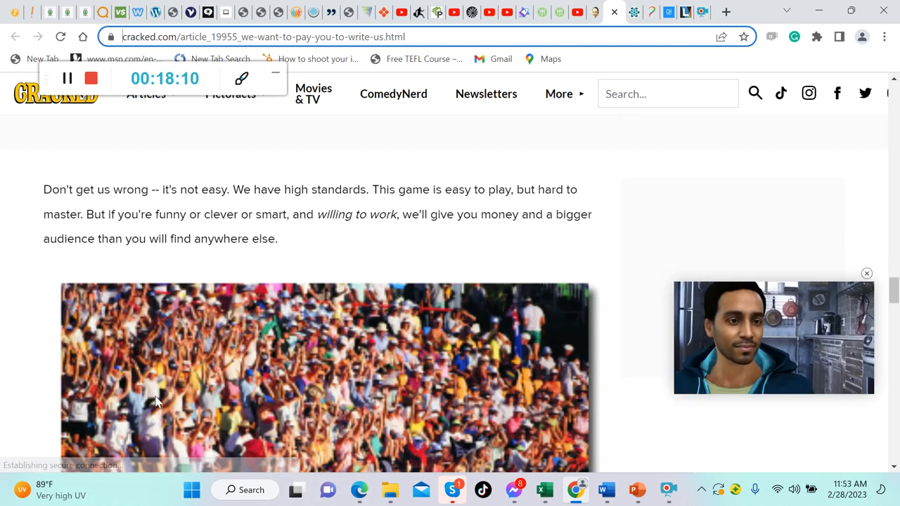
scroll(down, 3)
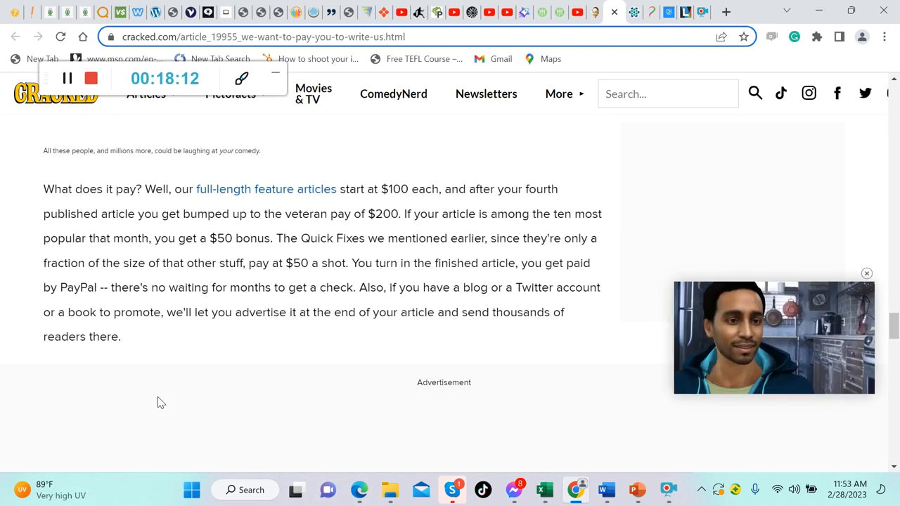
scroll(down, 3)
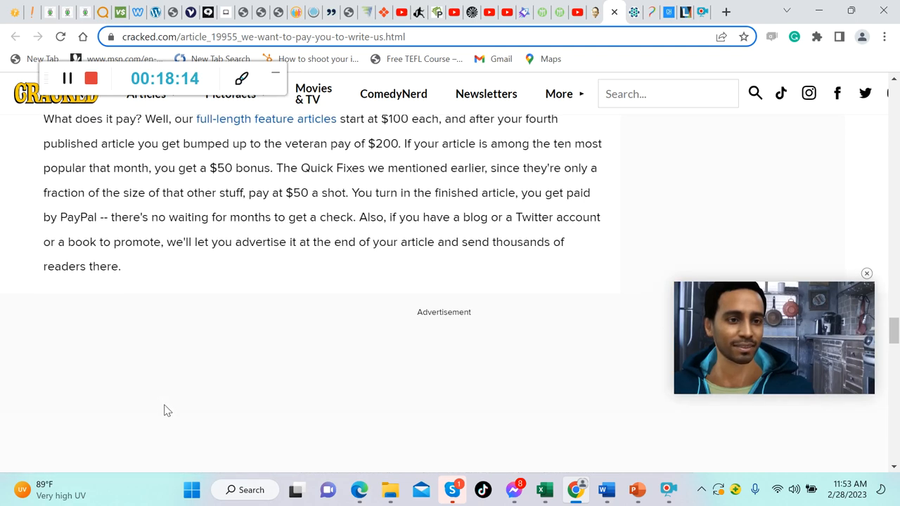
scroll(down, 3)
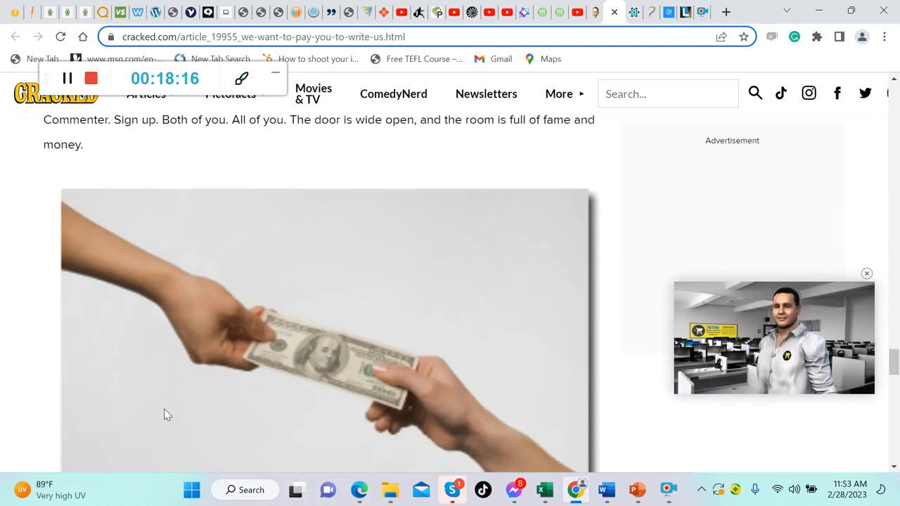
scroll(down, 3)
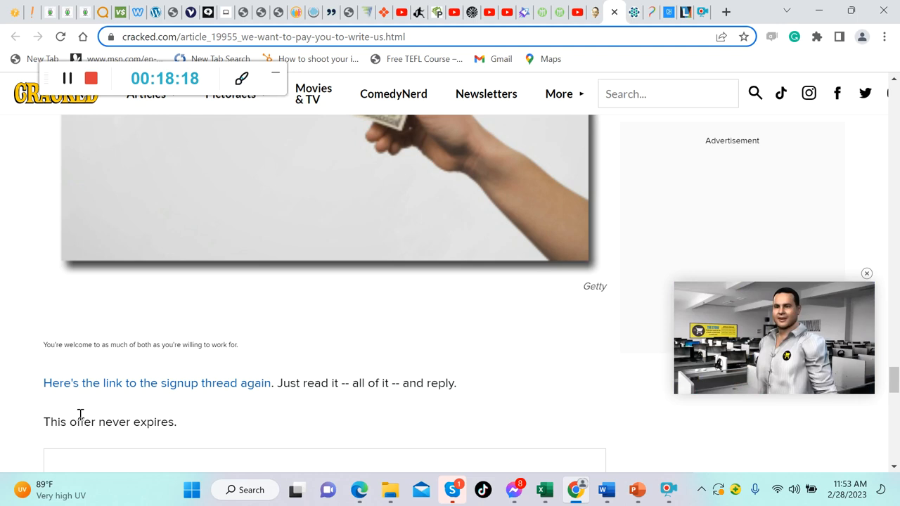
scroll(down, 3)
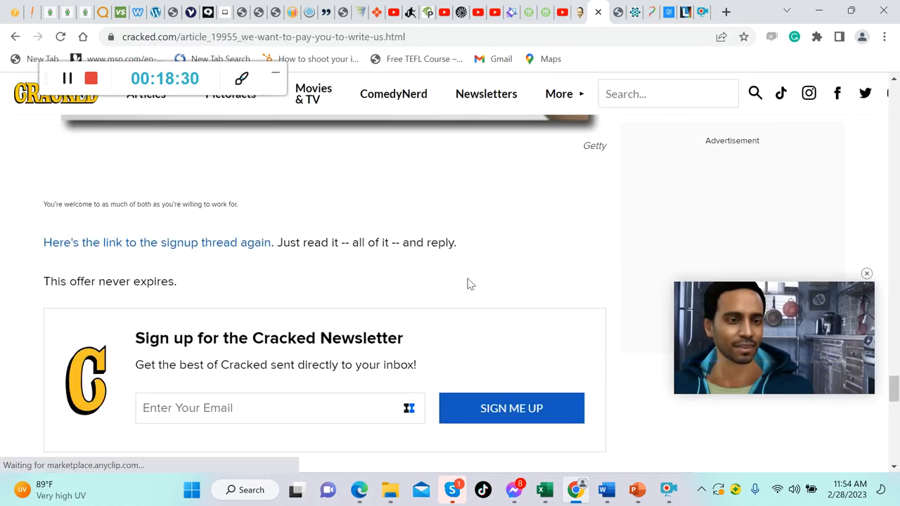
scroll(down, 3)
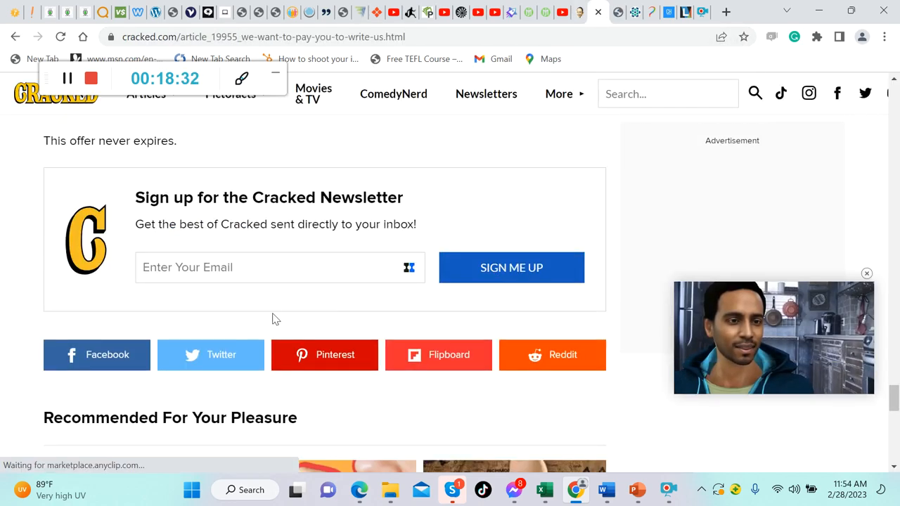
scroll(down, 3)
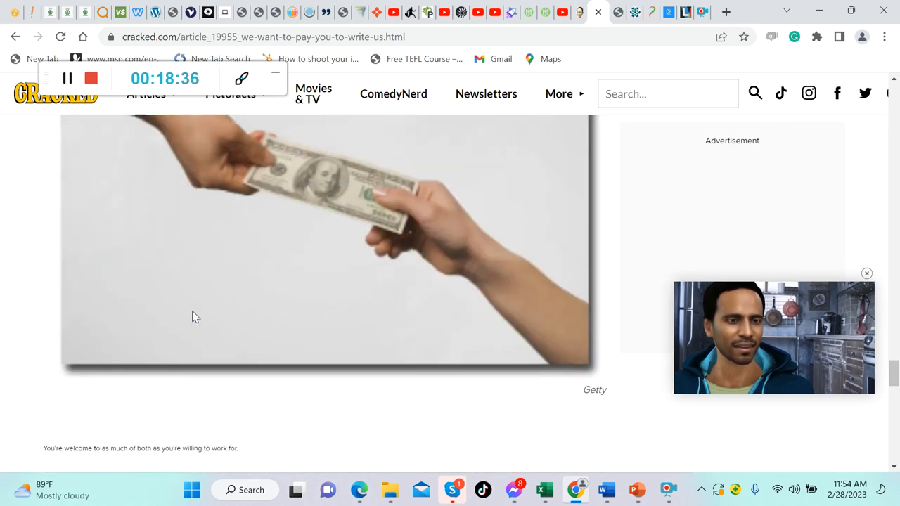
scroll(down, 3)
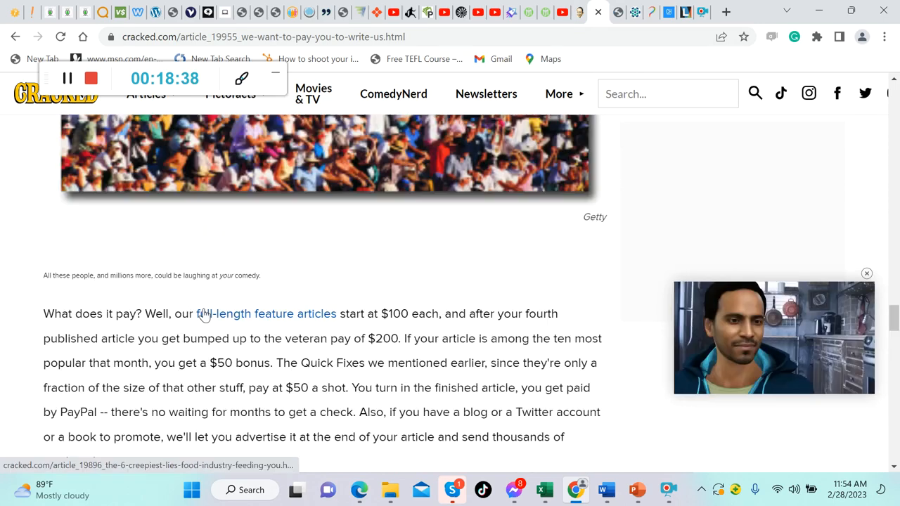
scroll(down, 3)
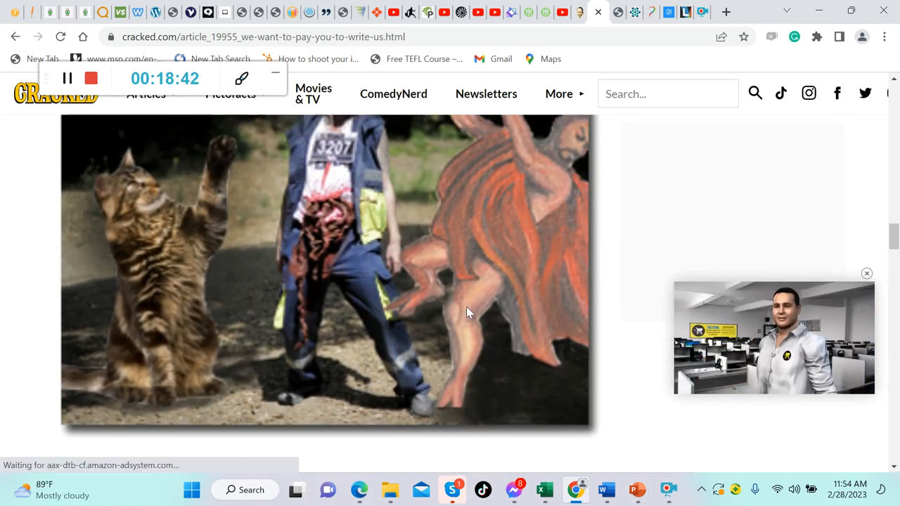
click(637, 490)
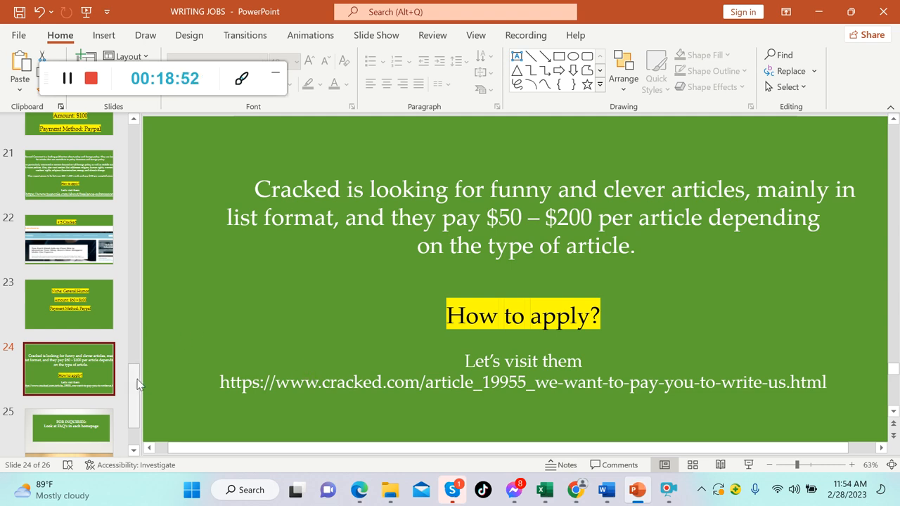
- Show the For Inquiries FAQ slide, then the closing Thanks for Watching slide
scroll(down, 3)
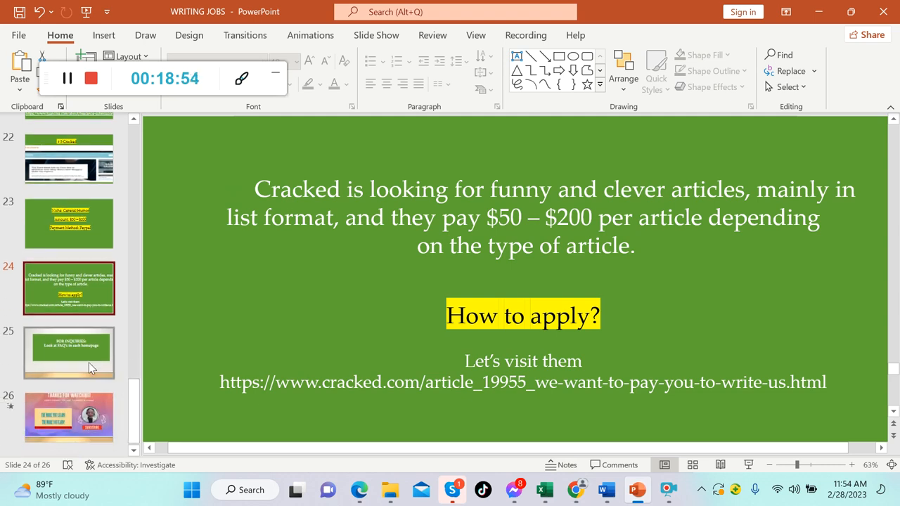
click(69, 353)
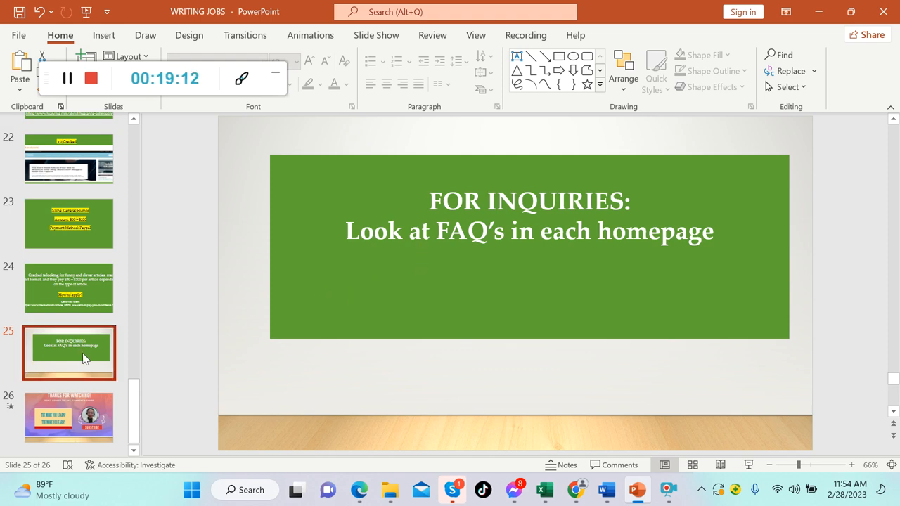
click(68, 411)
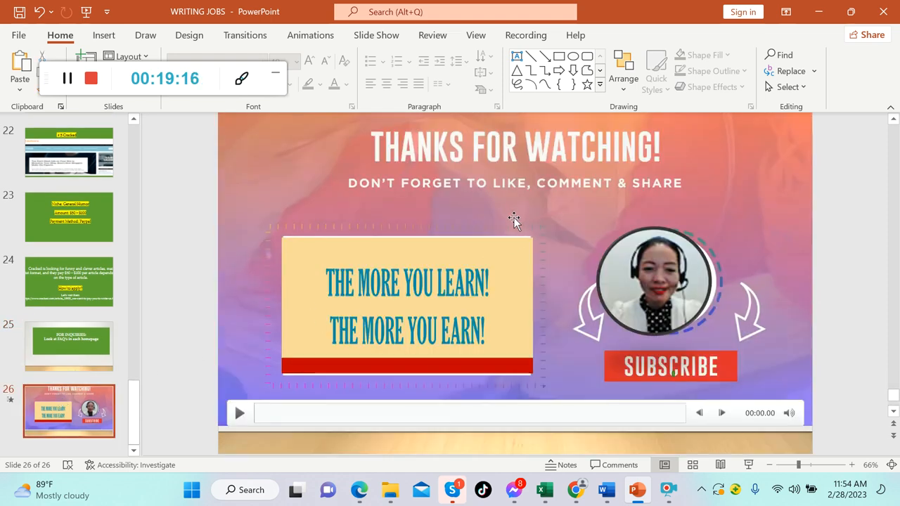
mouse_move(511, 225)
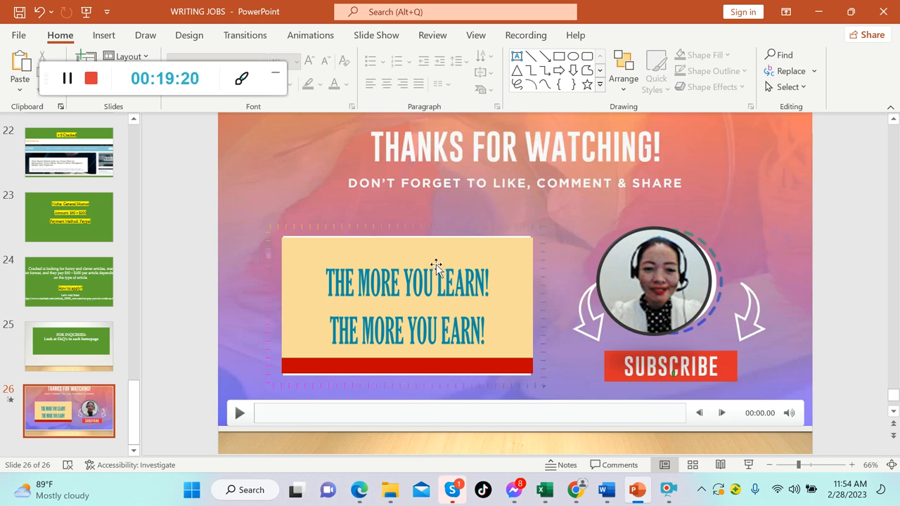
mouse_move(550, 212)
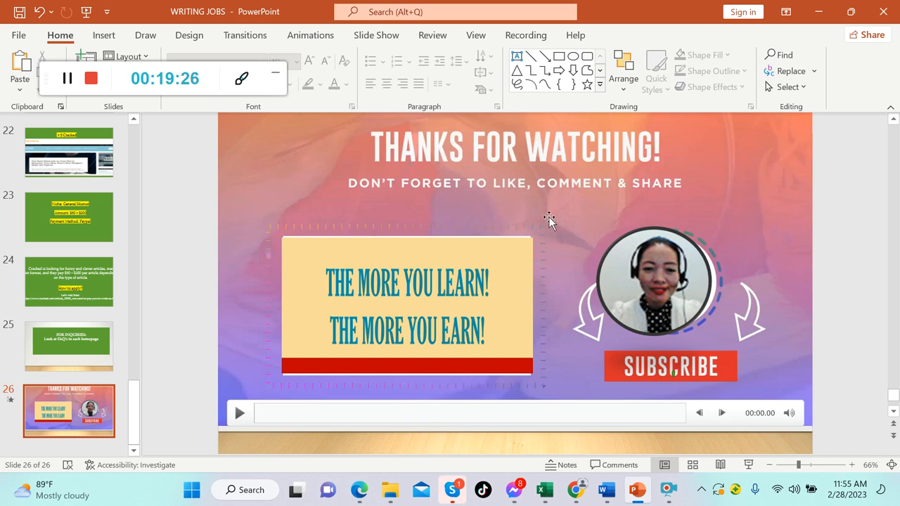
mouse_move(547, 229)
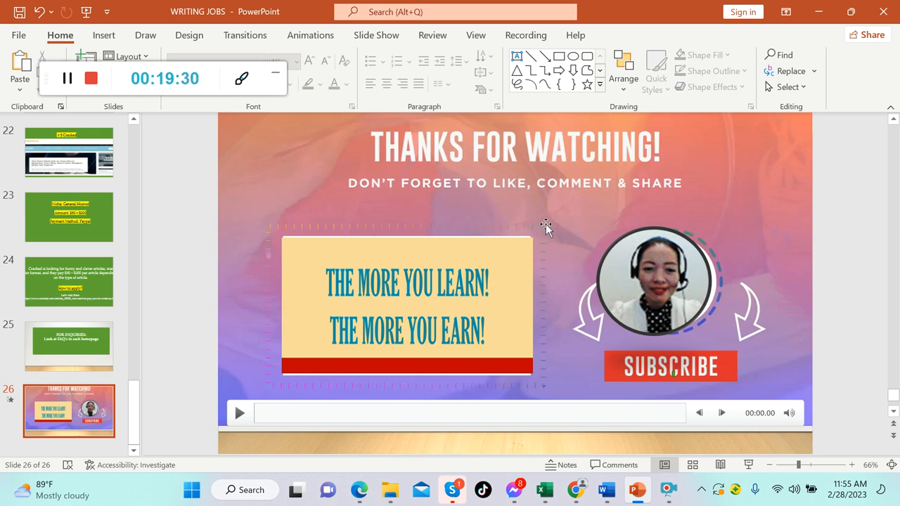
mouse_move(255, 156)
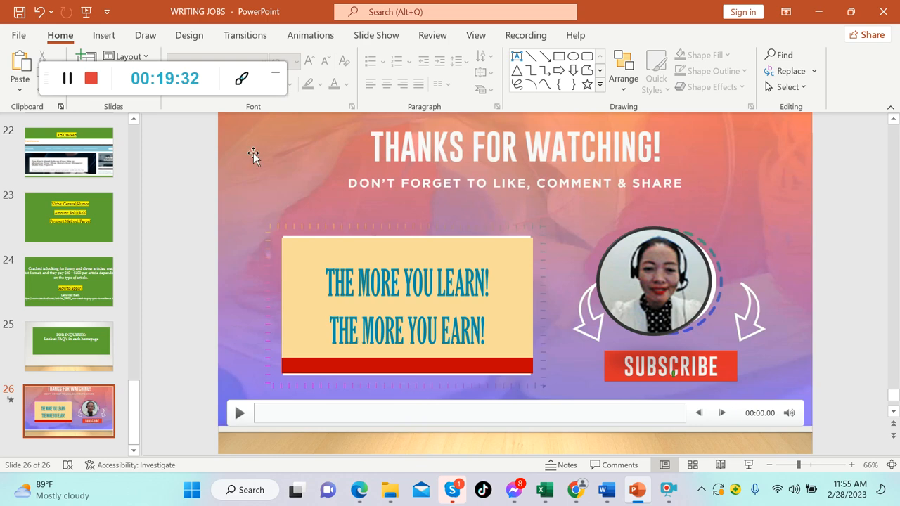